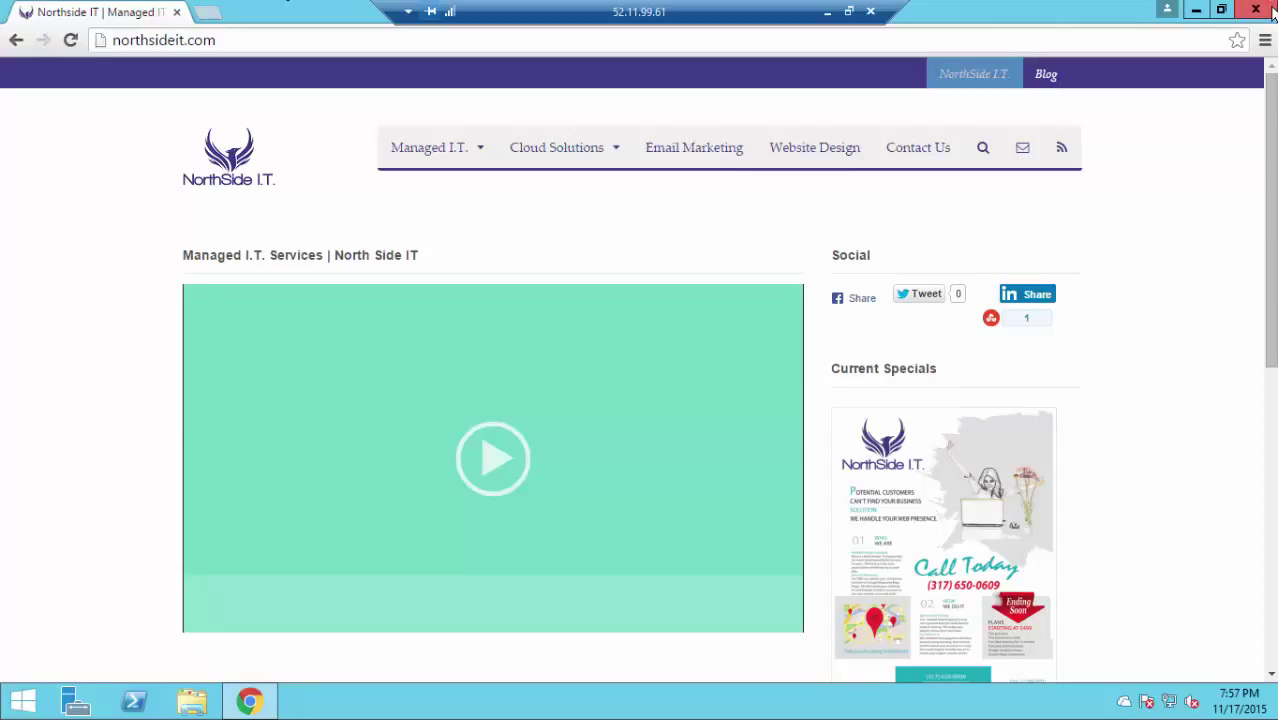
- Close the Chrome window showing the northsideit.com site to reveal the server desktop
click(1256, 9)
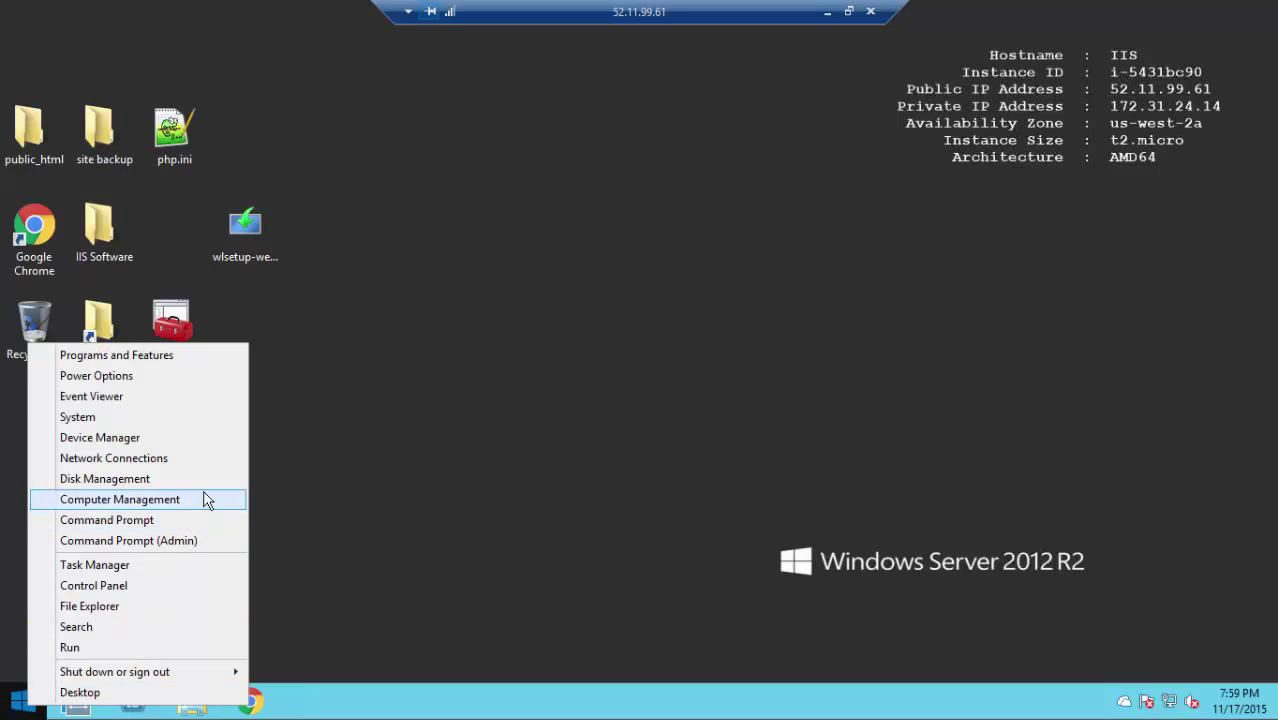
mouse_move(105, 478)
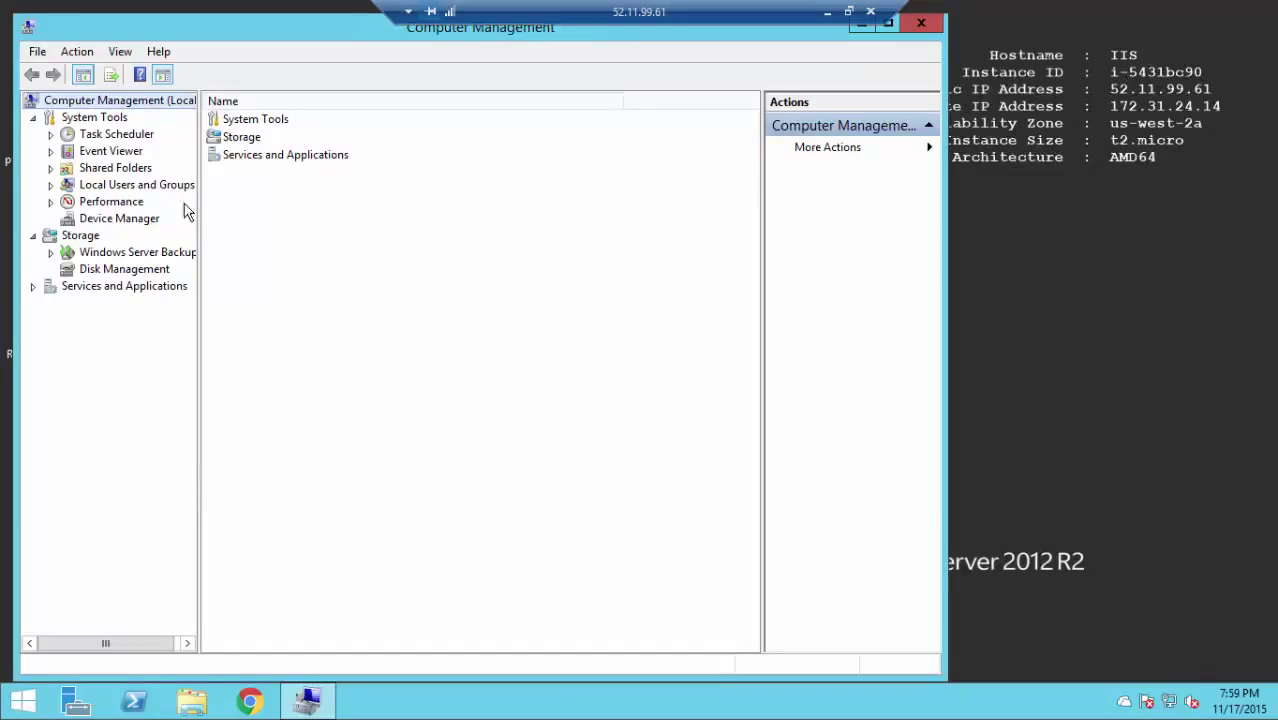
mouse_move(165, 172)
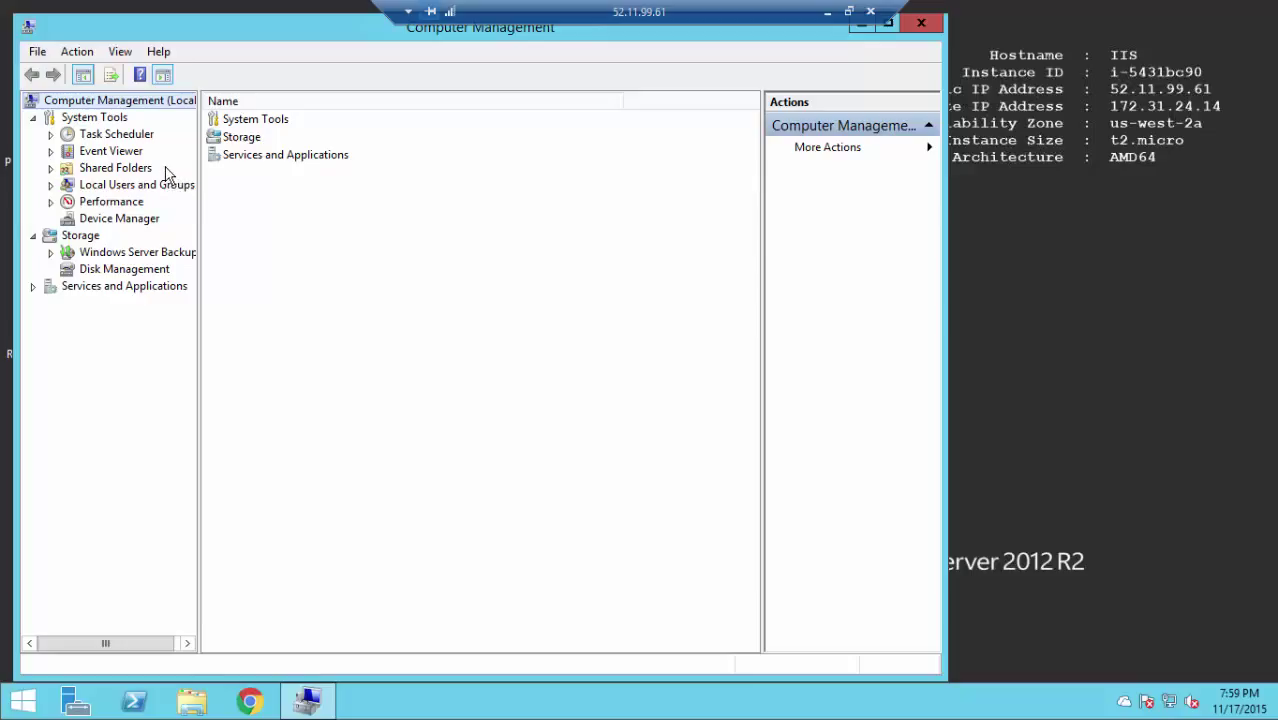
- Enable shadow copies on C:\ through Shared Folders > Configure Shadow Copies, then close Computer Management
right_click(115, 167)
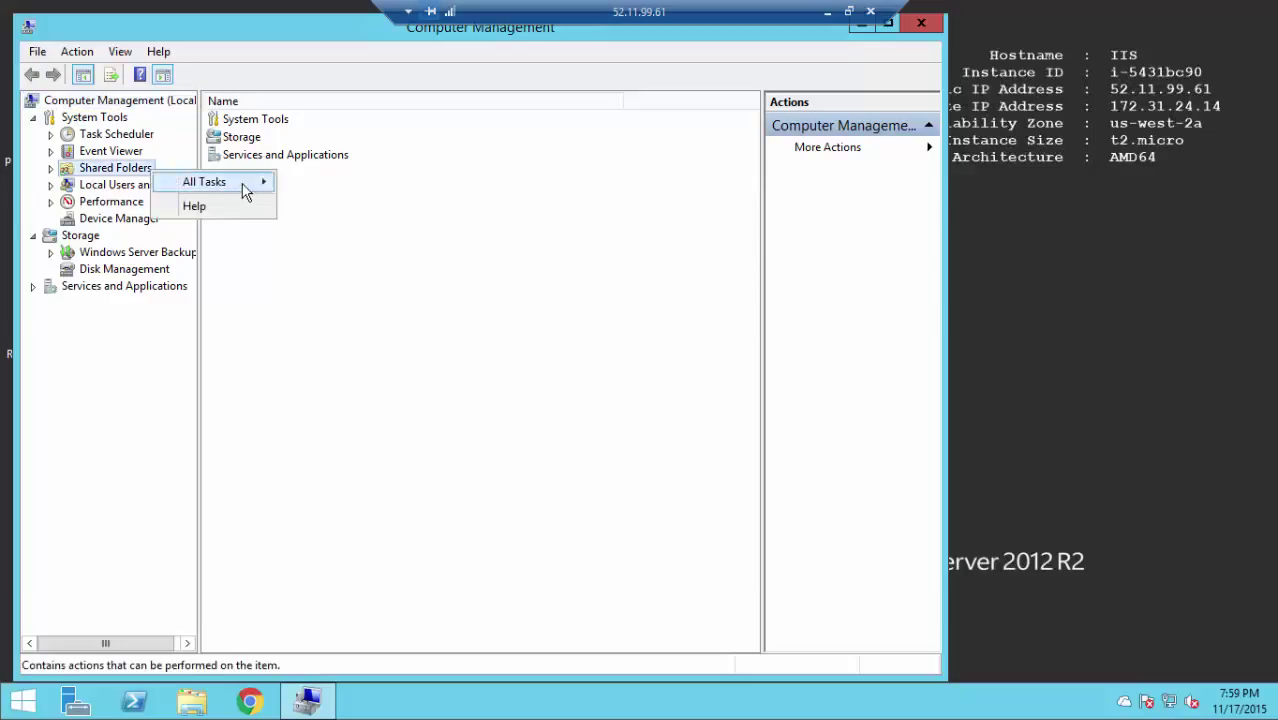
mouse_move(204, 181)
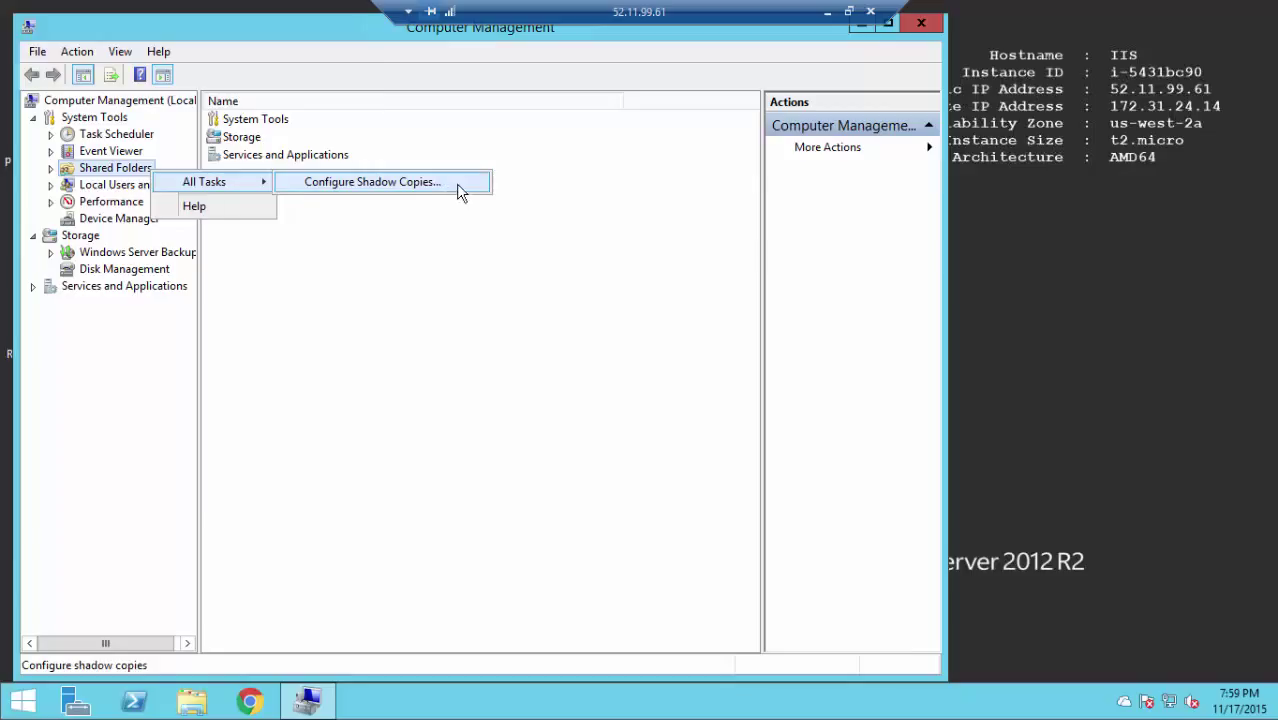
click(372, 181)
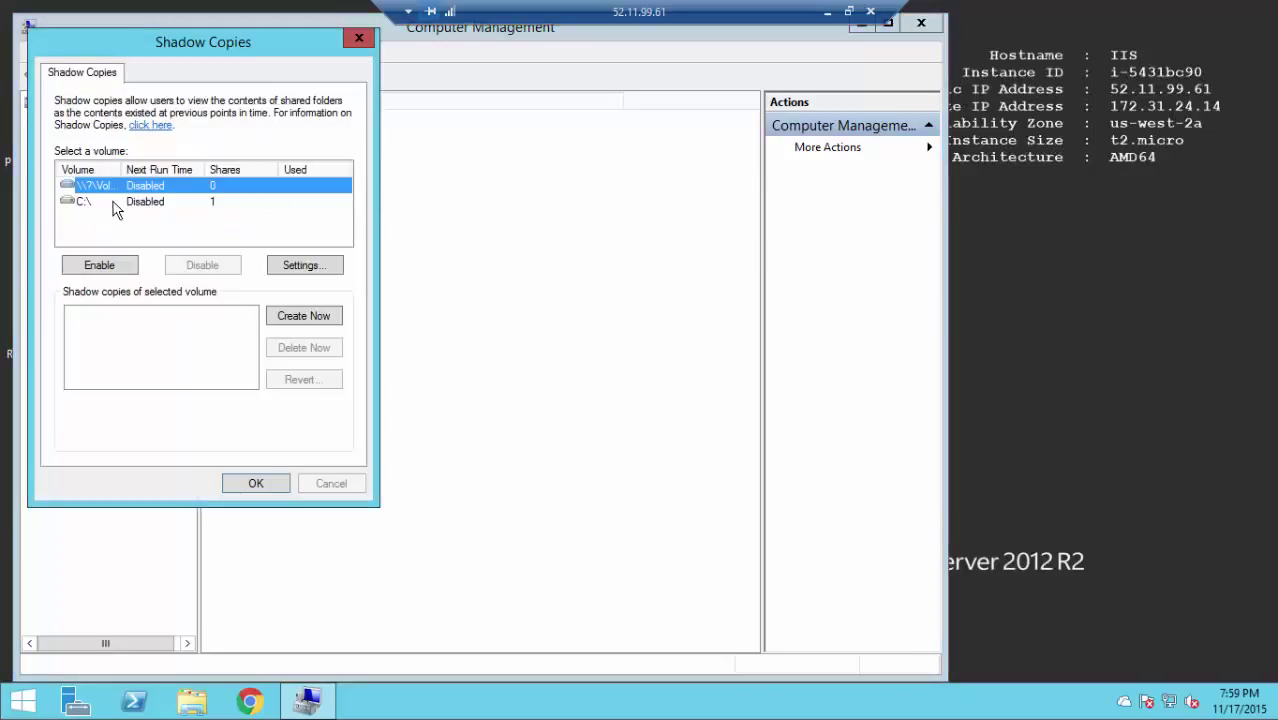
click(85, 201)
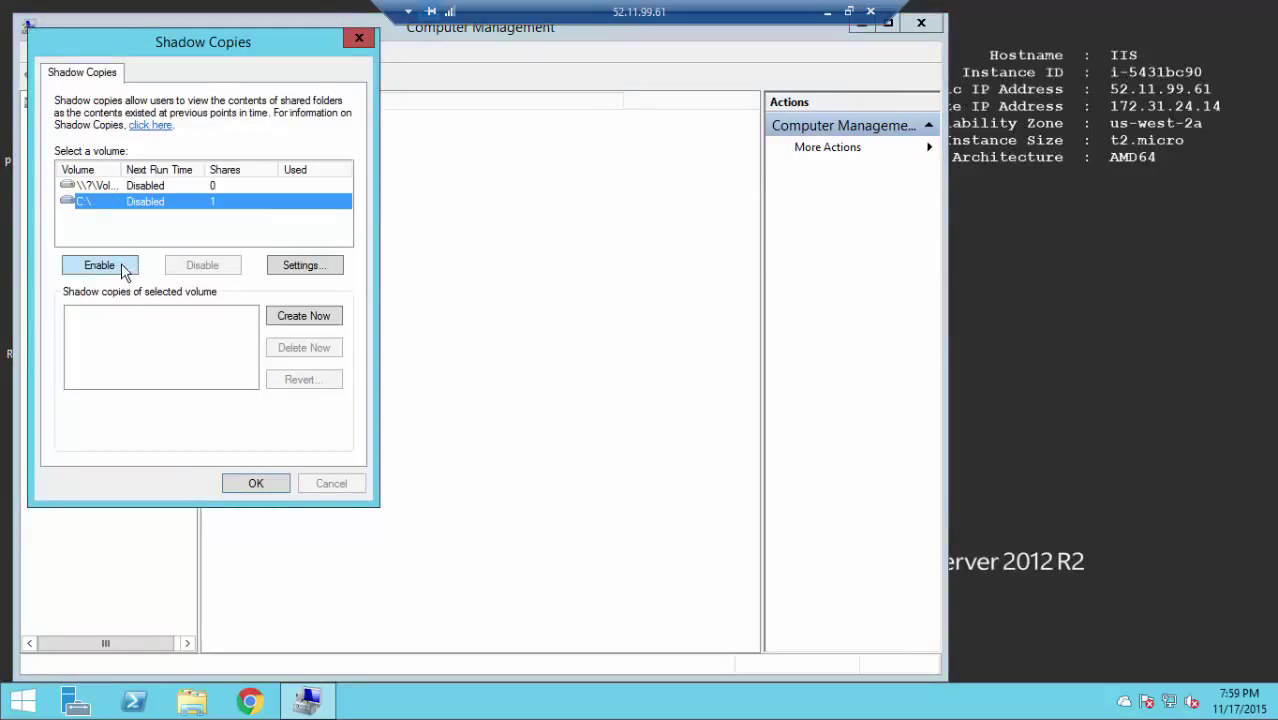
click(99, 264)
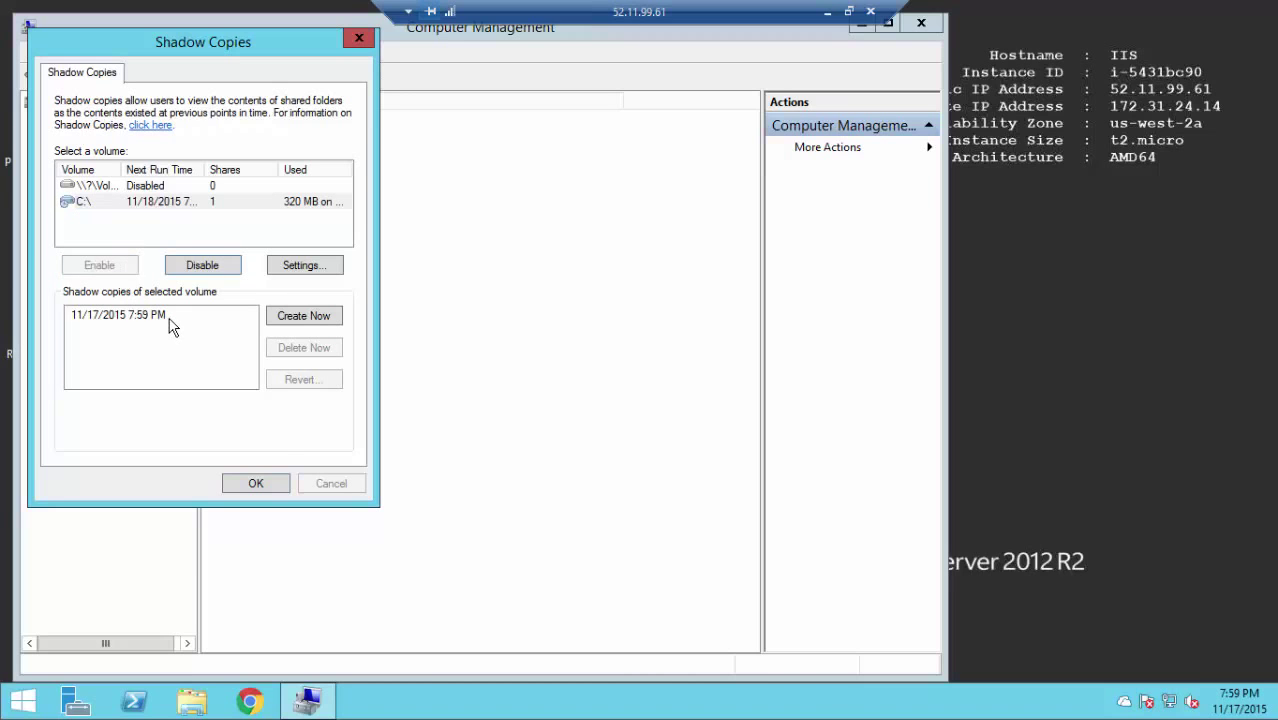
click(255, 483)
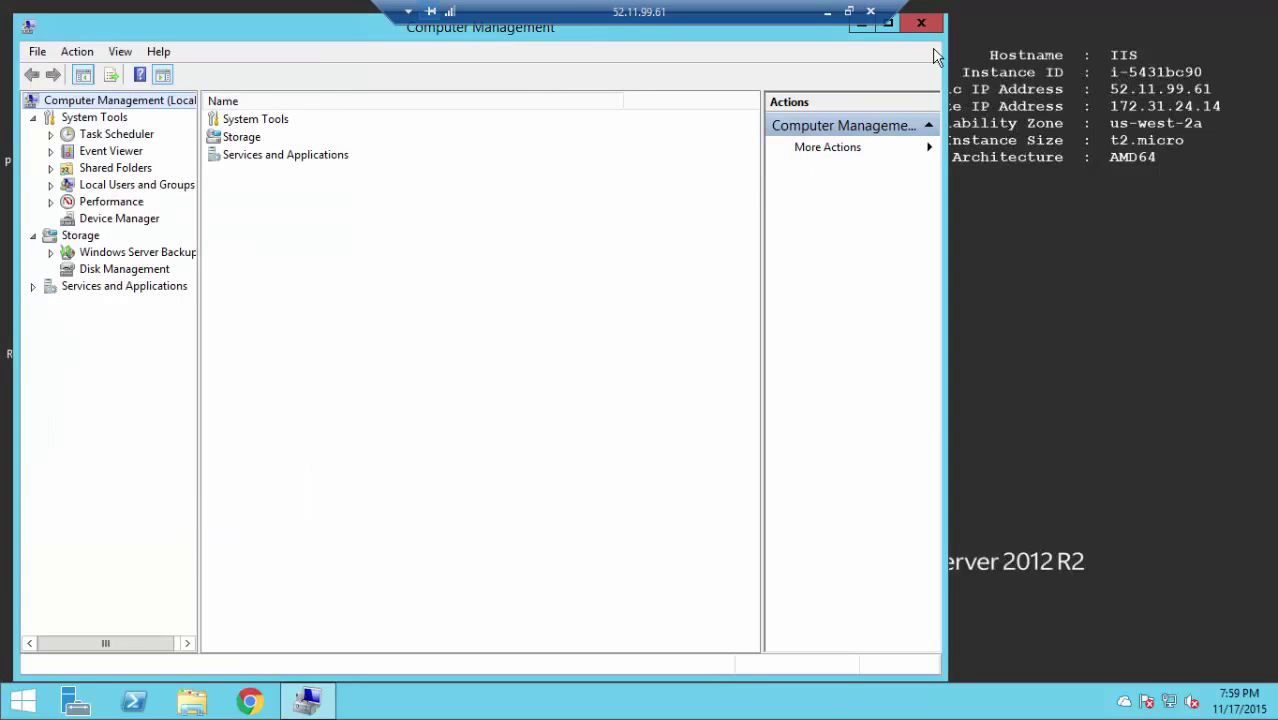
click(920, 22)
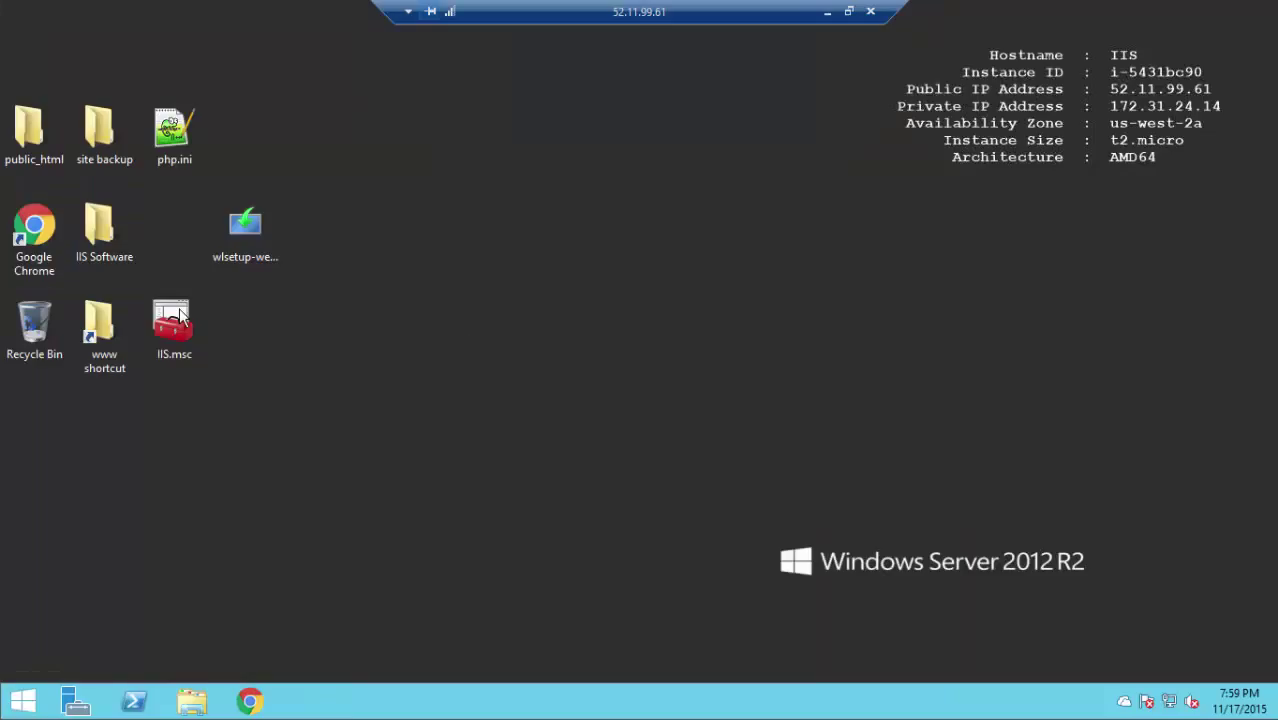
- Open the 7:59 PM previous version of inetpub\wwwroot, browse wp-blog-header.php, then close the windows
double_click(104, 330)
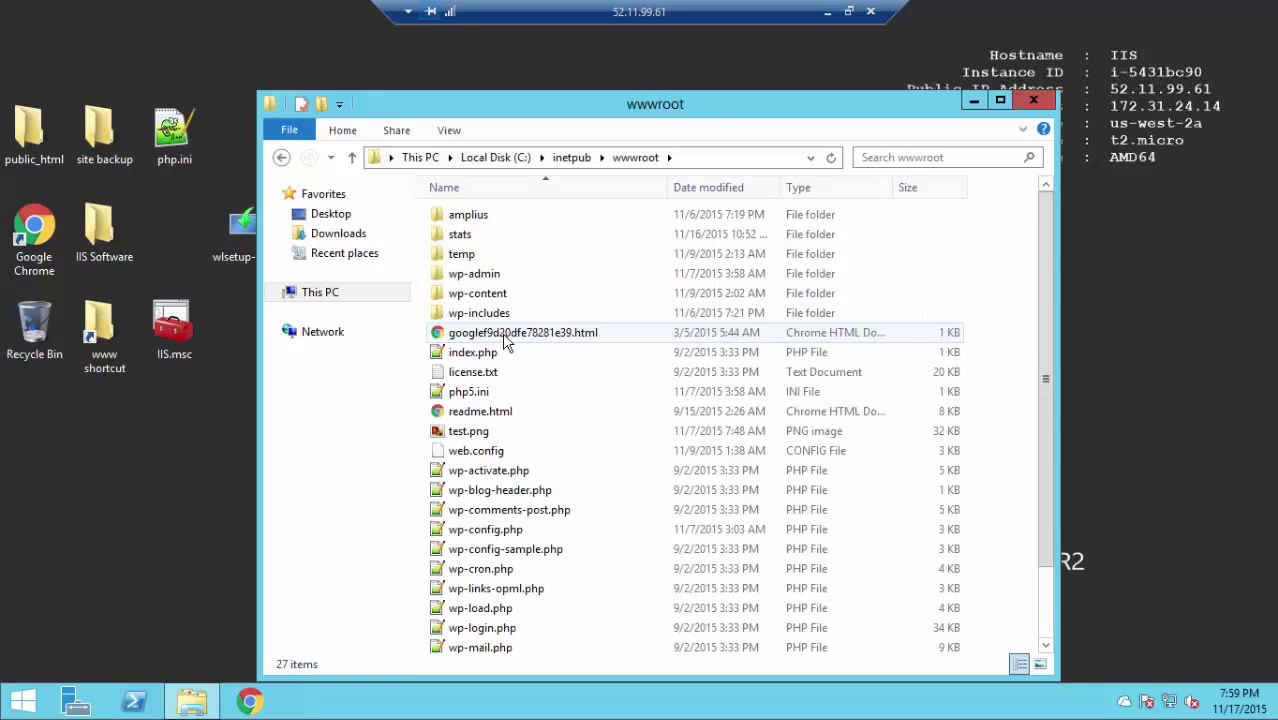
click(351, 157)
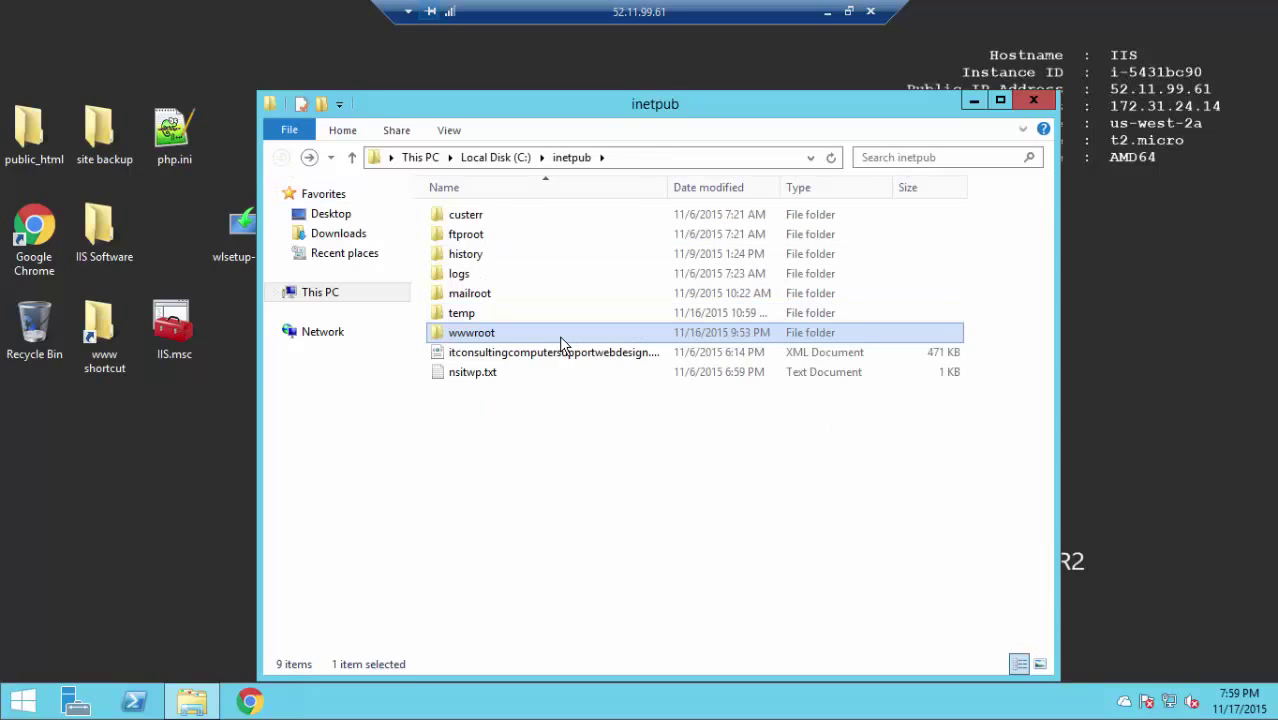
right_click(471, 332)
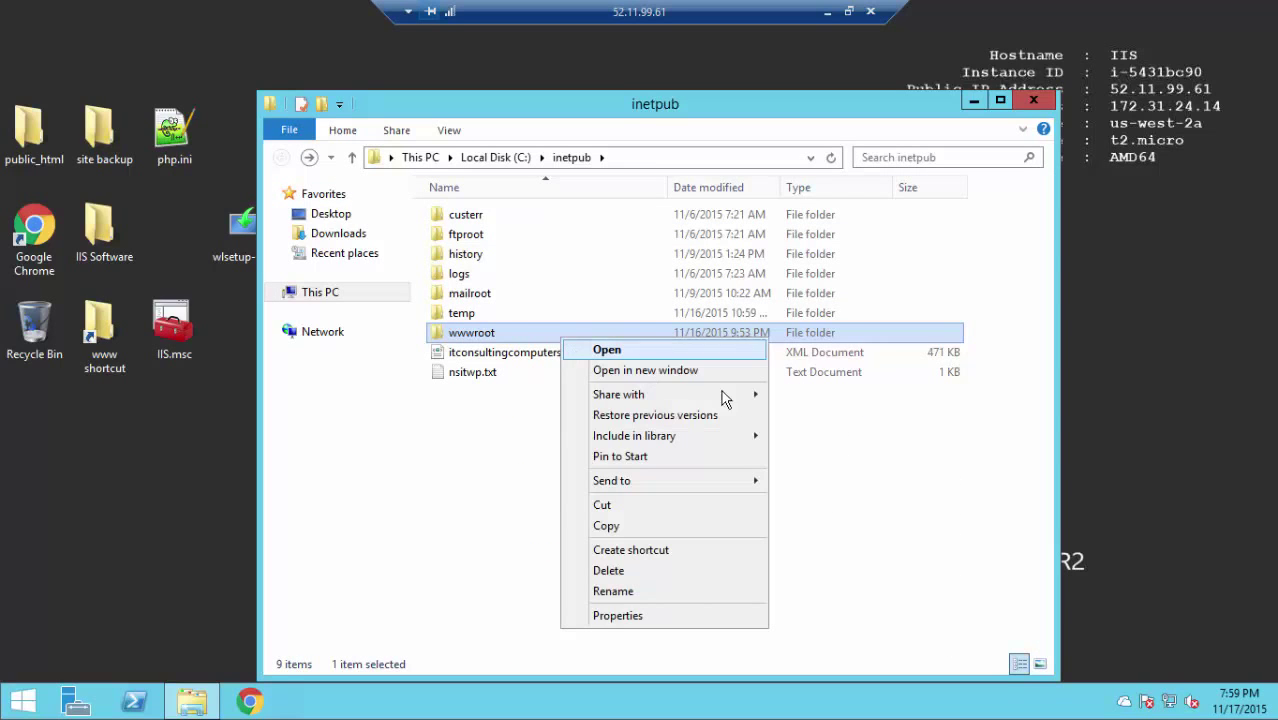
click(655, 414)
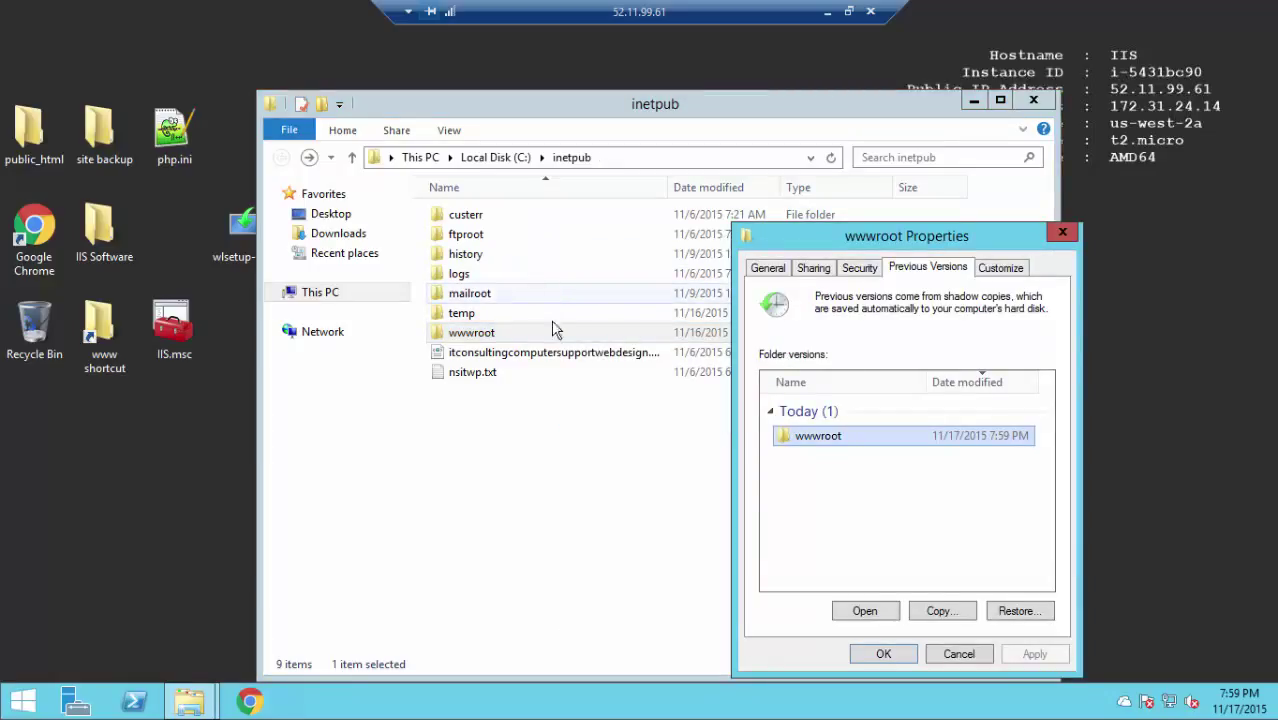
mouse_move(963, 547)
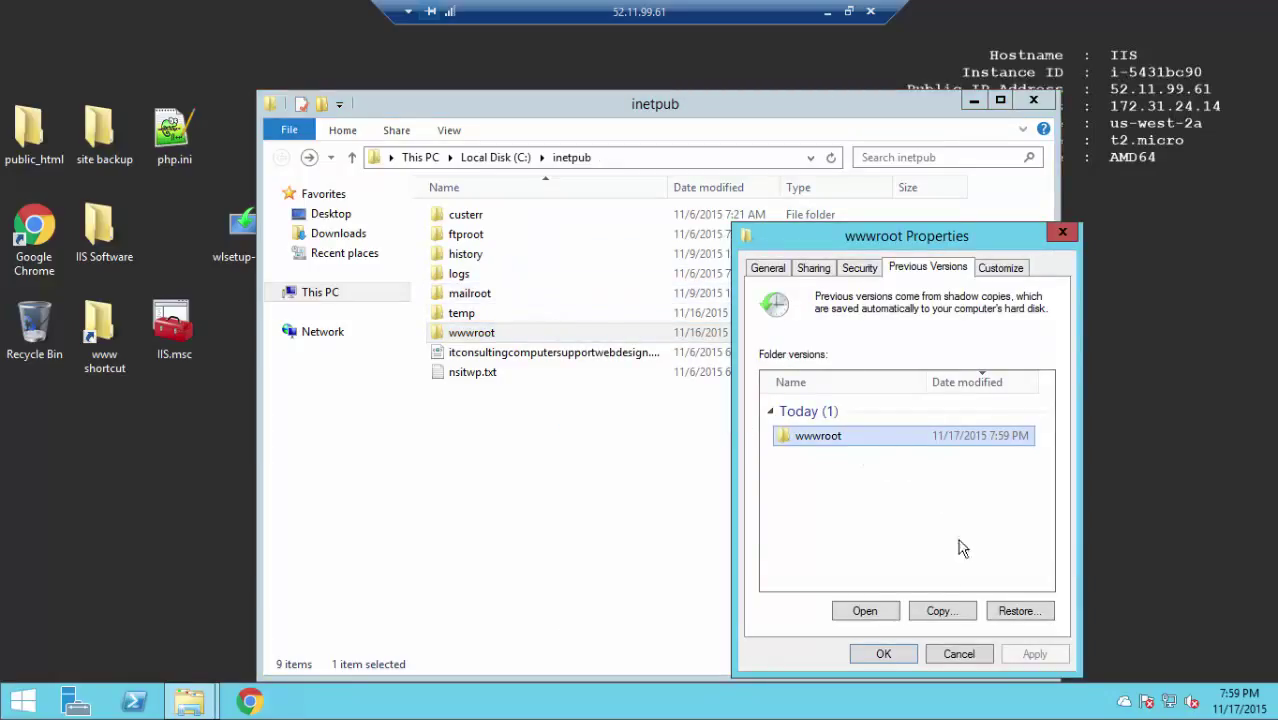
click(864, 611)
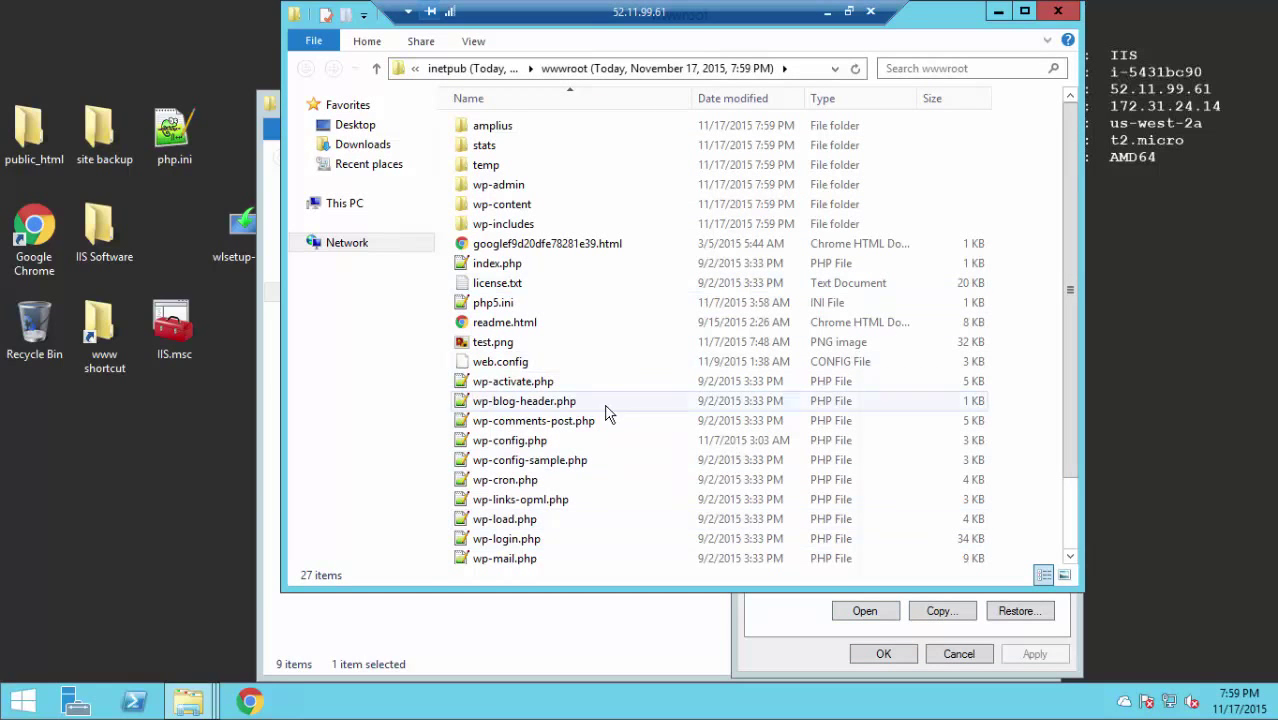
click(524, 400)
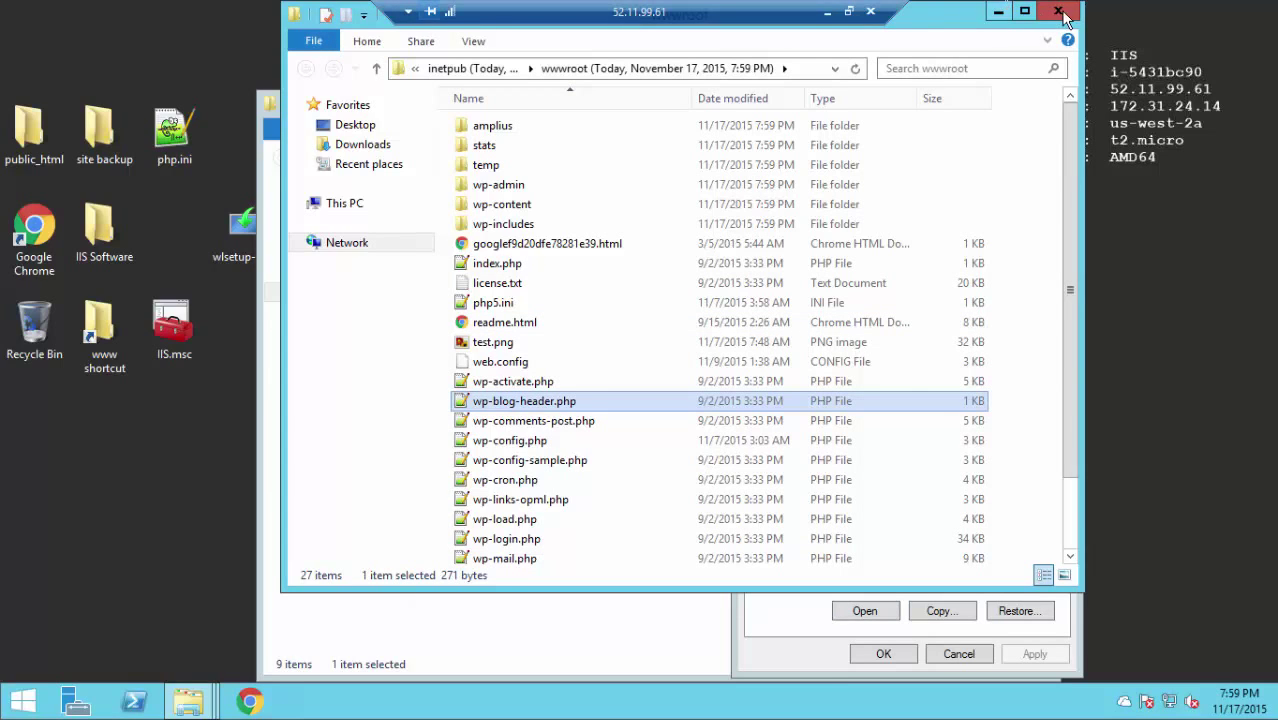
mouse_move(1058, 11)
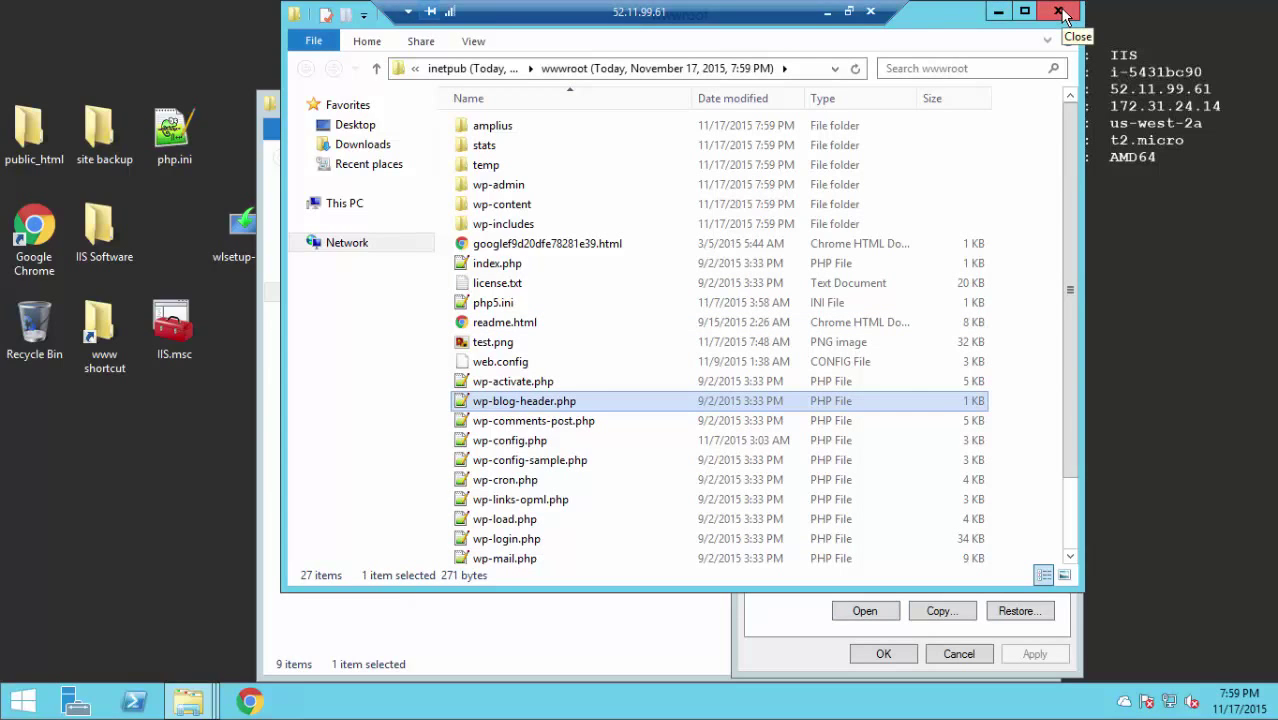
click(1057, 11)
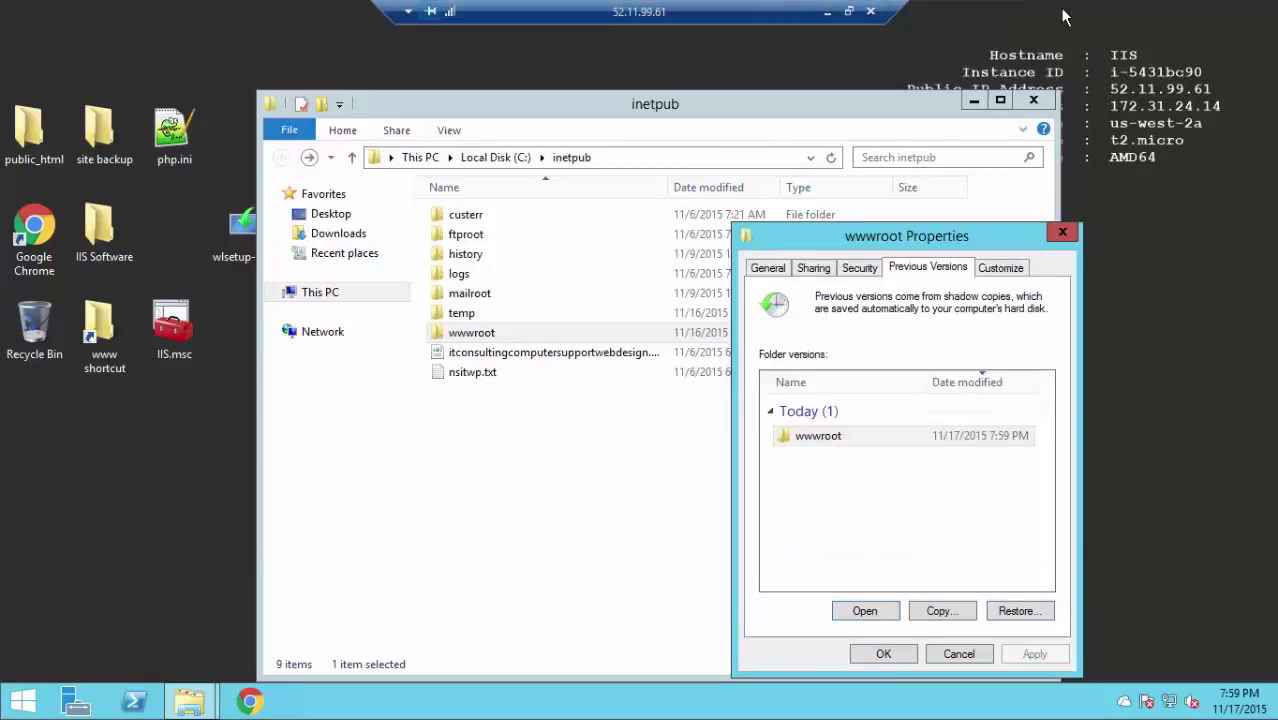
click(958, 653)
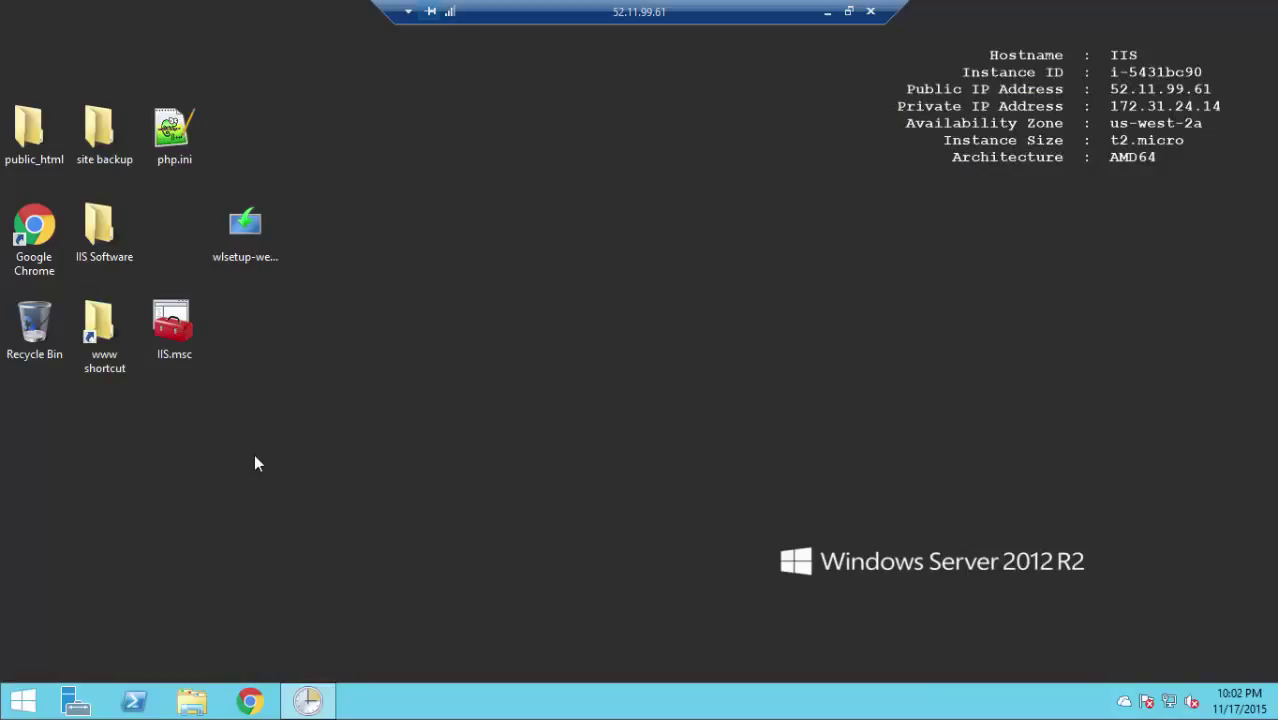
mouse_move(323, 457)
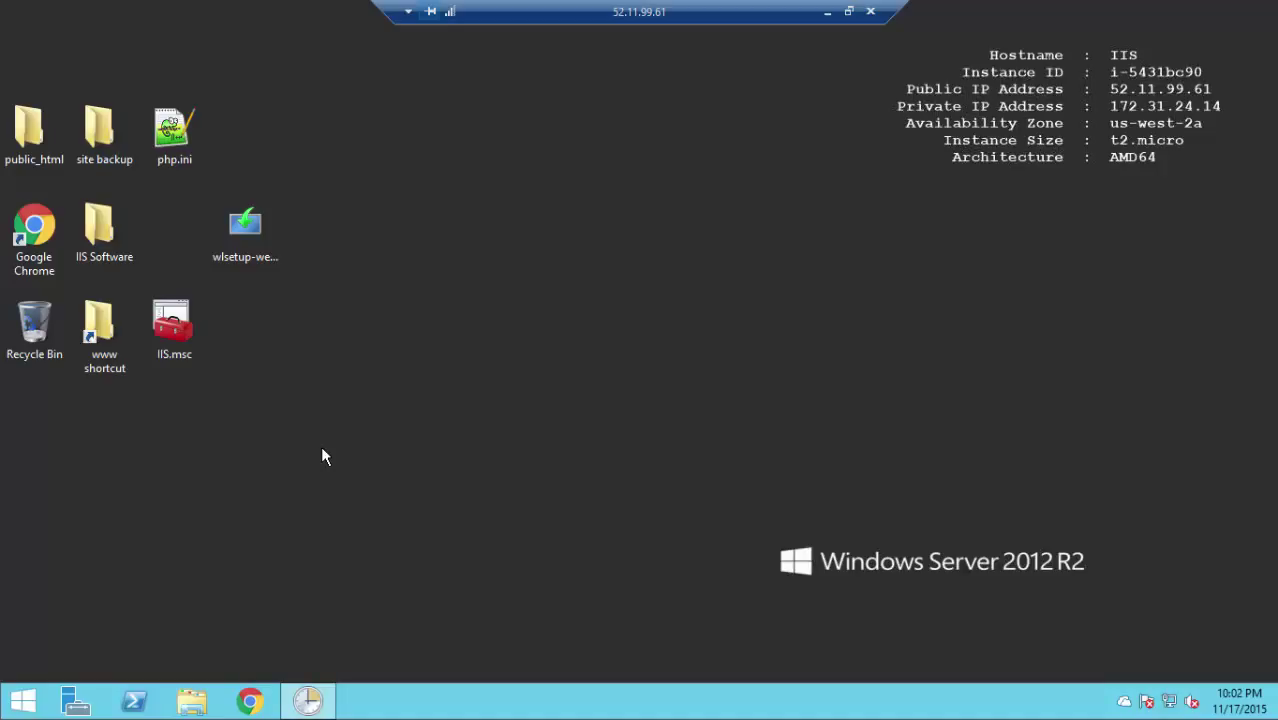
mouse_move(196, 574)
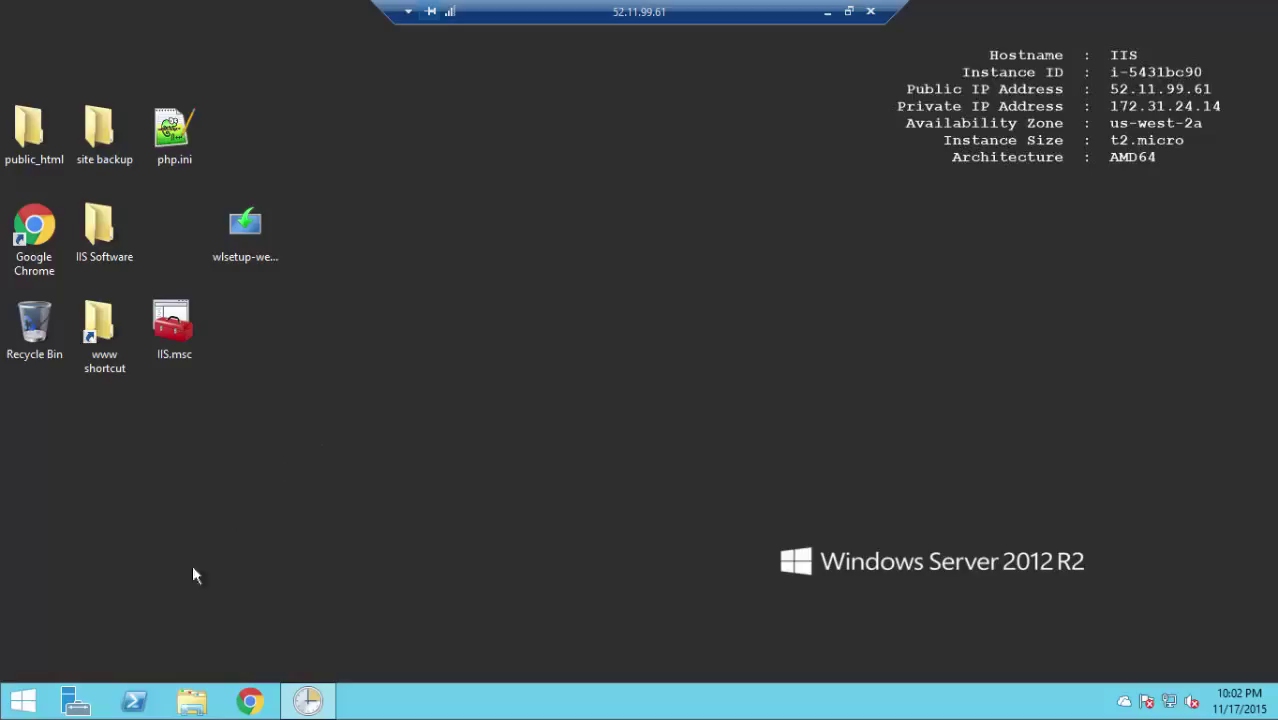
mouse_move(135, 700)
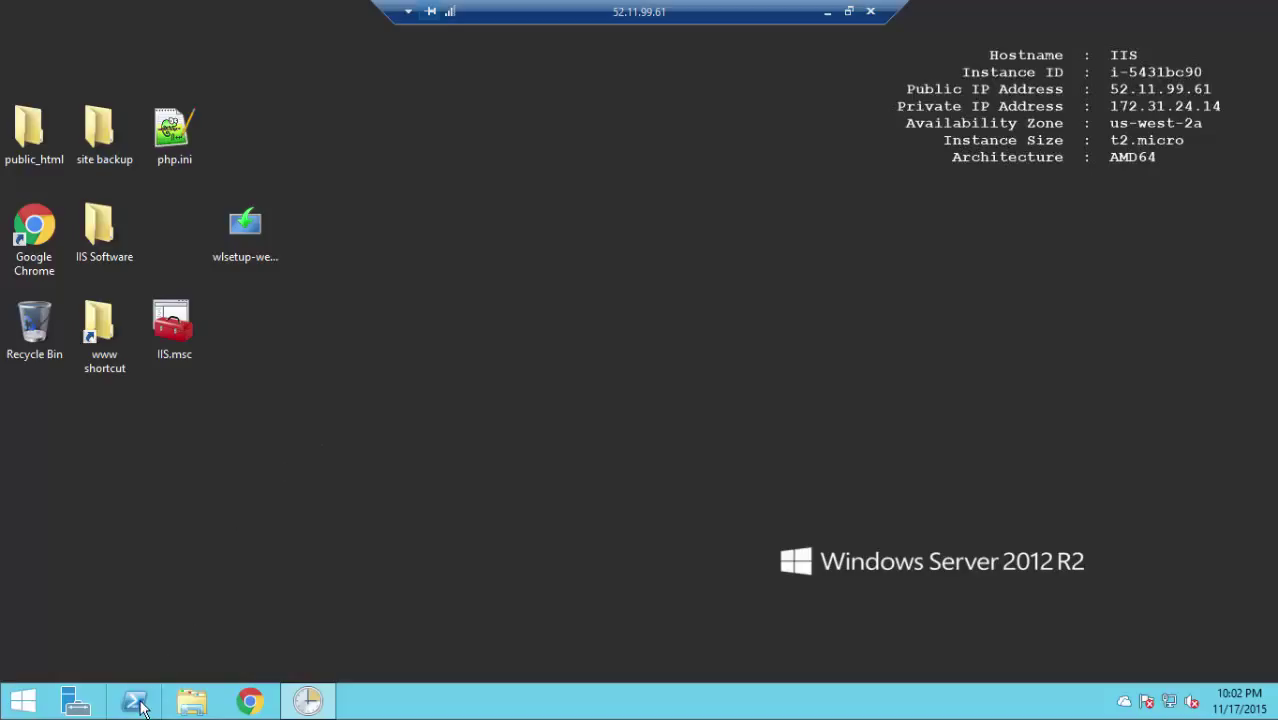
- Launch Windows PowerShell from the taskbar, ready at the C:\ prompt
click(133, 700)
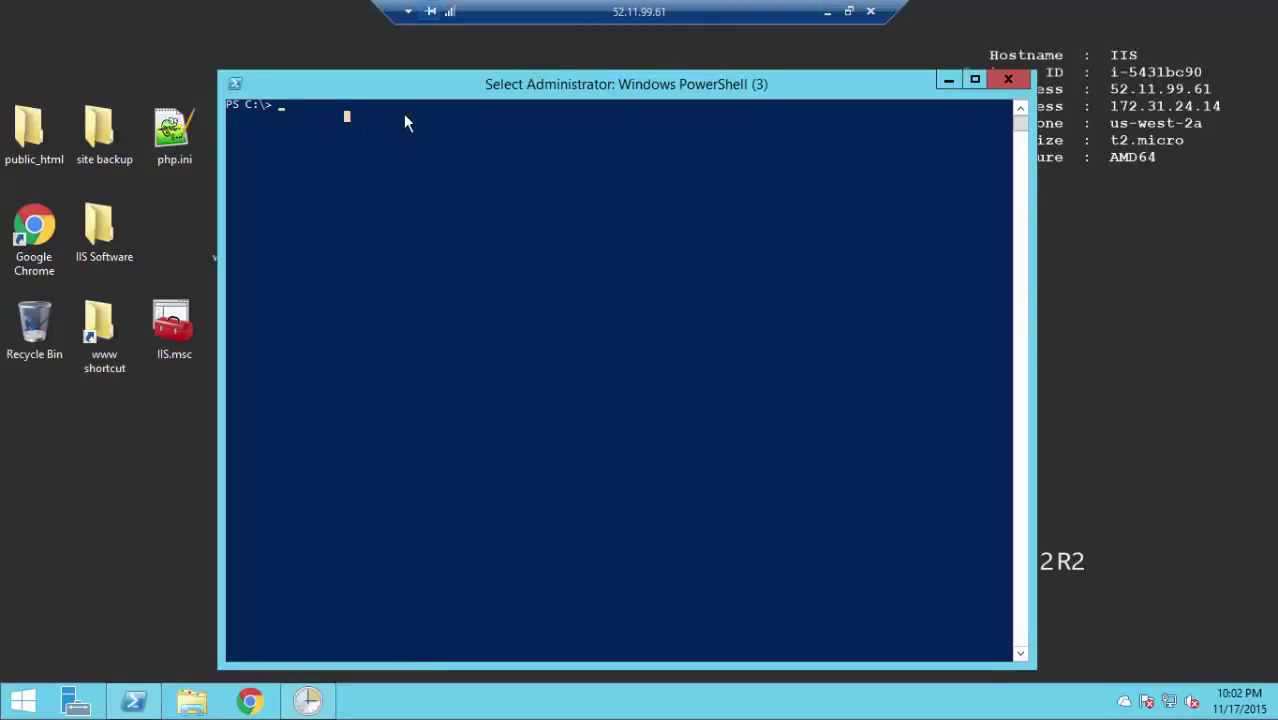
- Run vssuirun and disable shadow copies on C:, confirming deletion of the 10:02 PM snapshot
text(vssadmin)
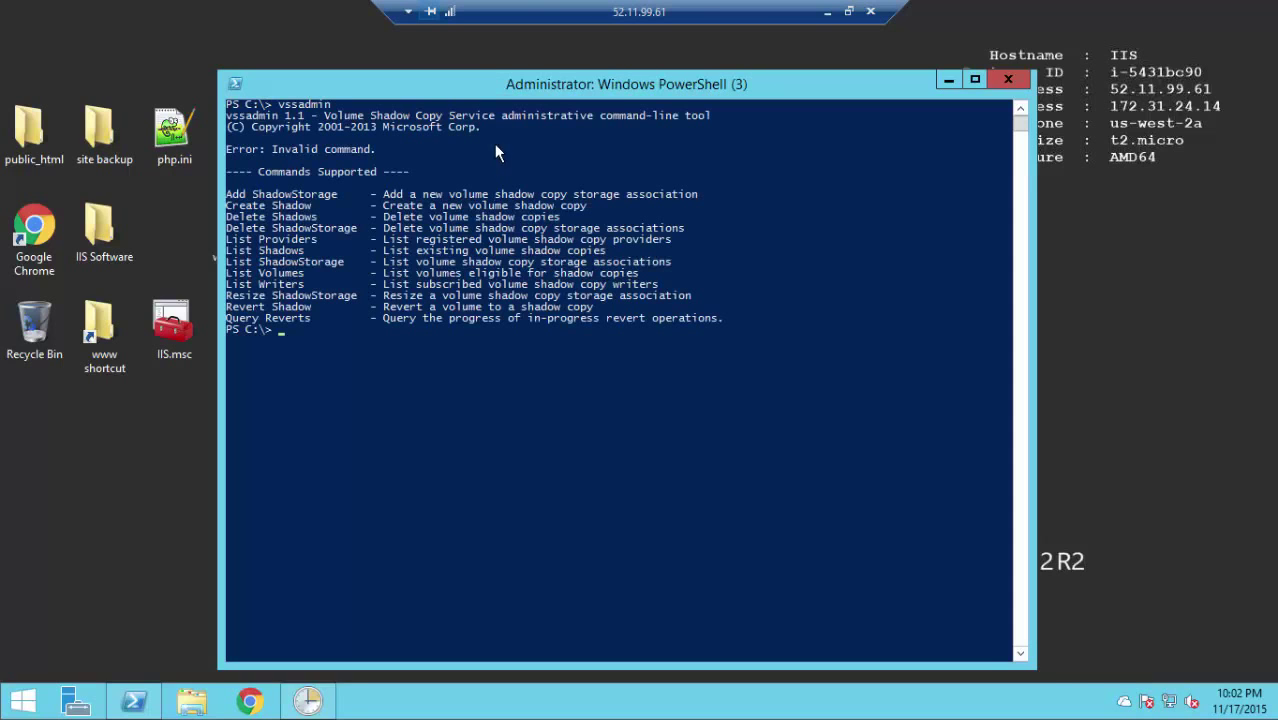
mouse_move(500, 158)
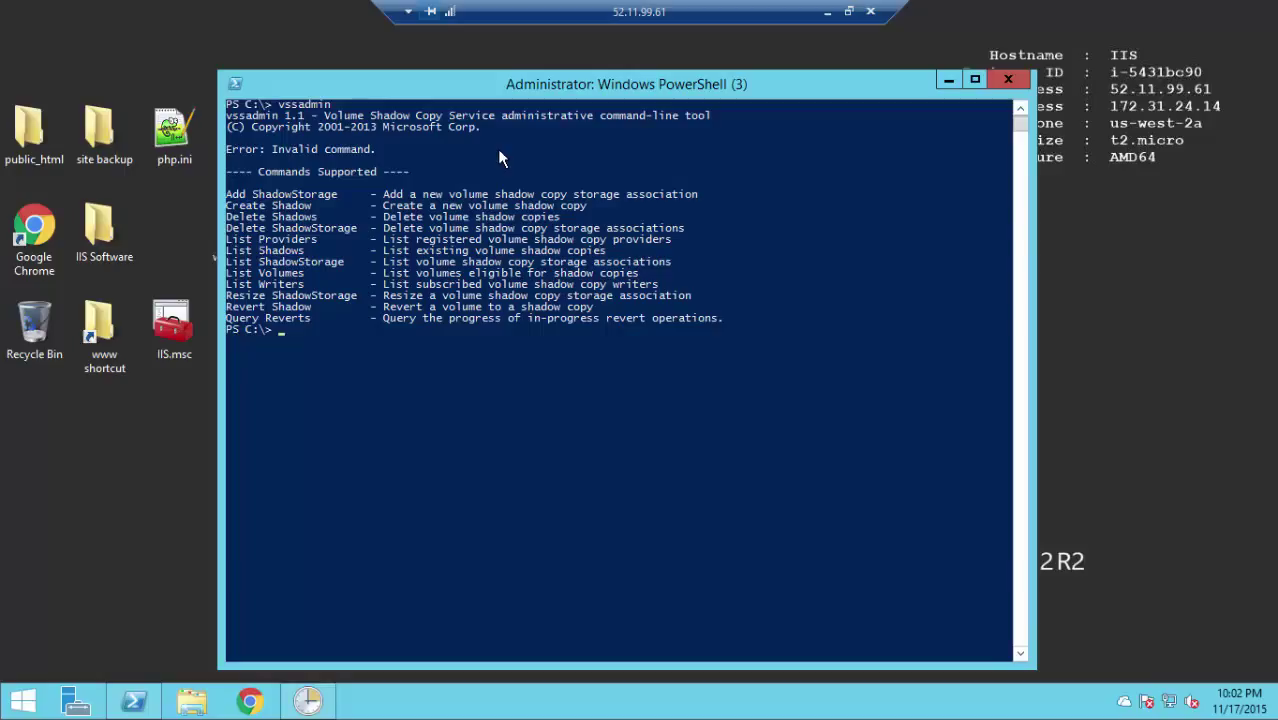
text(vs)
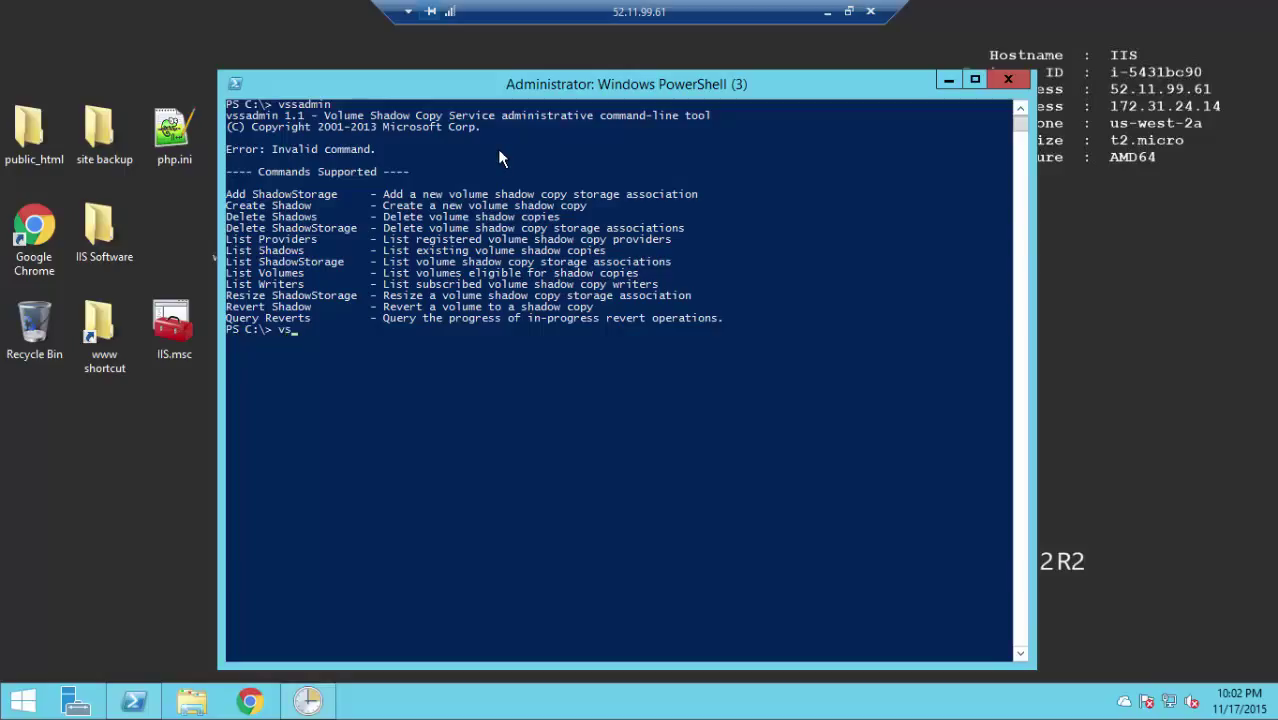
text(s)
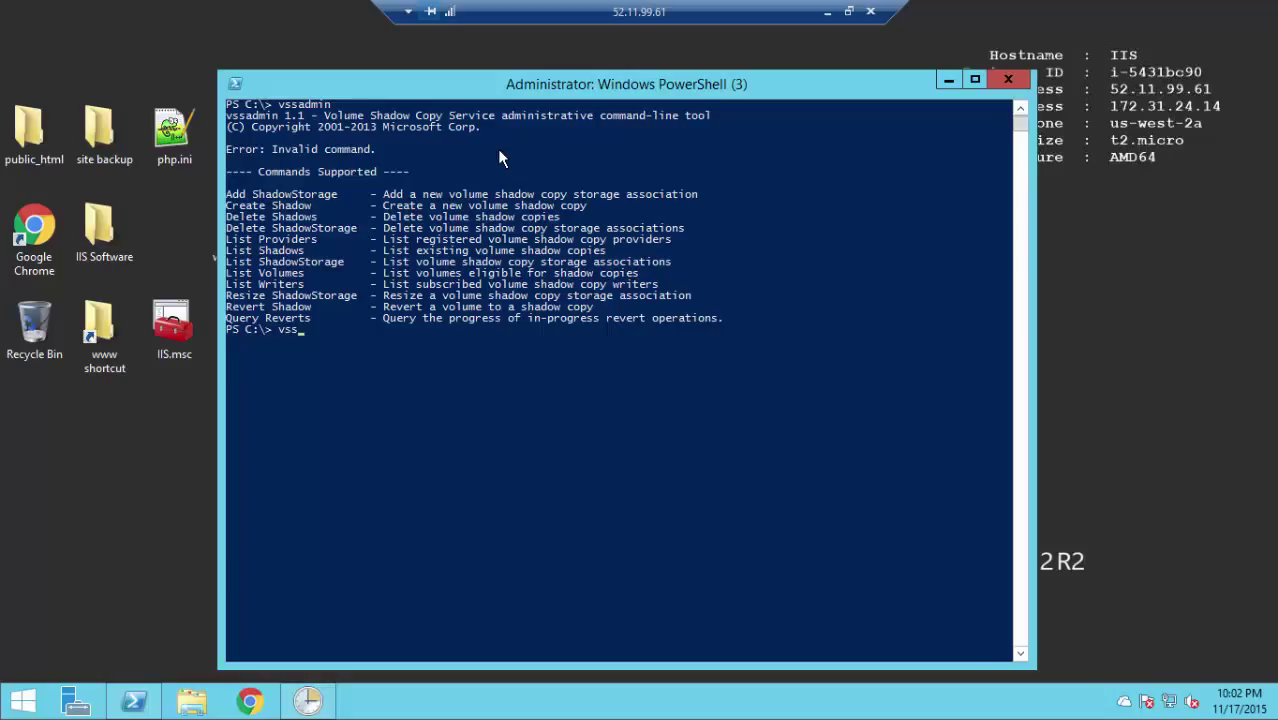
text(vssuirun)
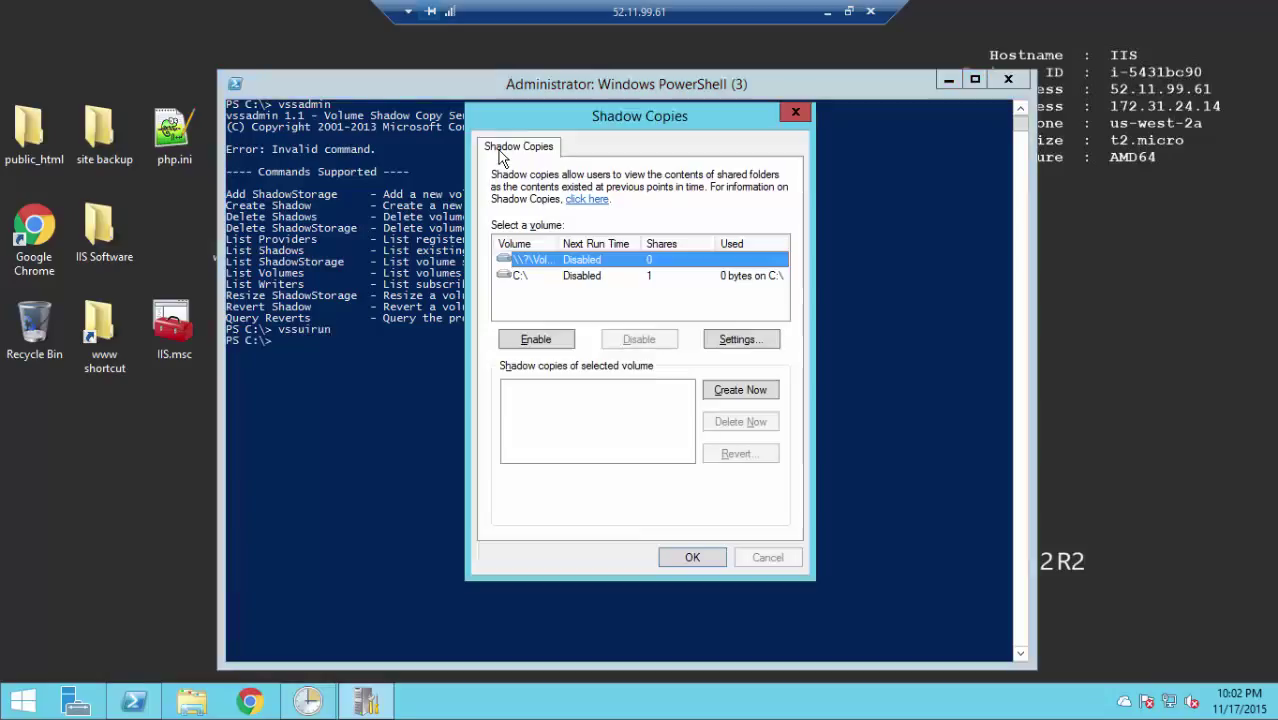
mouse_move(625, 288)
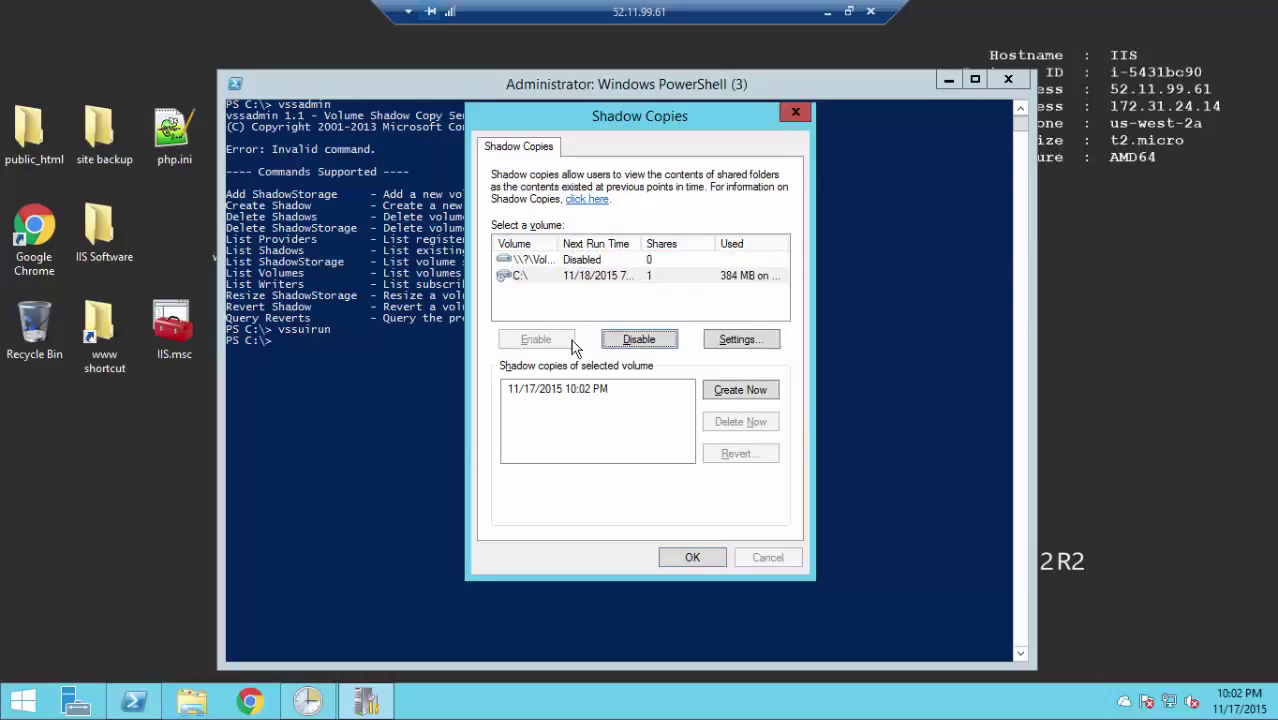
click(638, 339)
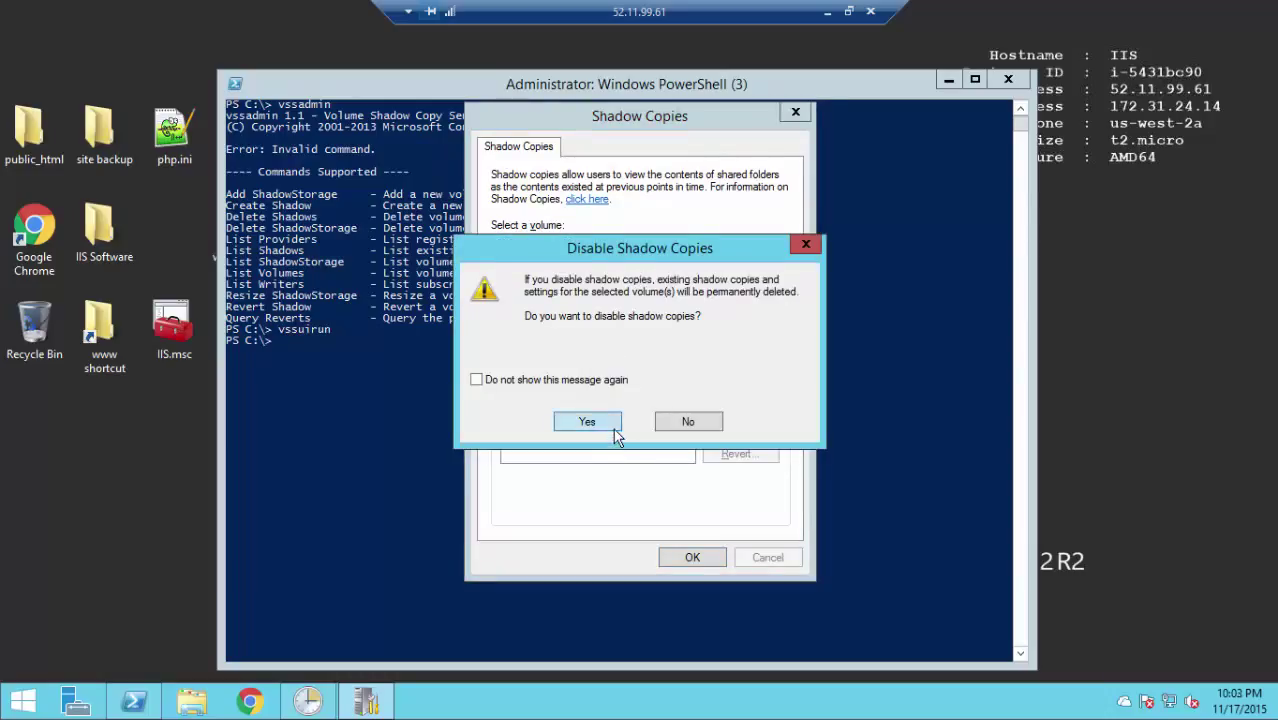
click(587, 421)
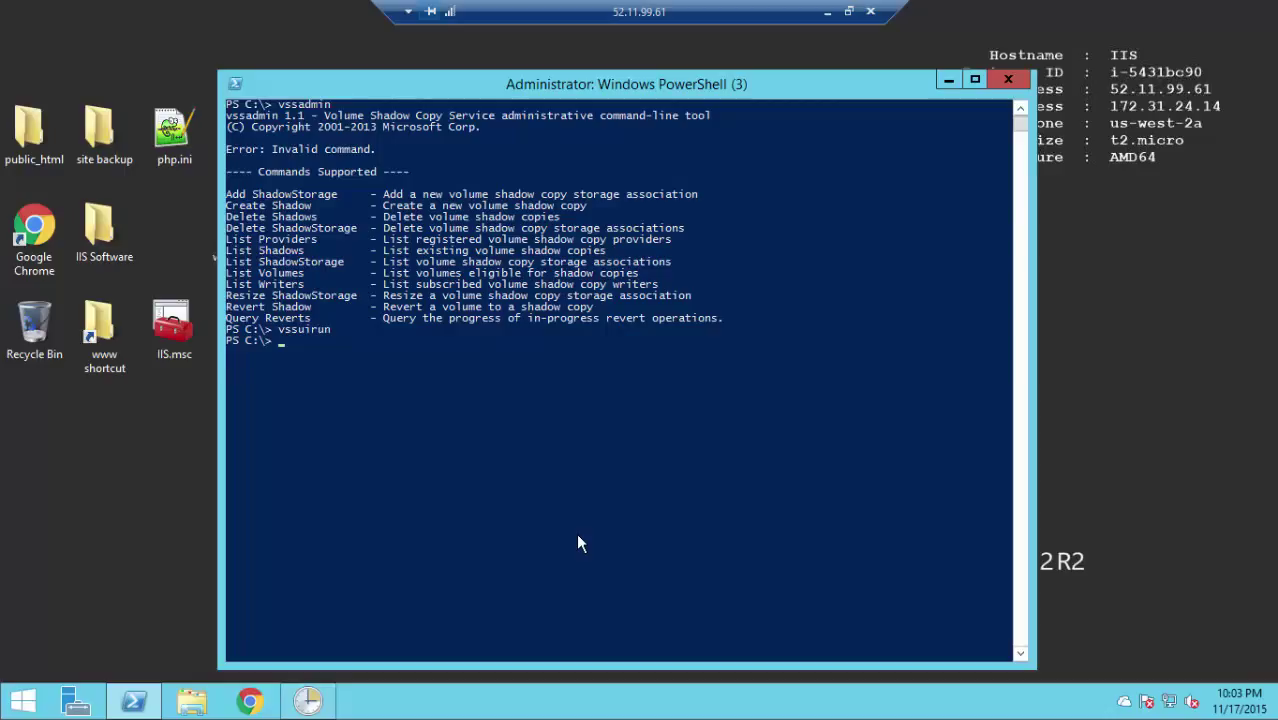
- Run 'vssadmin add shadowstorage /for=c: /on=c: /maxsize=30%'
text(a)
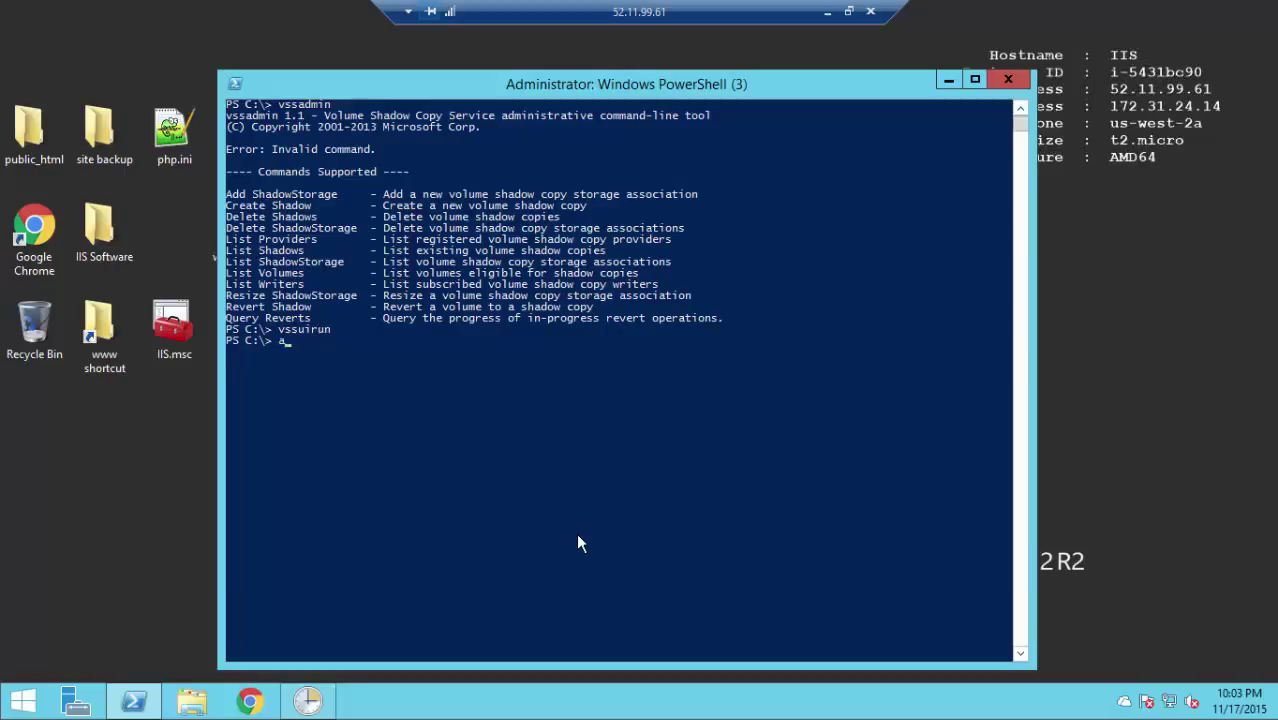
text(ssadmin)
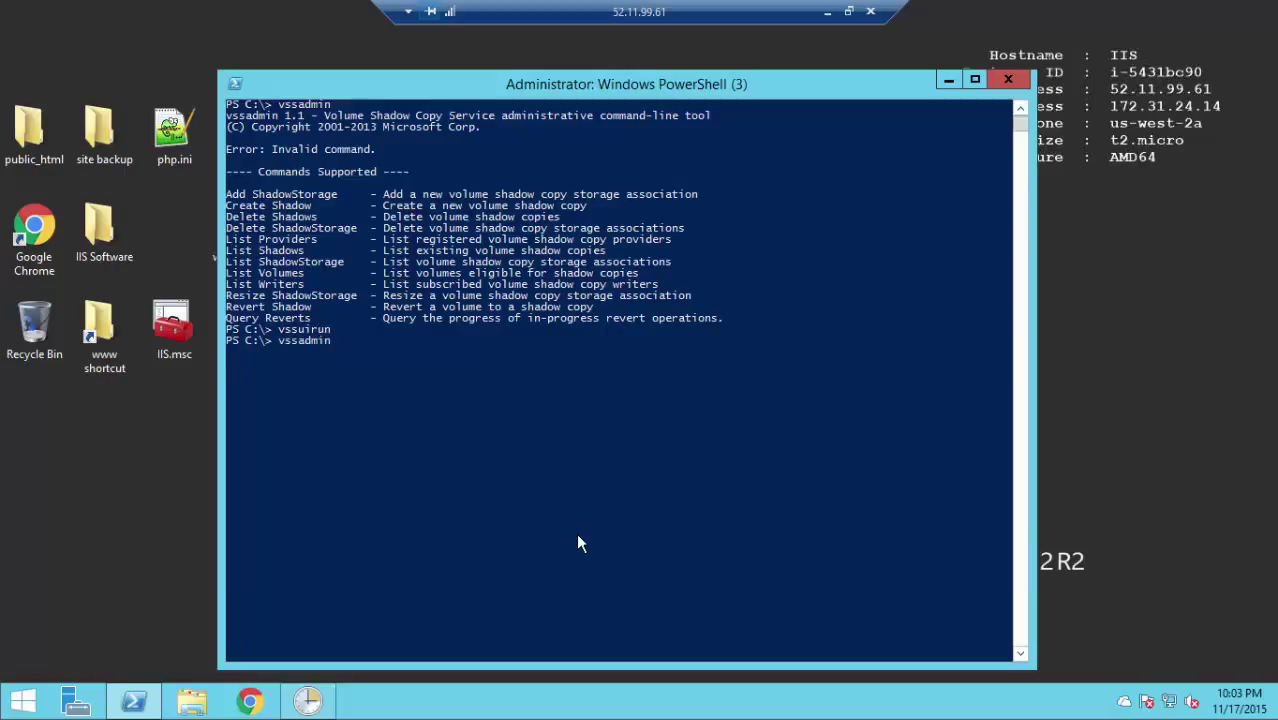
text(add)
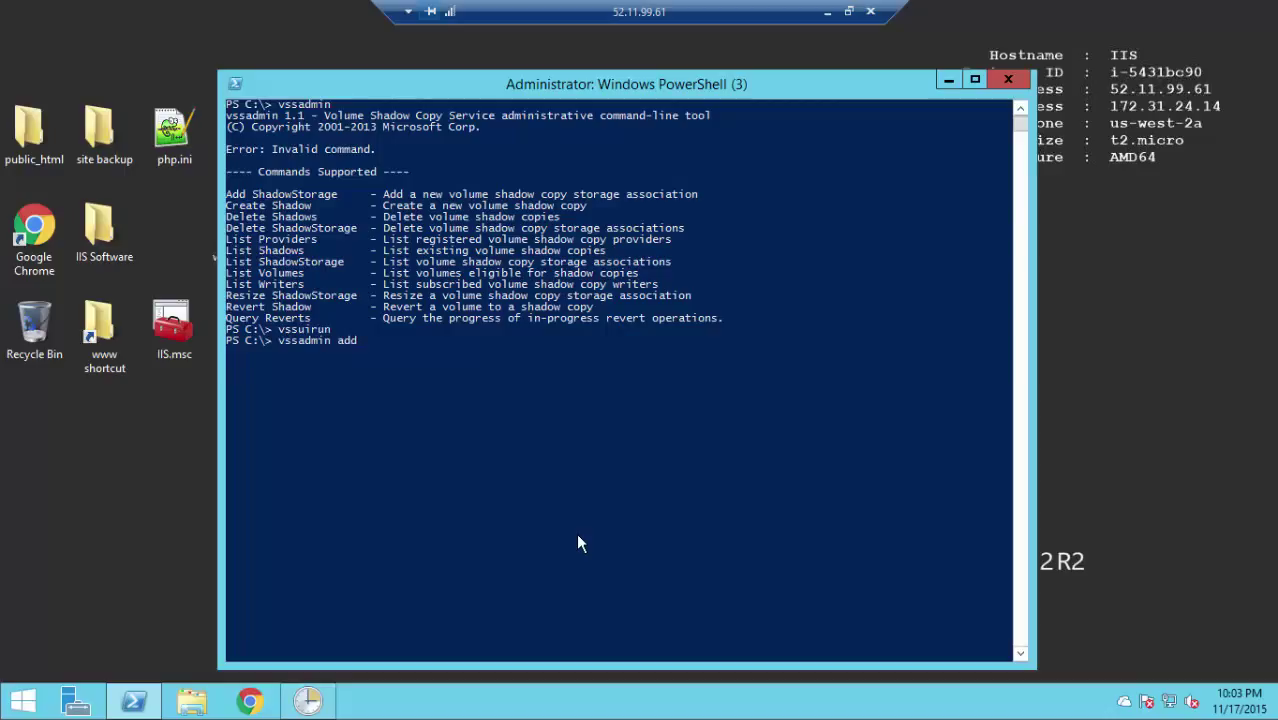
text(shadowstr)
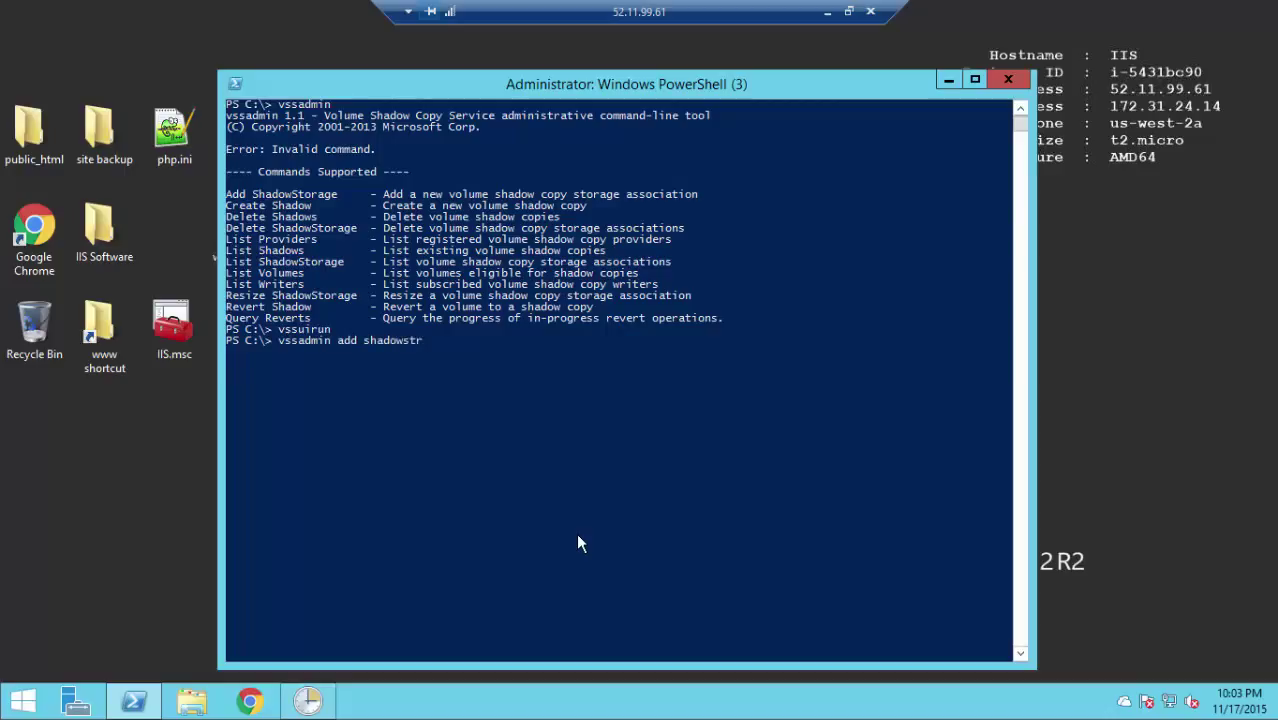
text(age)
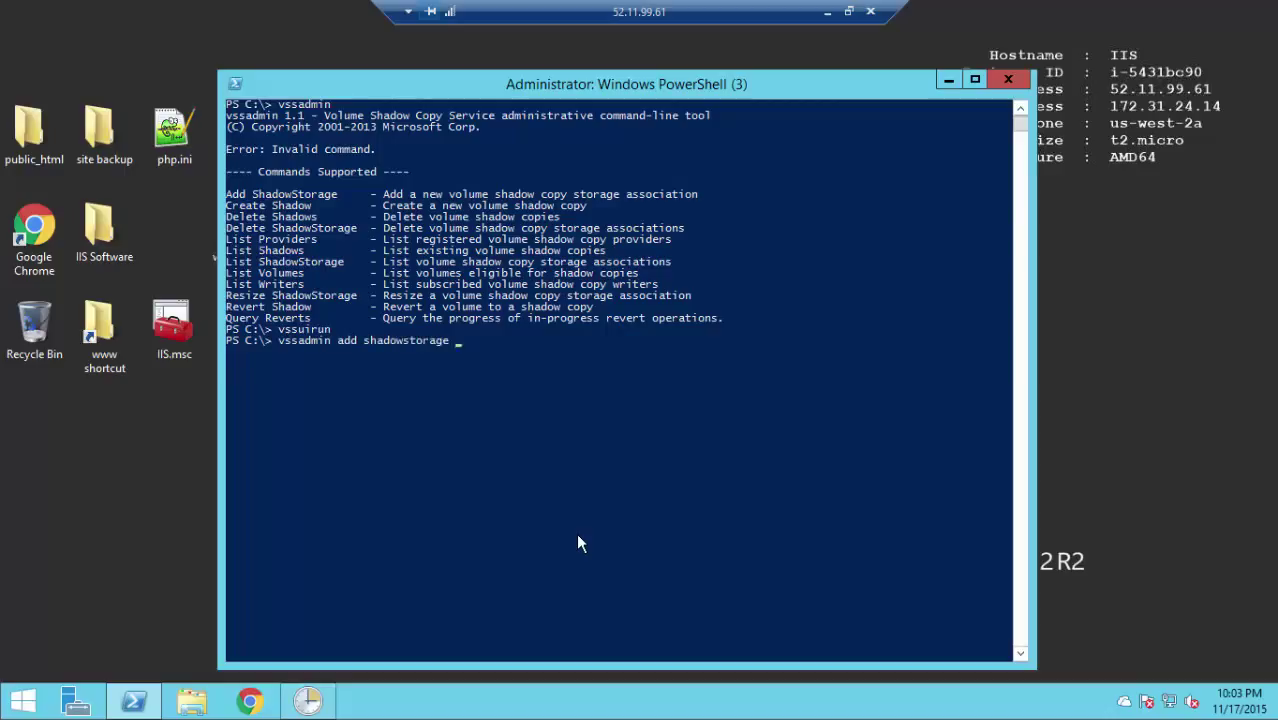
text(/fo)
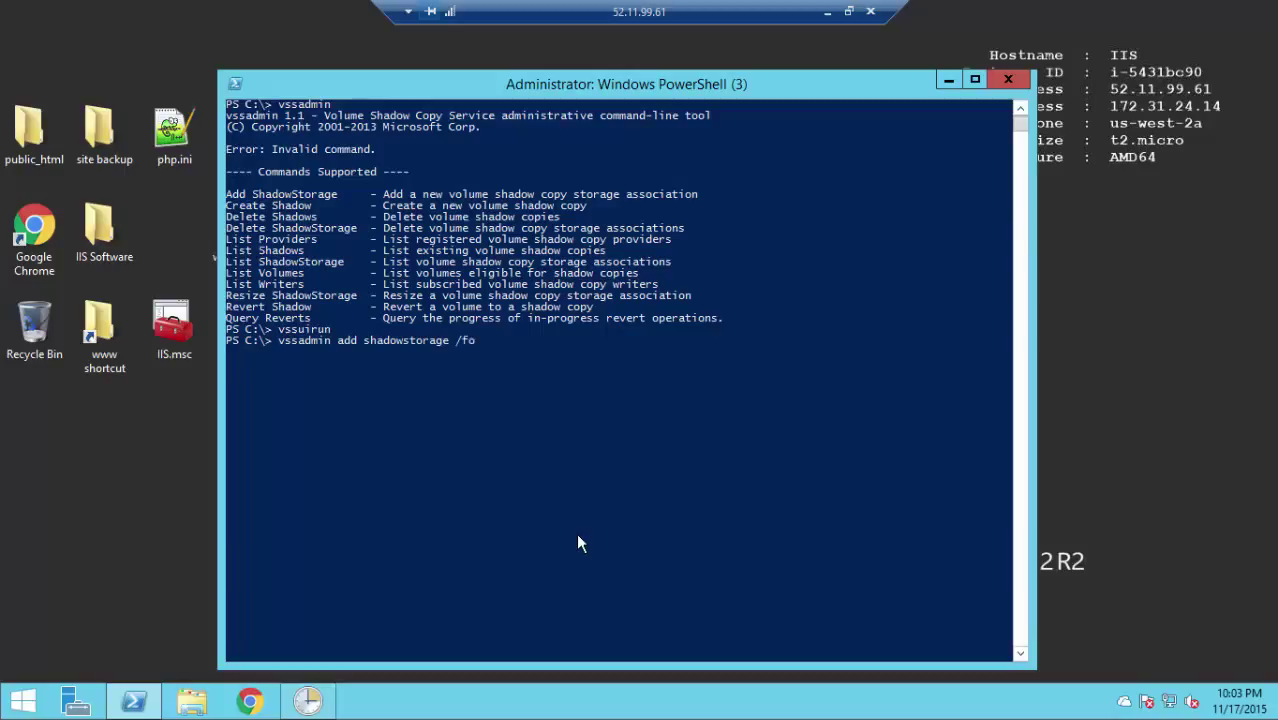
text(r=c:)
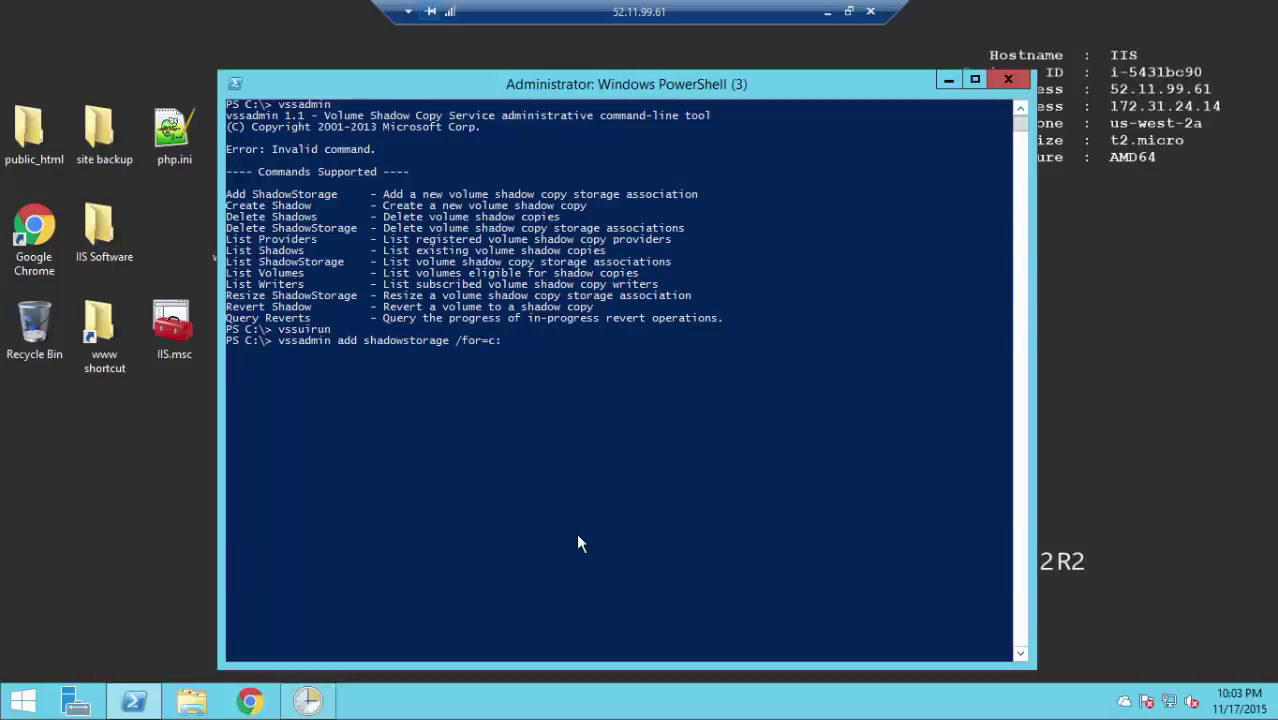
text(/on)
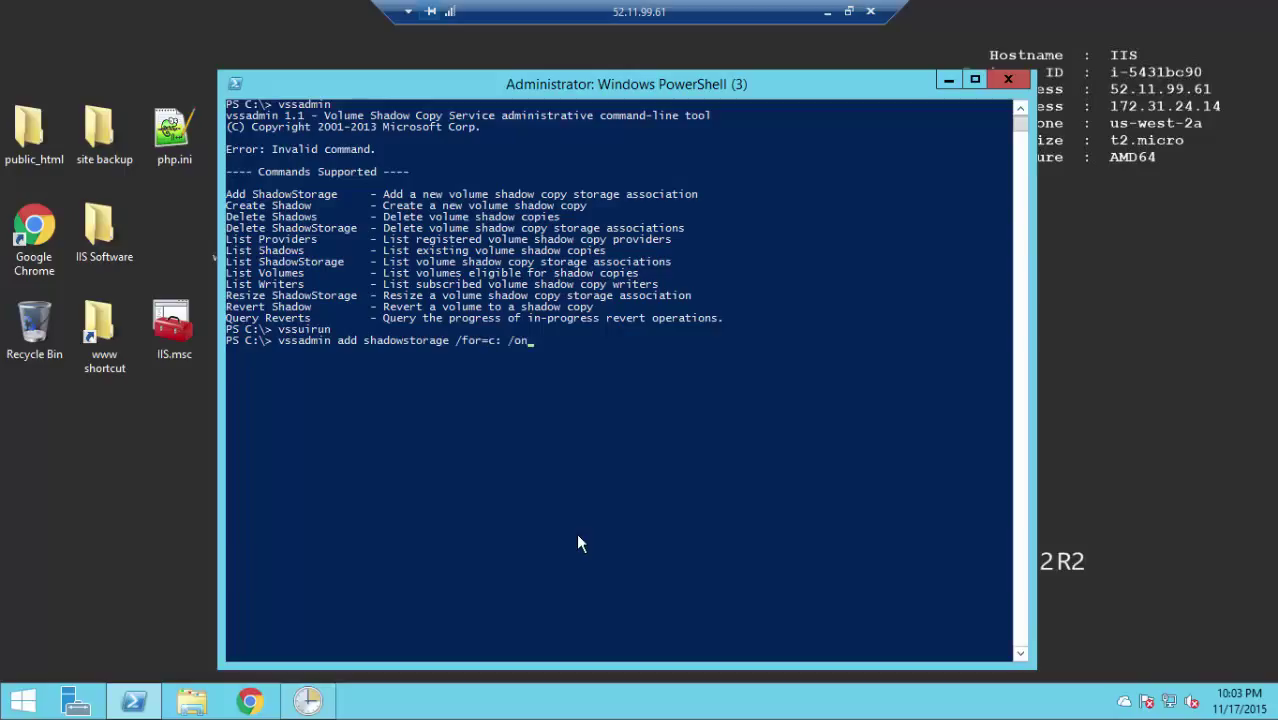
text(c:)
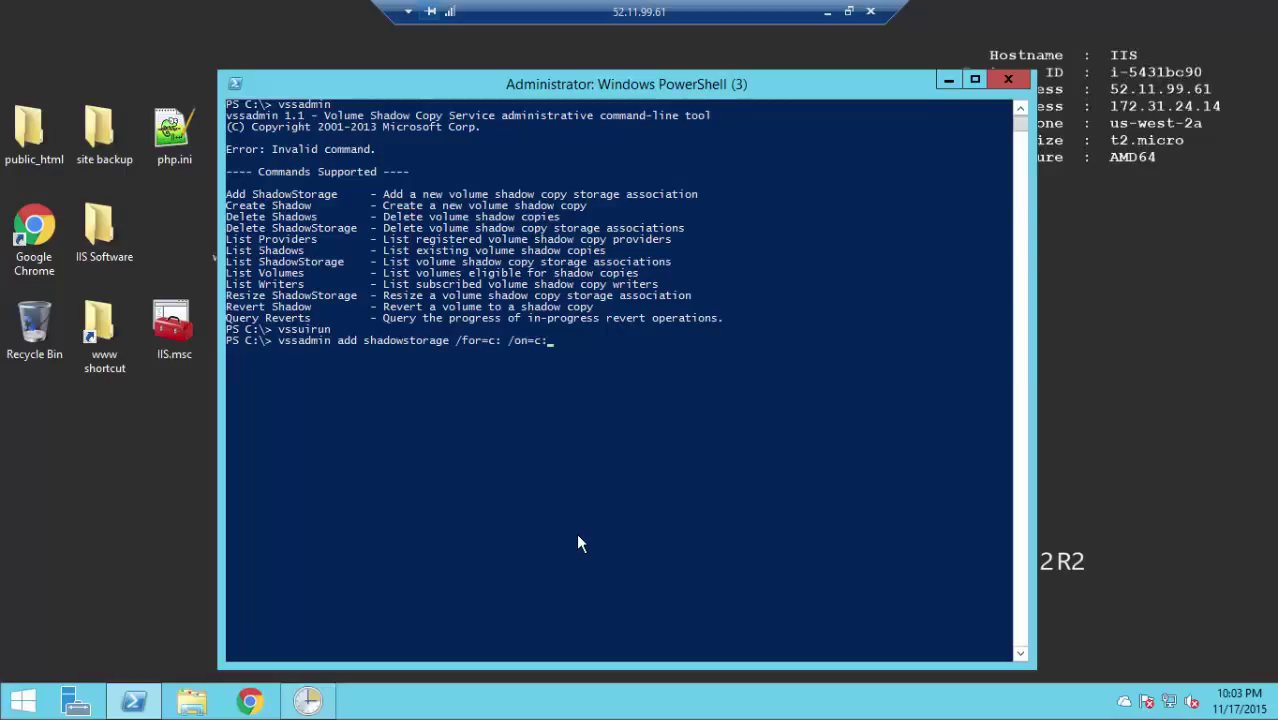
text(ma)
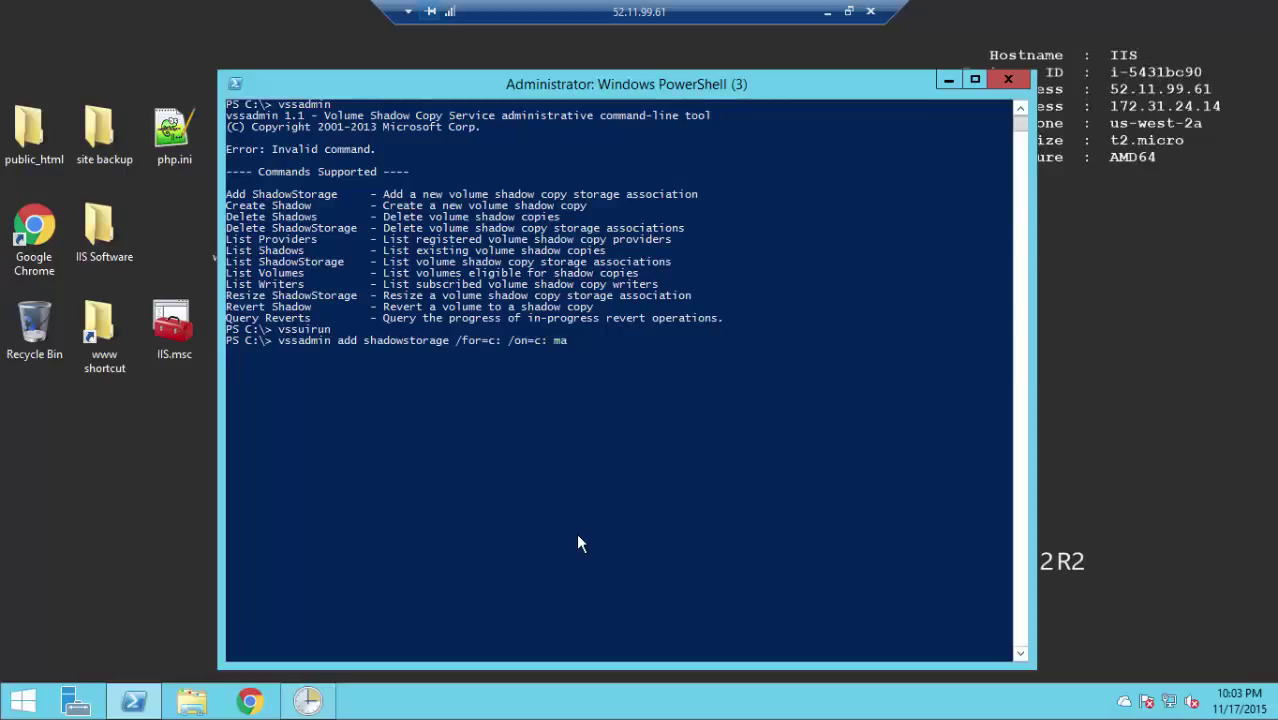
text(xsi)
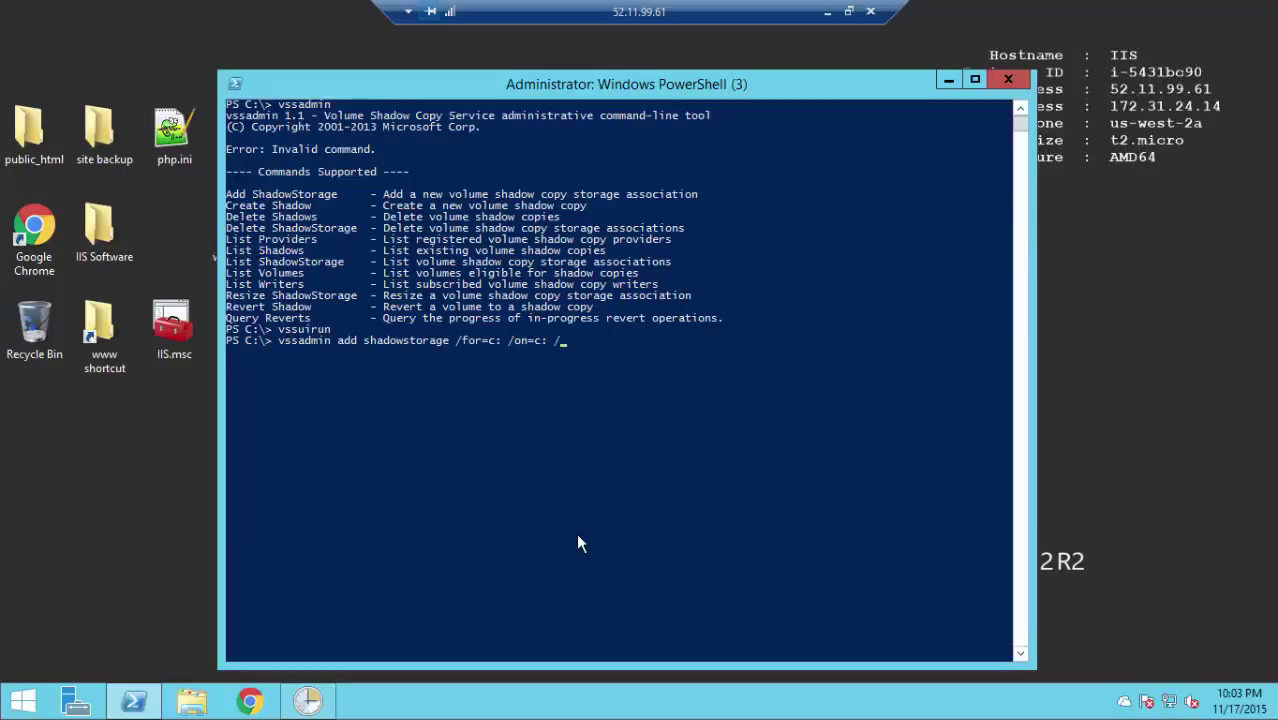
text(max)
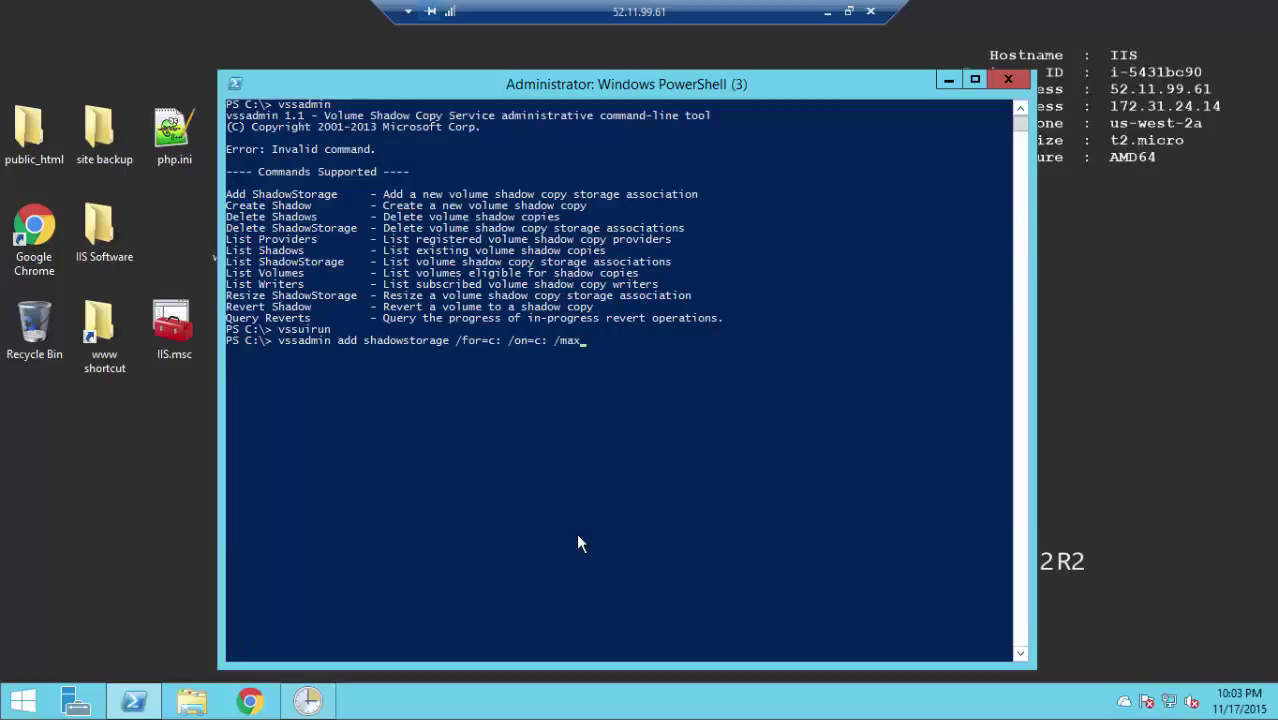
text(size)
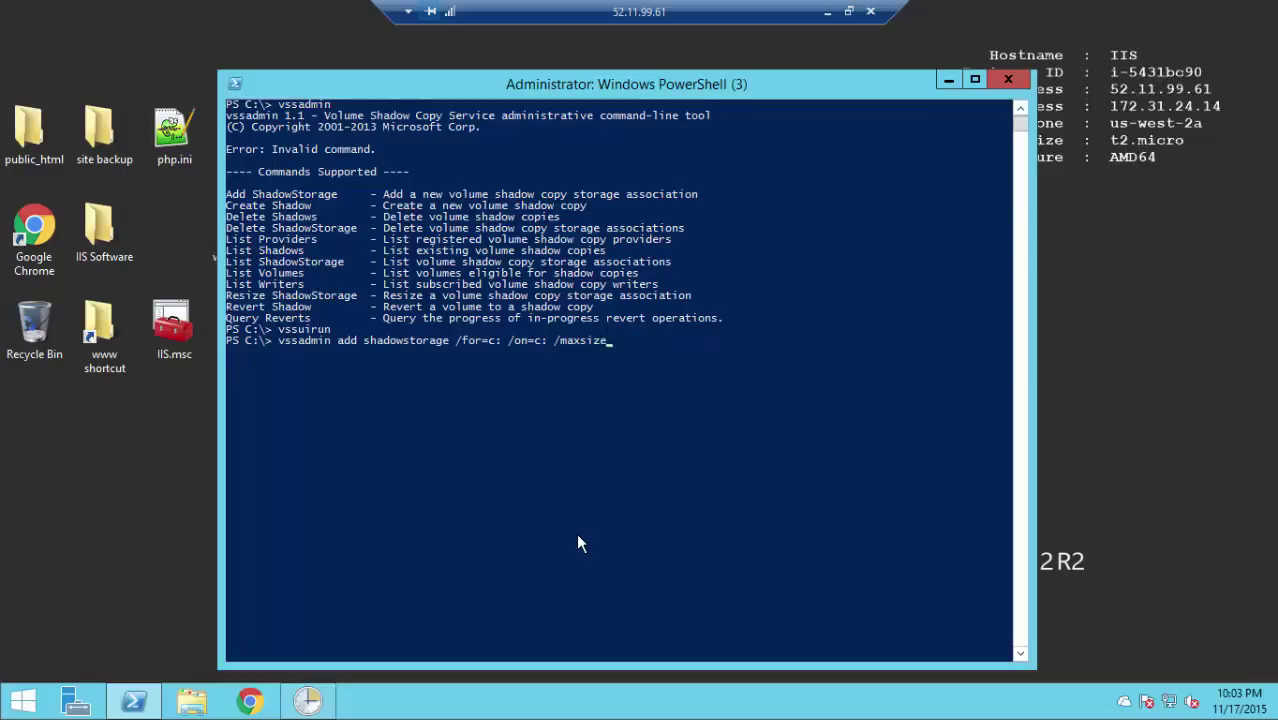
text(=)
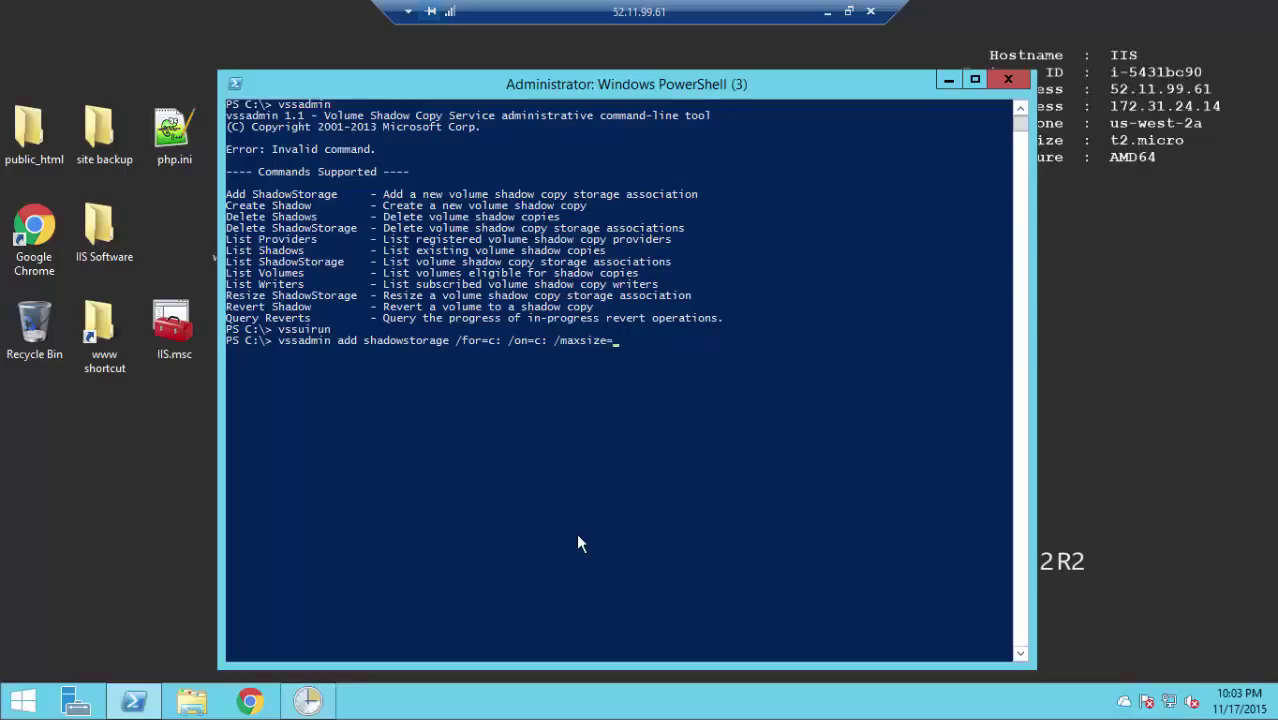
text(30%)
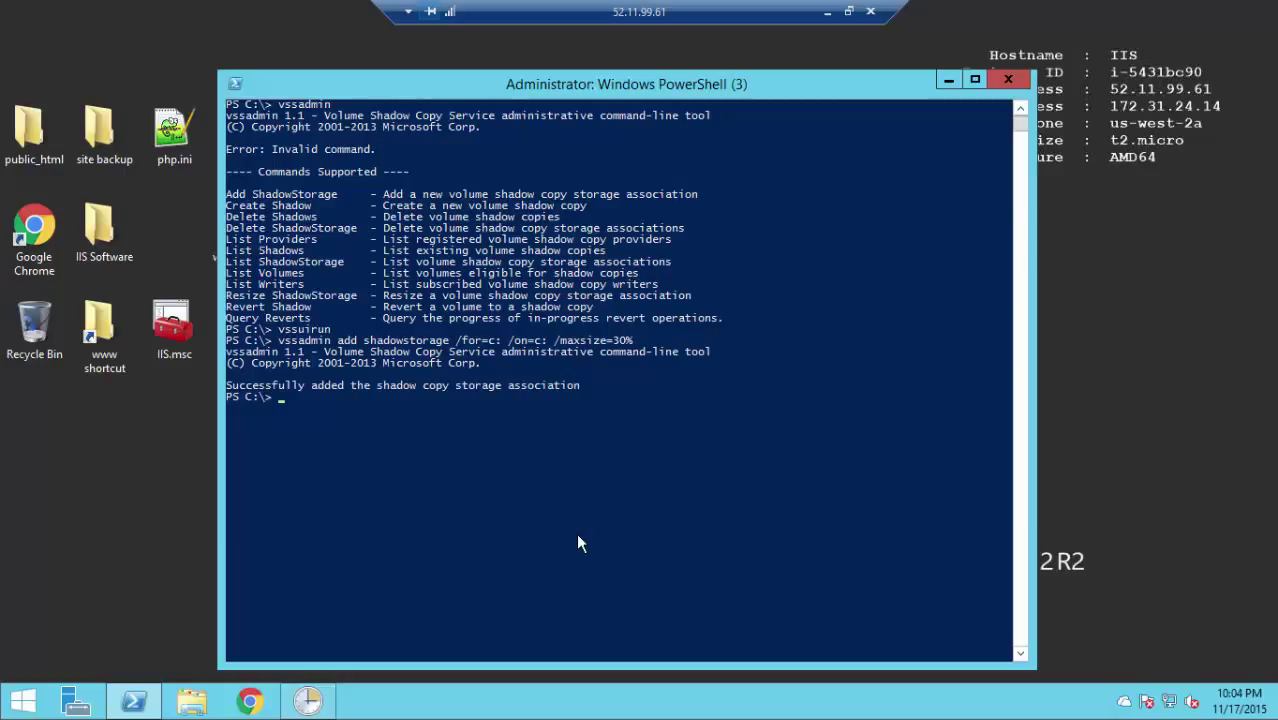
- Run 'vssadmin create shadow /for=c:', then repeat it with stray 'dfsfd' to show usage help
text(vssadmin)
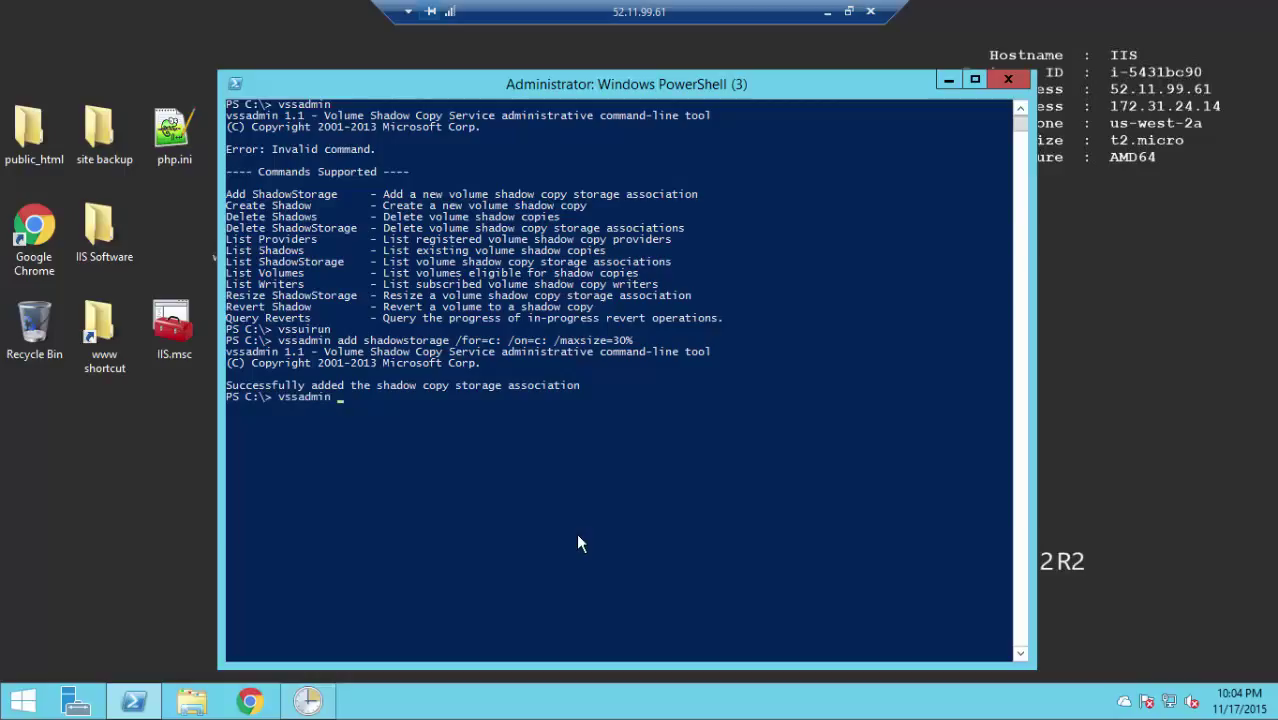
text(create shad)
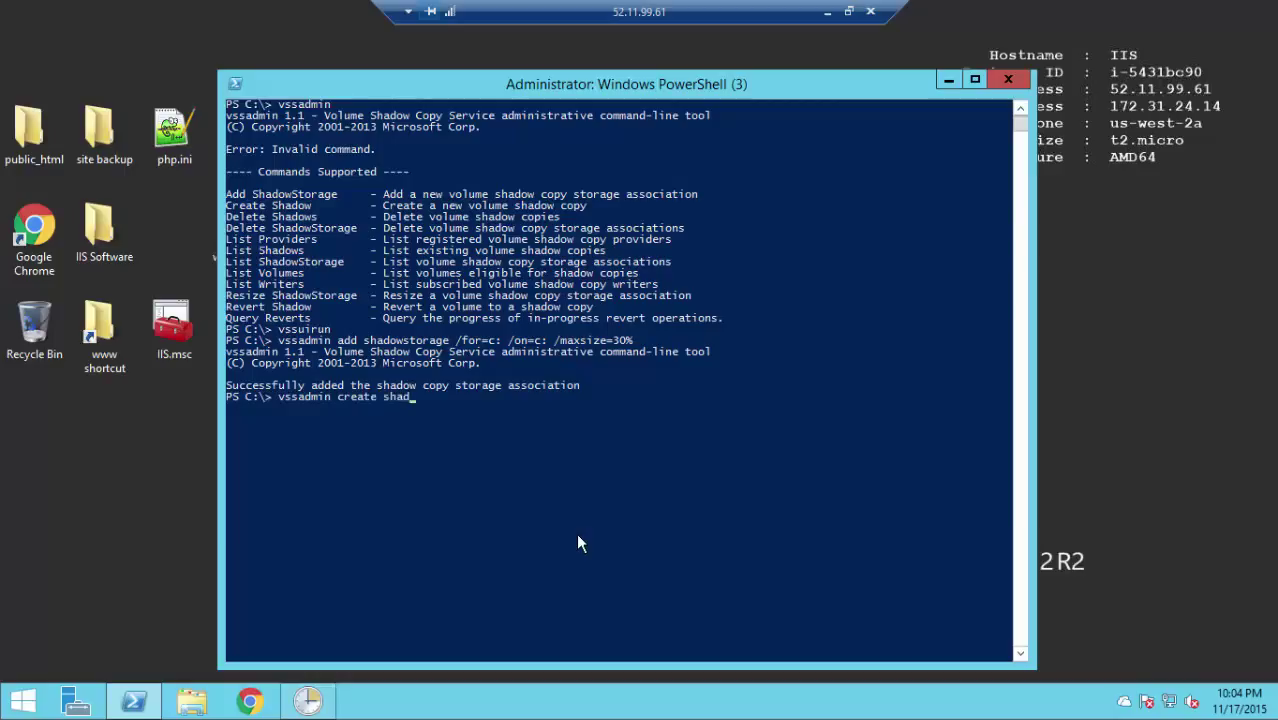
text(ow)
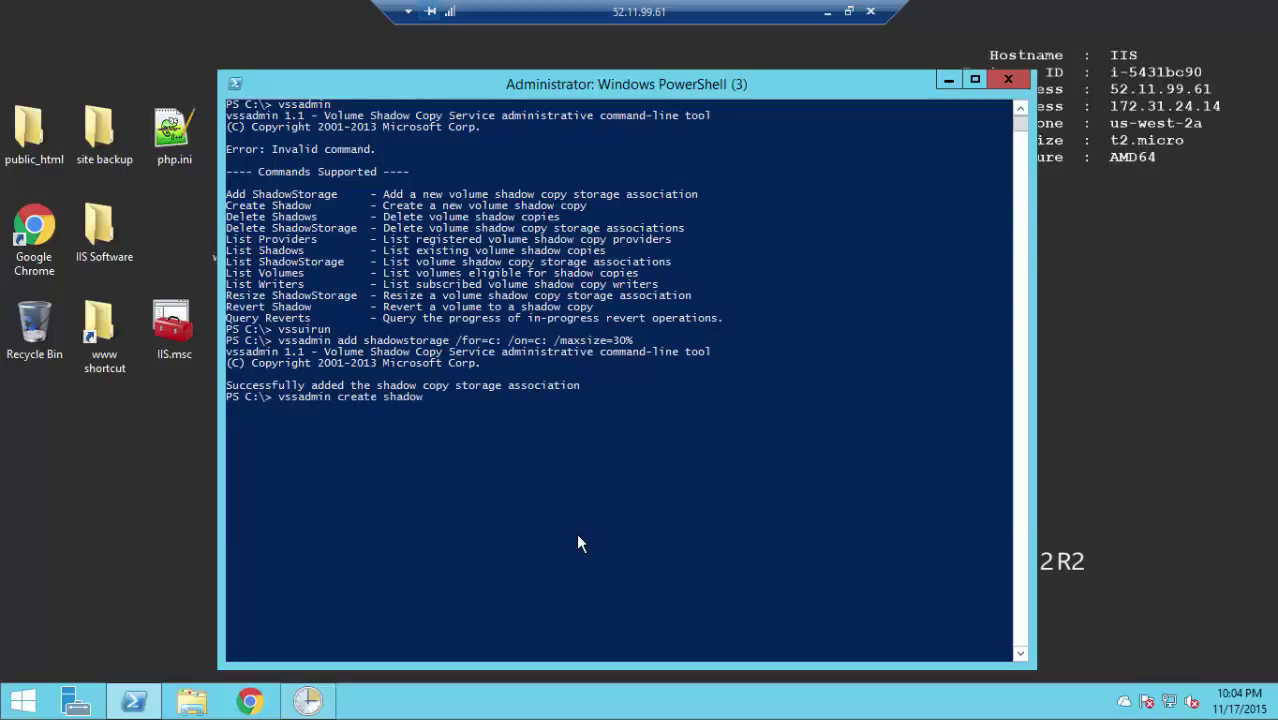
text(/for)
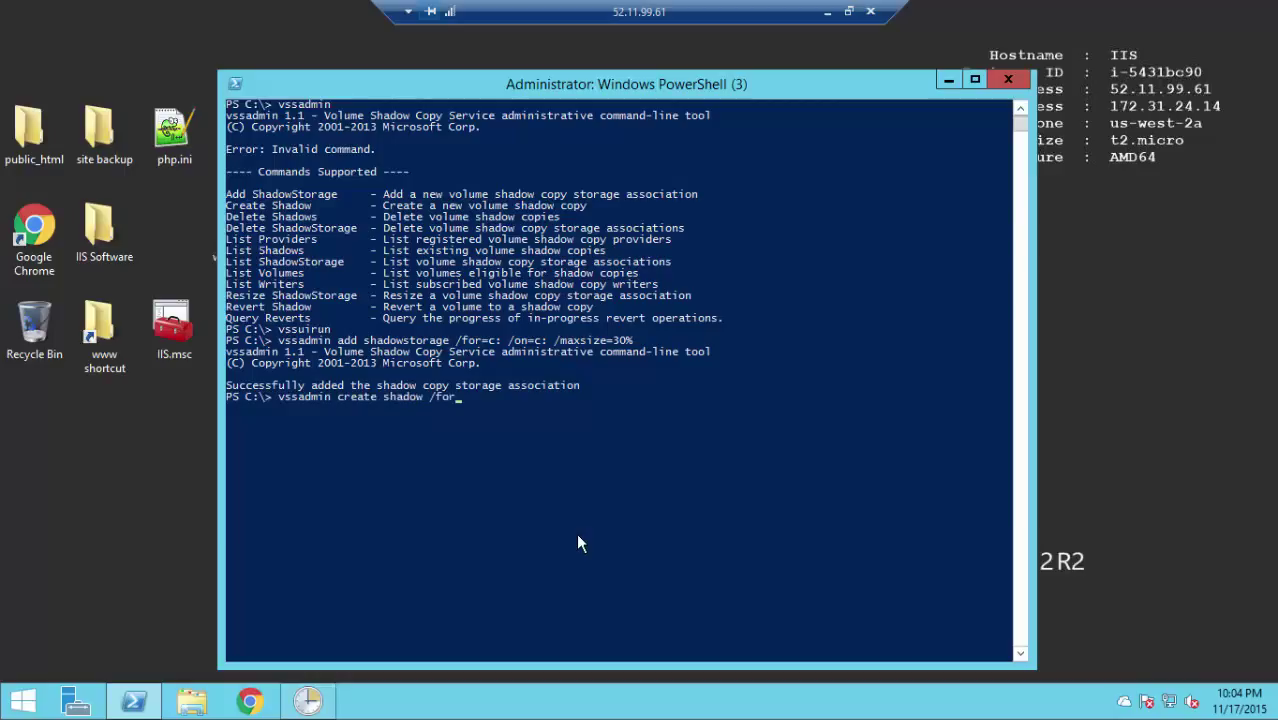
text(=c:)
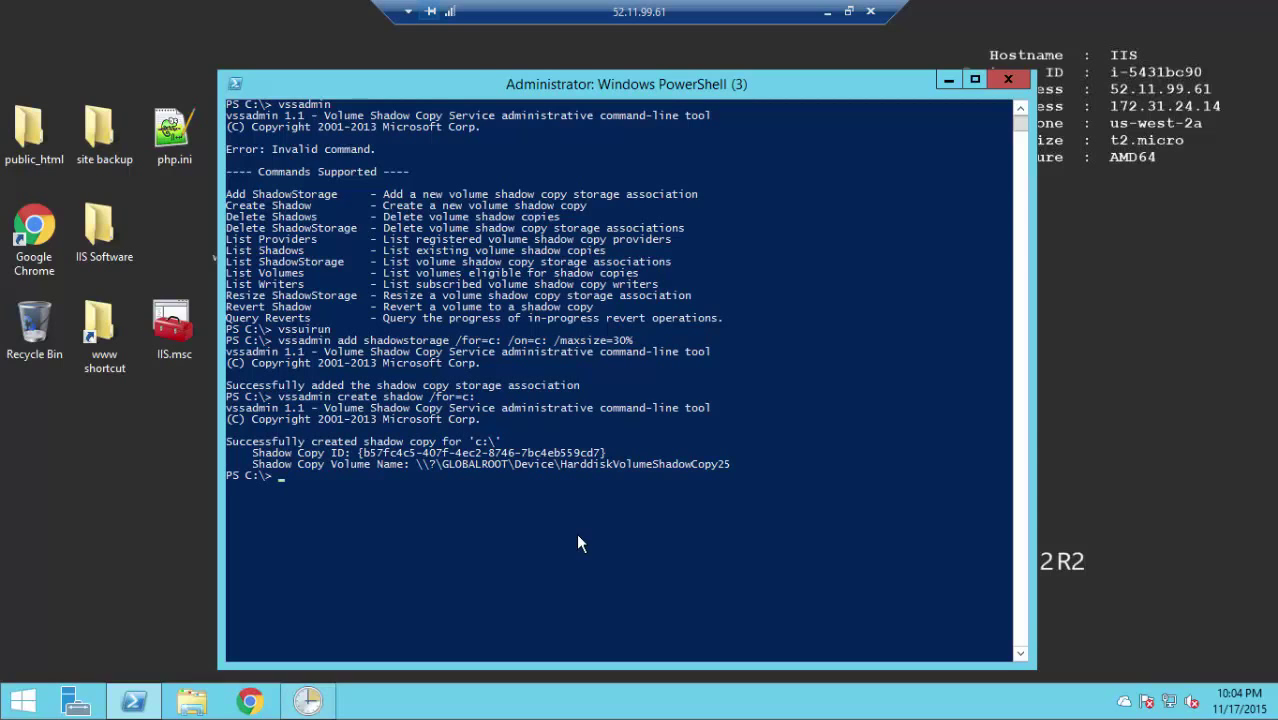
text(vssadmin create shadow /for=c:)
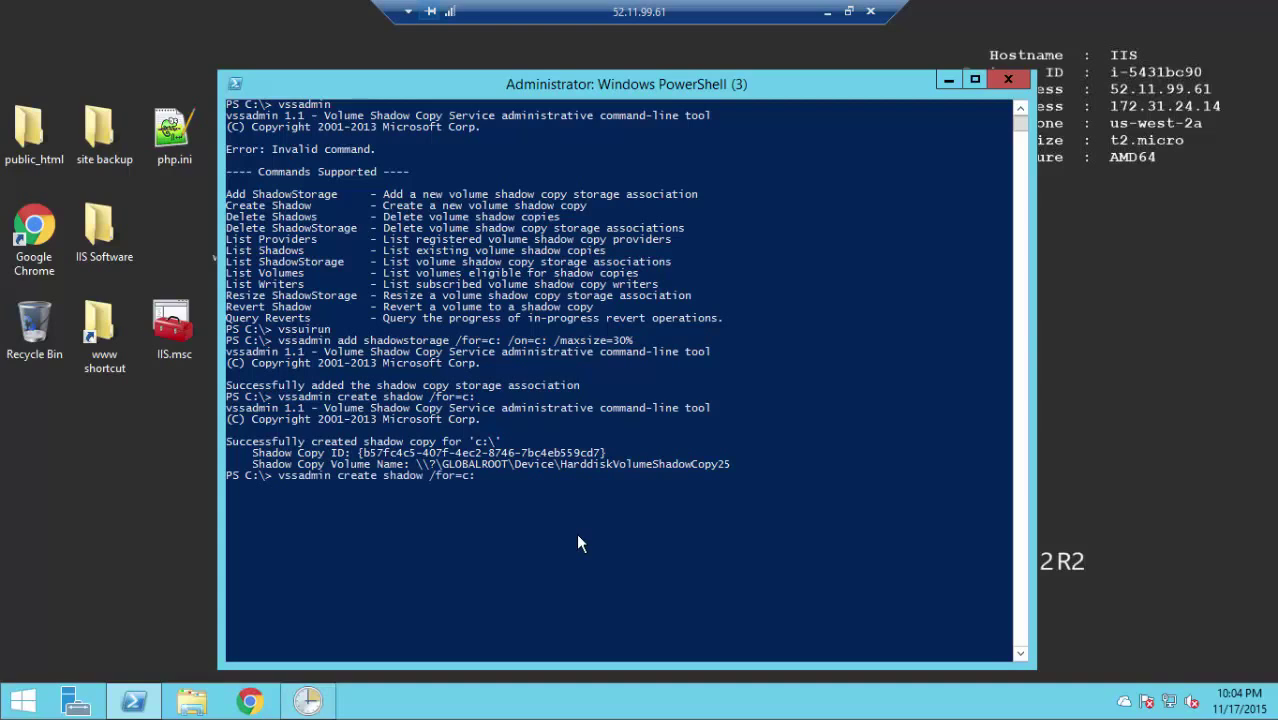
text(dfsfd)
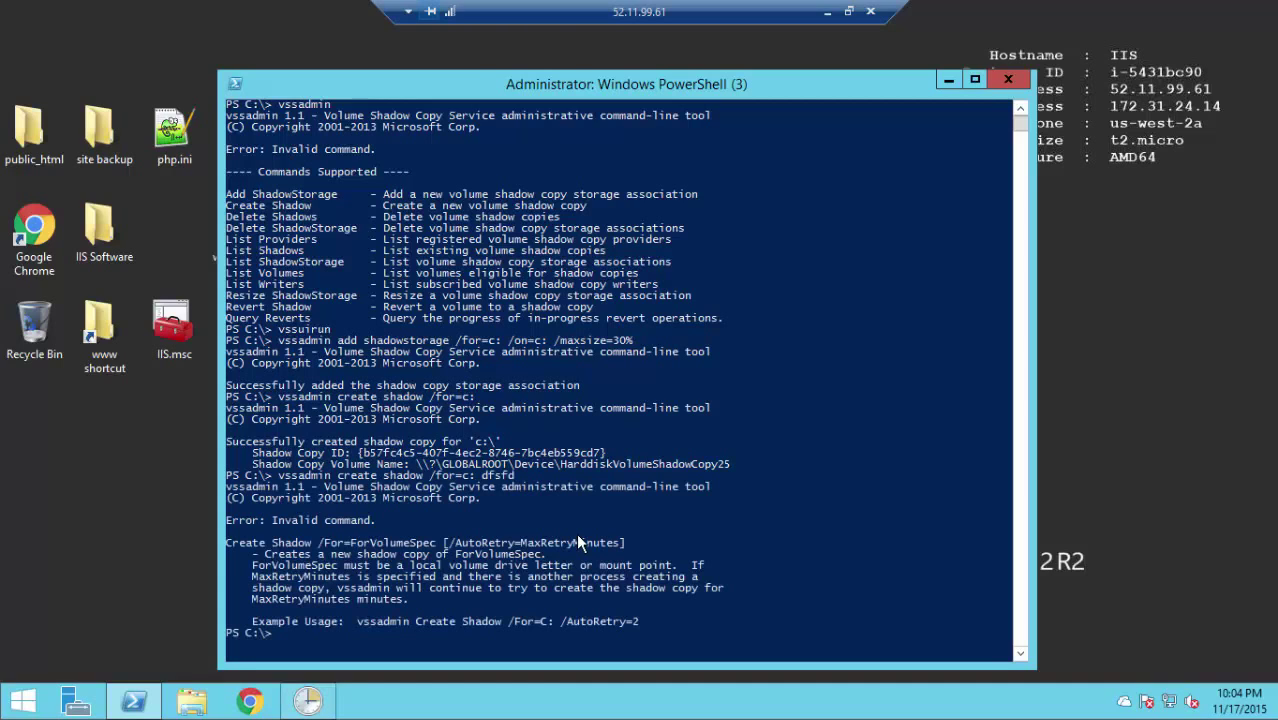
mouse_move(600, 630)
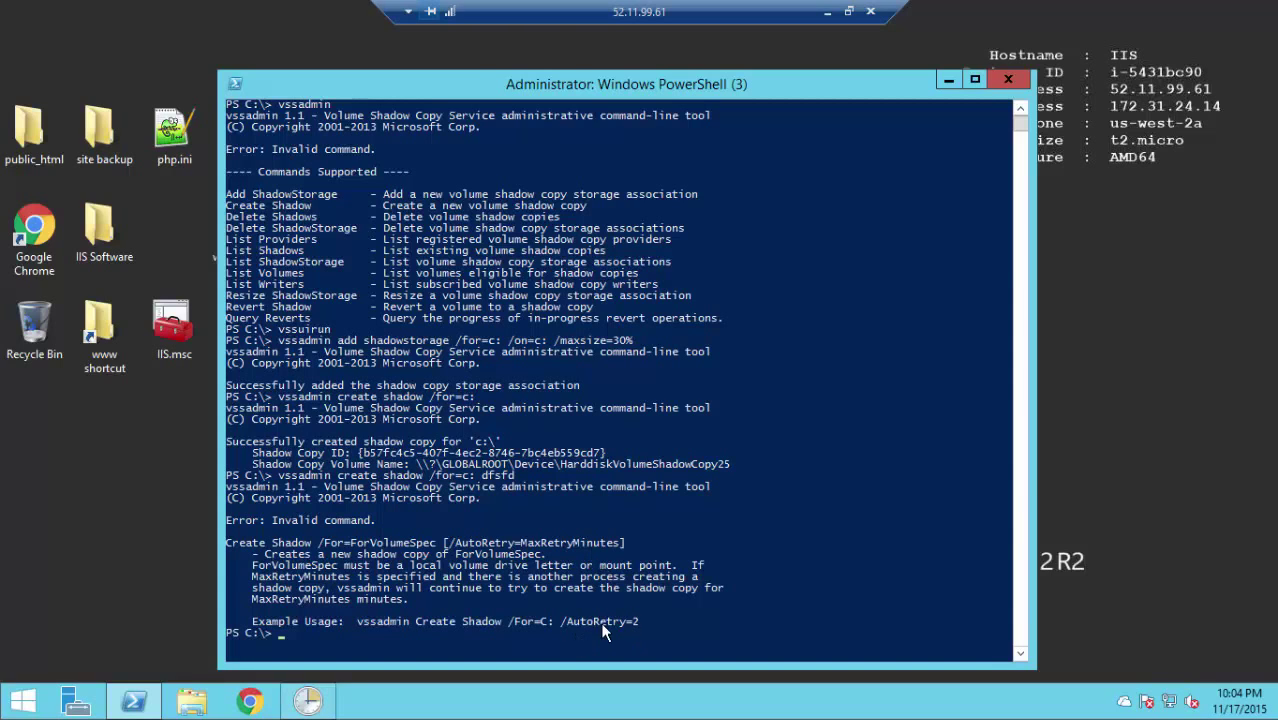
mouse_move(642, 620)
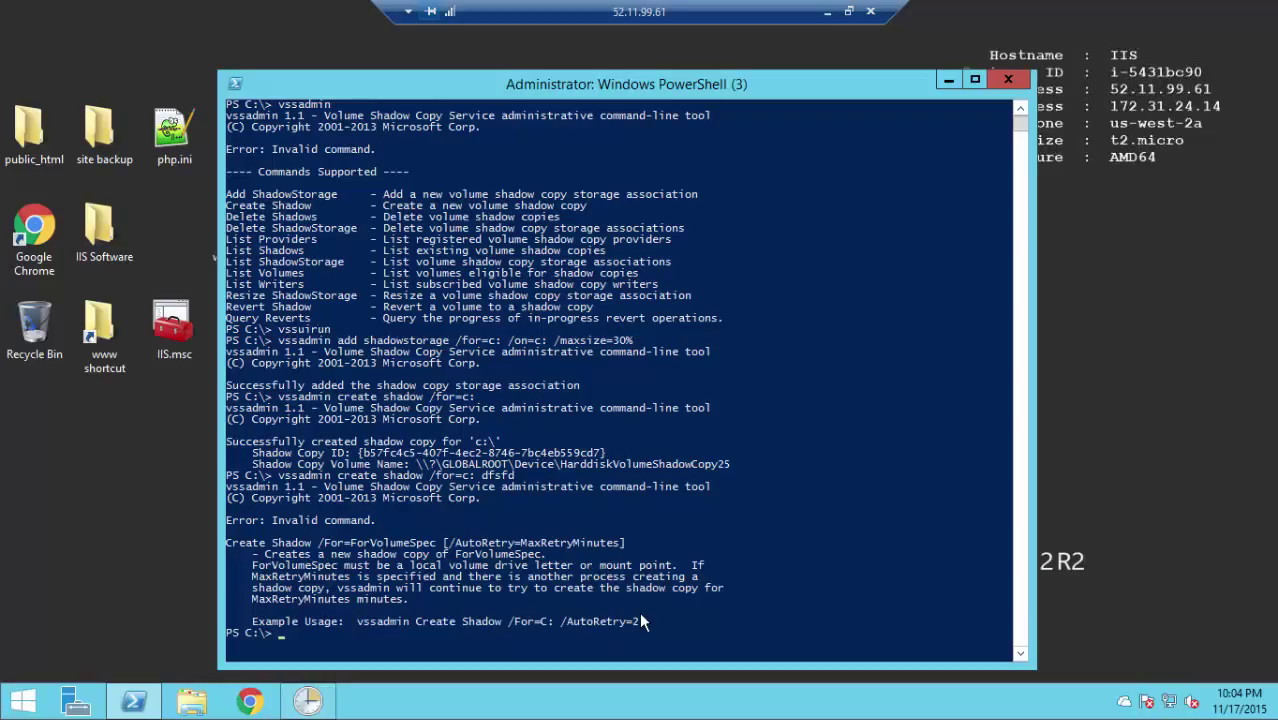
mouse_move(835, 531)
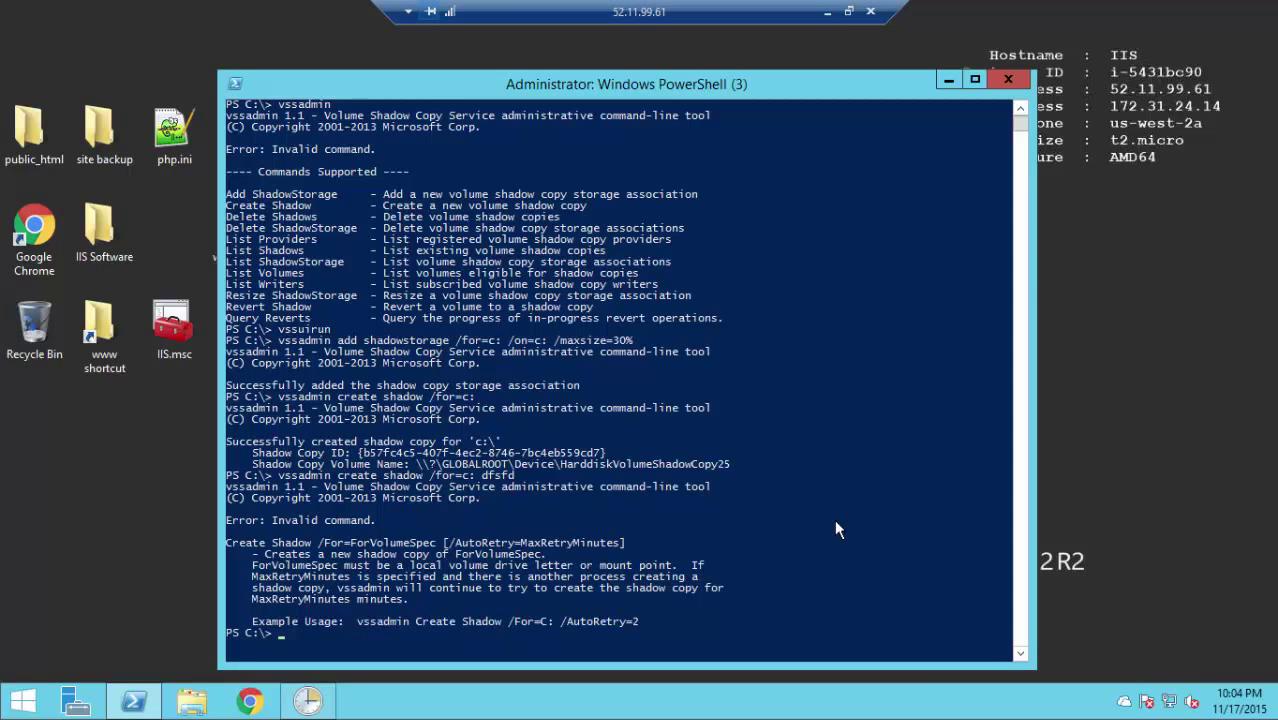
mouse_move(660, 465)
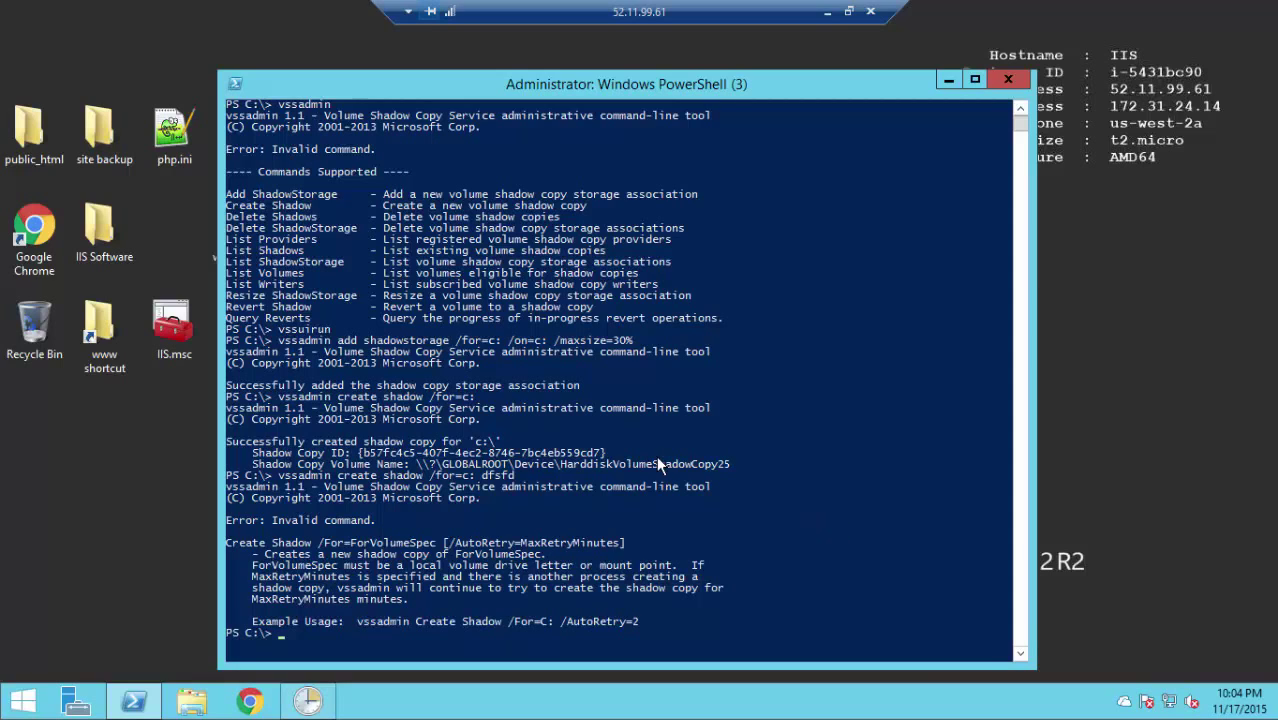
mouse_move(305, 200)
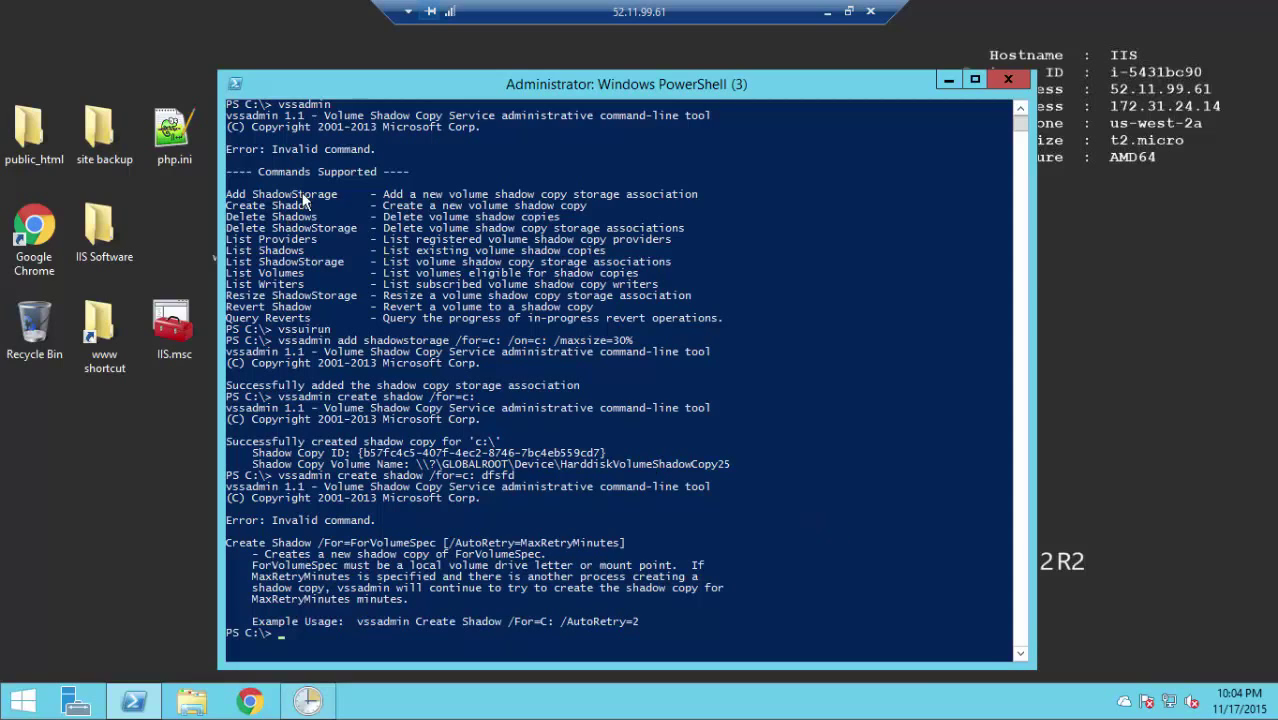
mouse_move(305, 278)
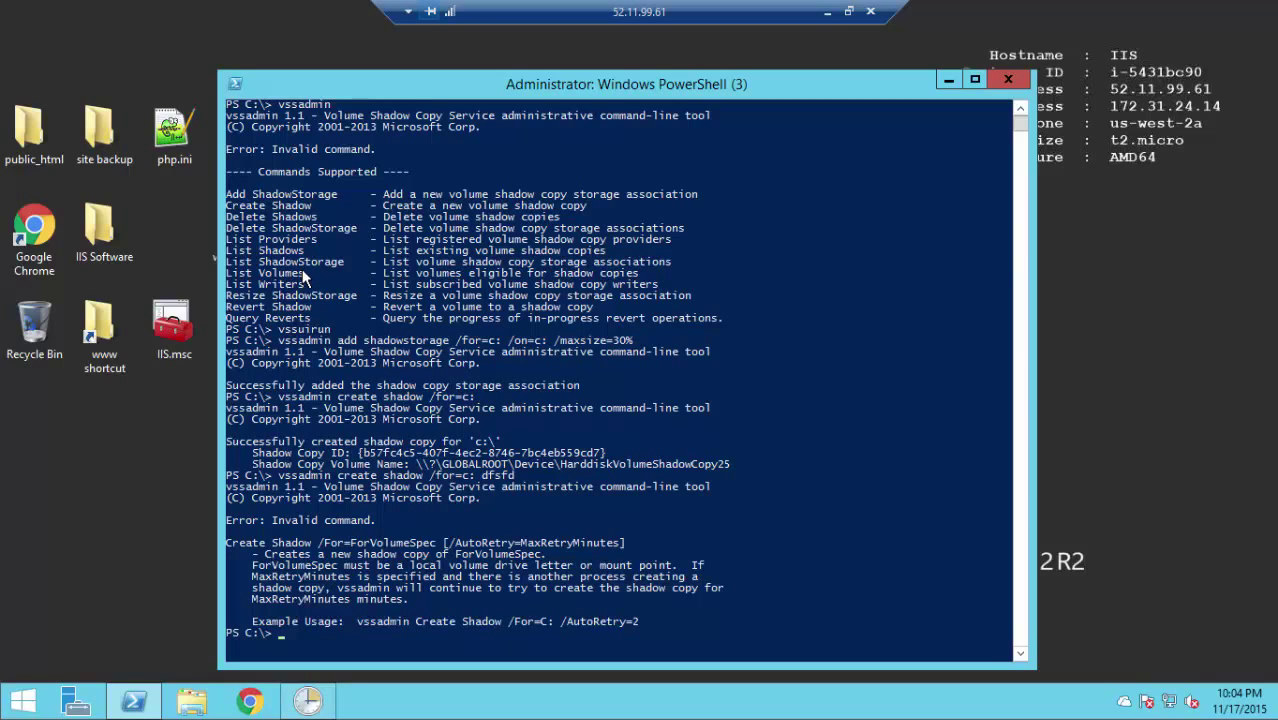
mouse_move(282, 313)
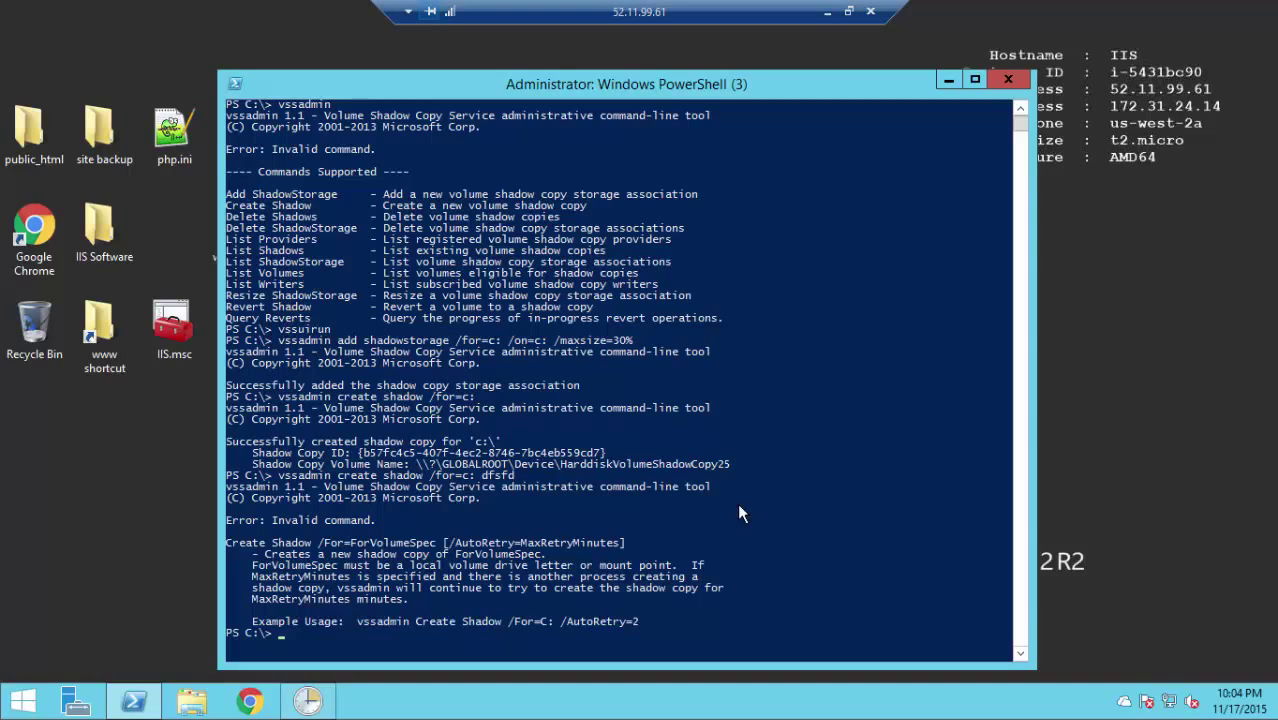
mouse_move(763, 489)
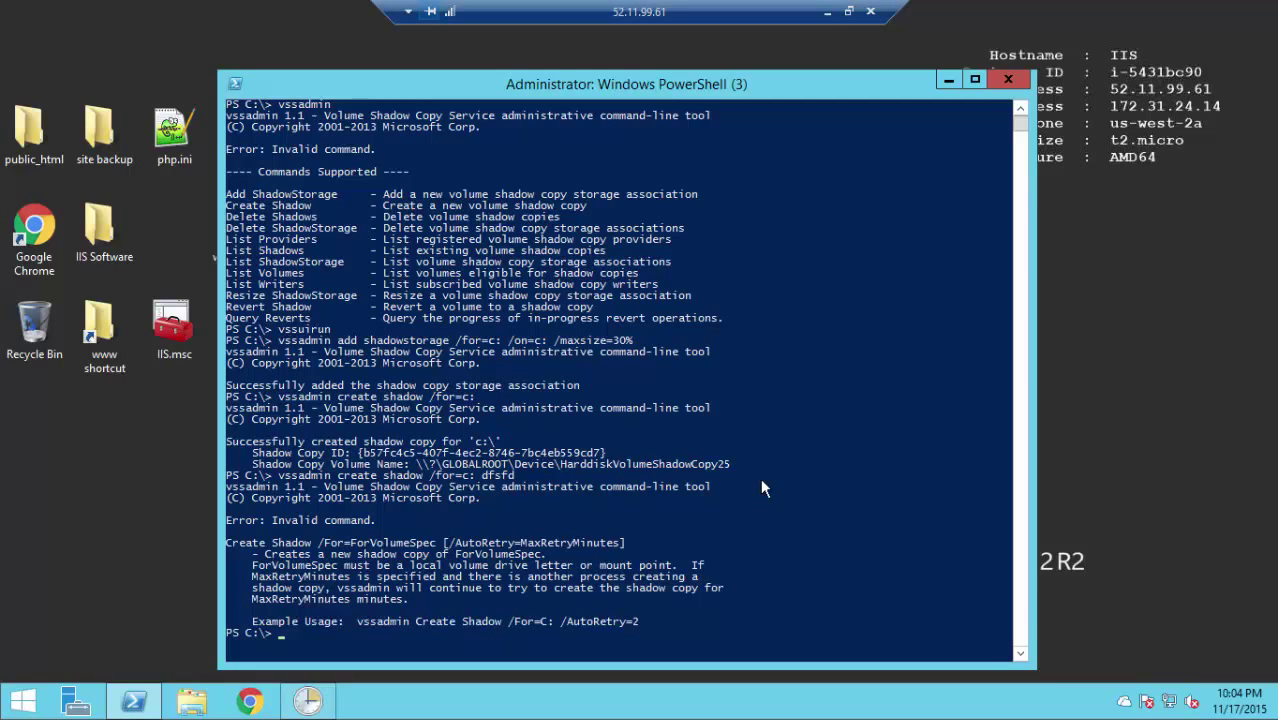
- Run vssuirun, check C:'s 10:04 PM copy, and view IIS Software's previous versions
text(v)
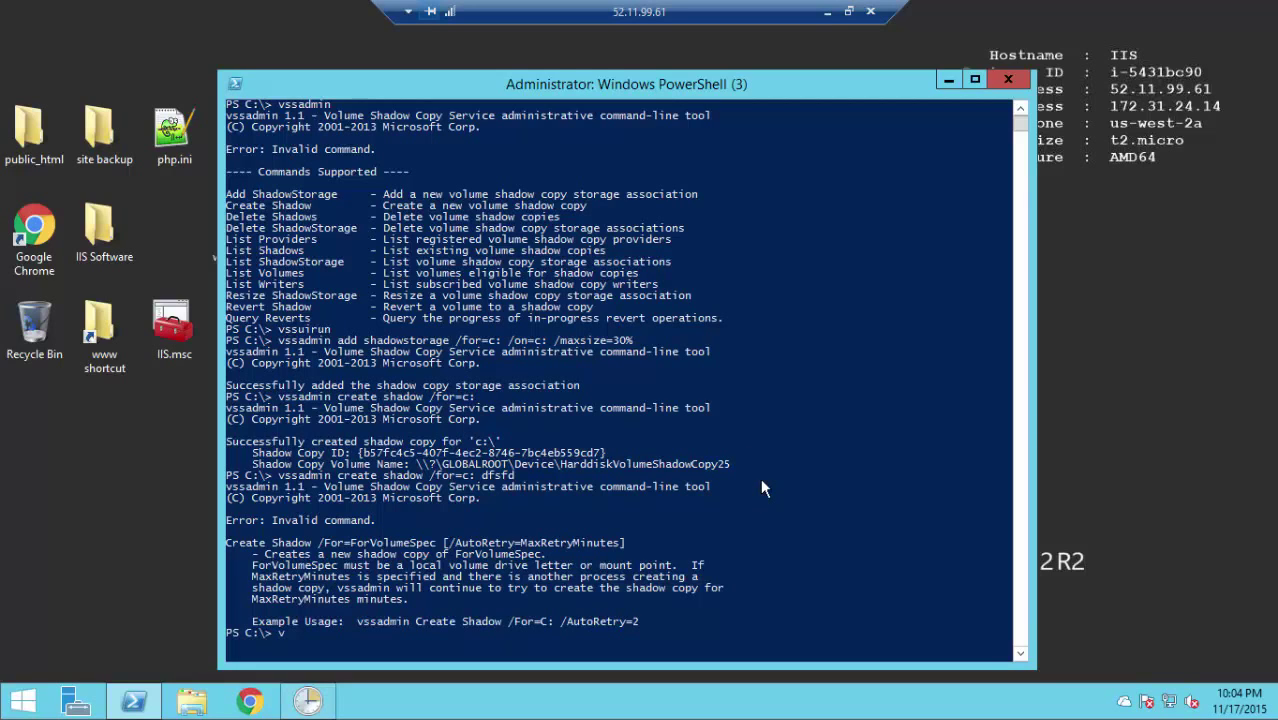
text(ssuirun)
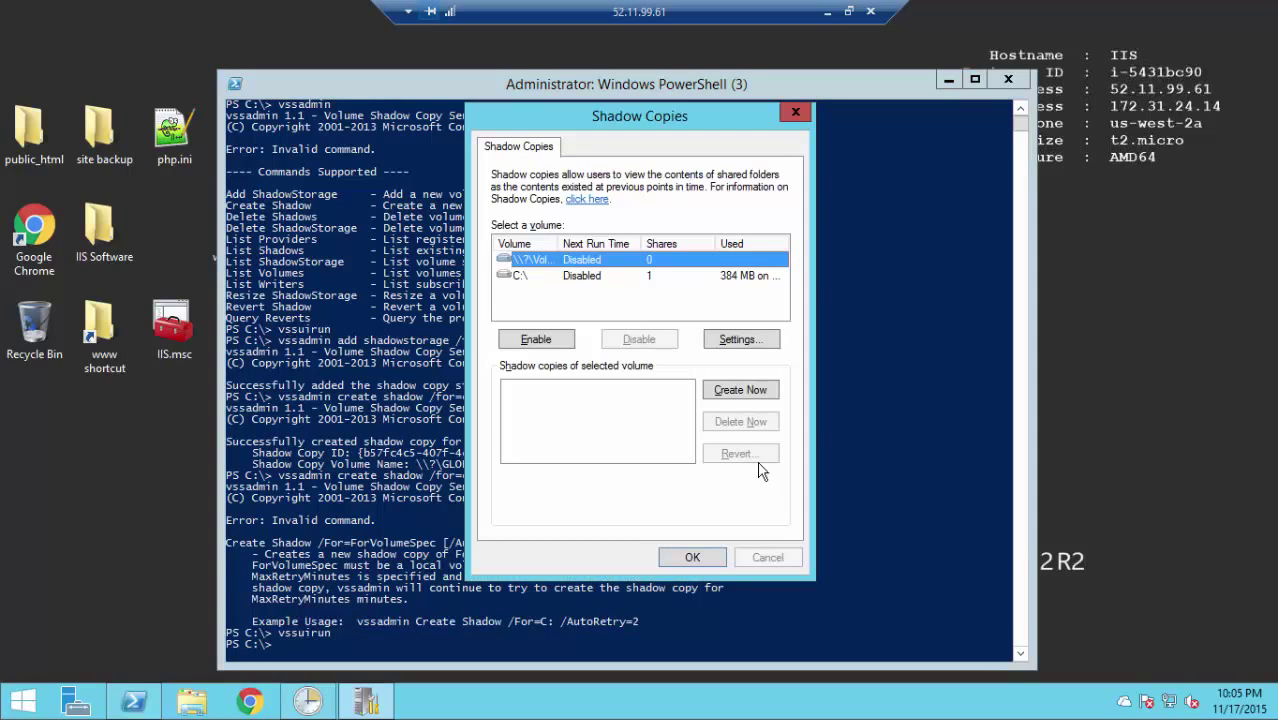
mouse_move(600, 284)
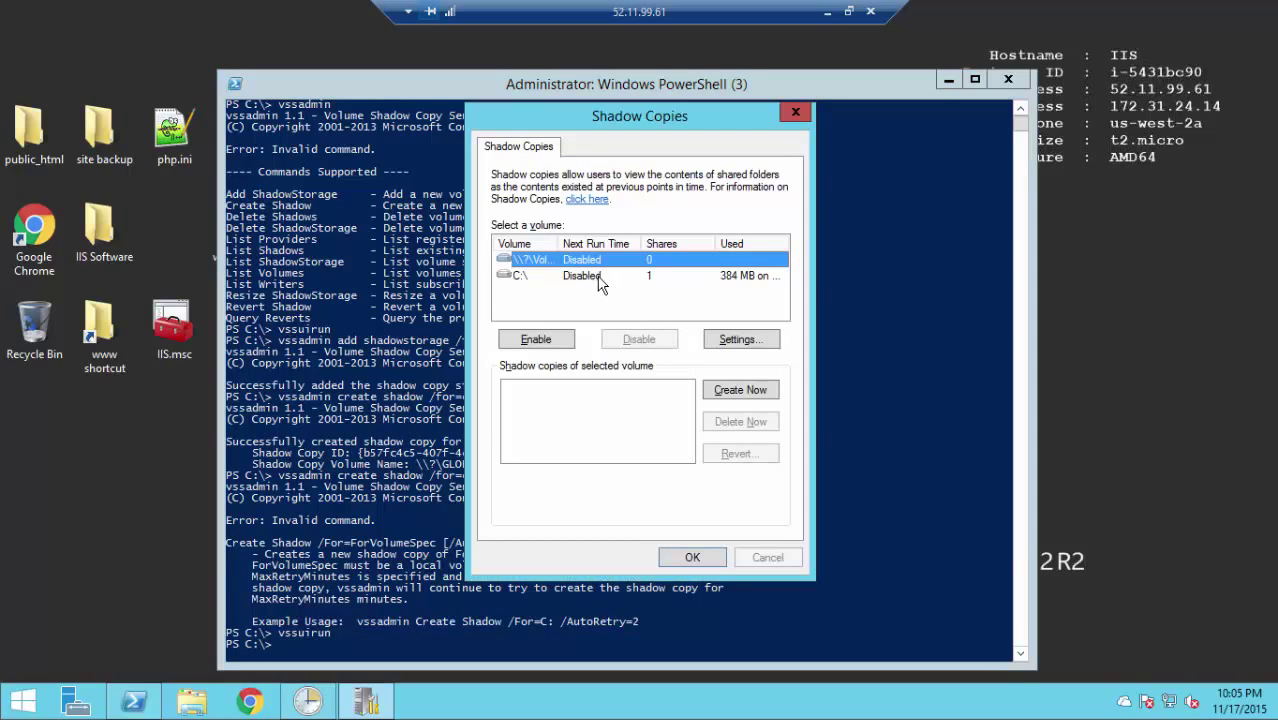
click(520, 275)
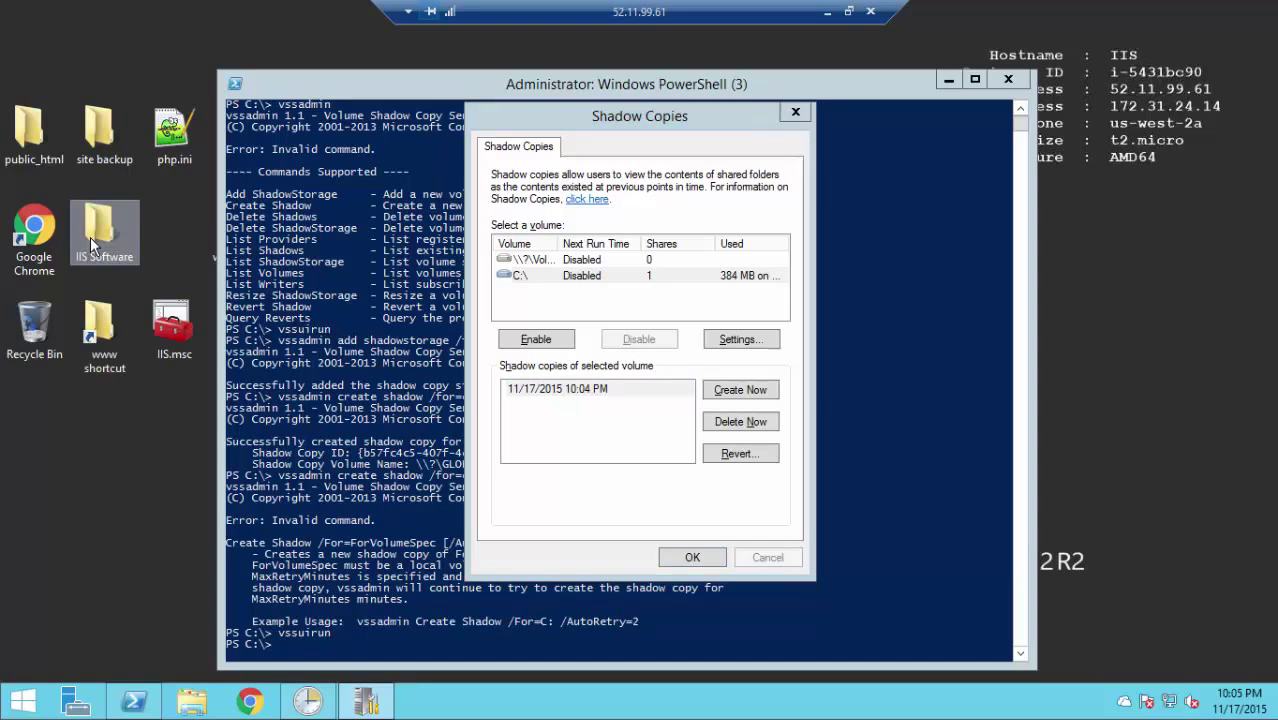
right_click(104, 230)
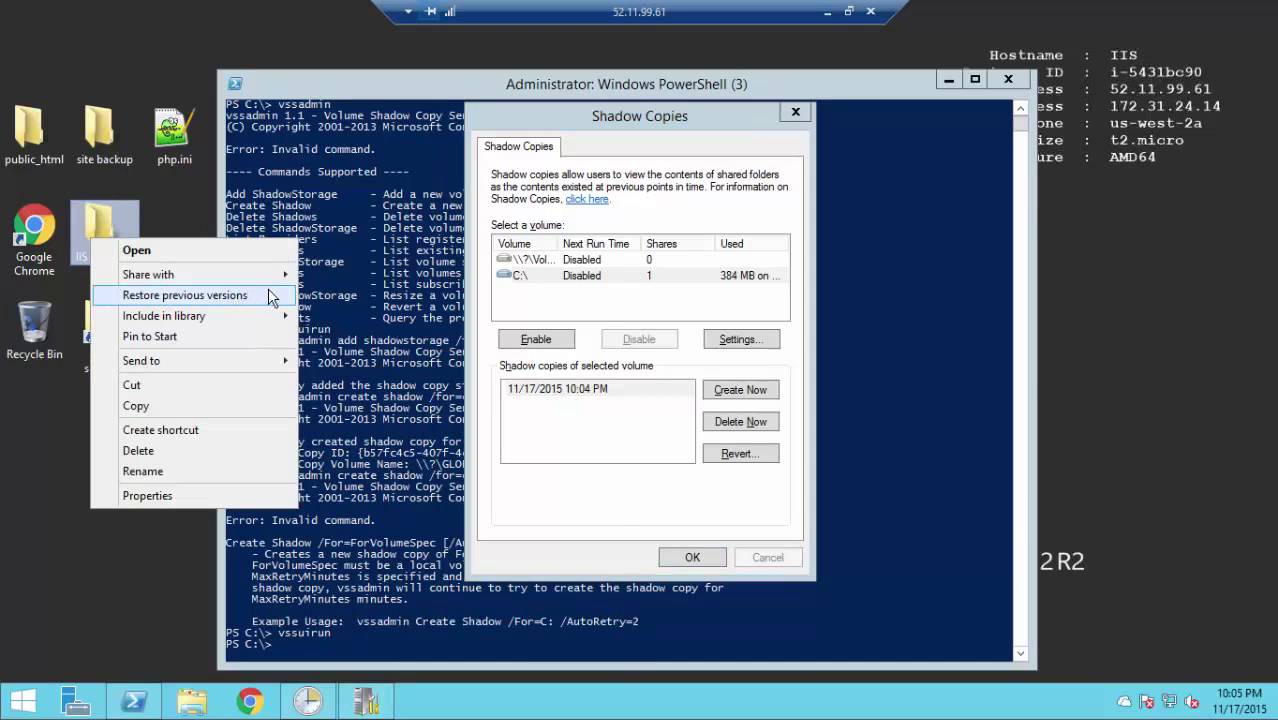
click(184, 295)
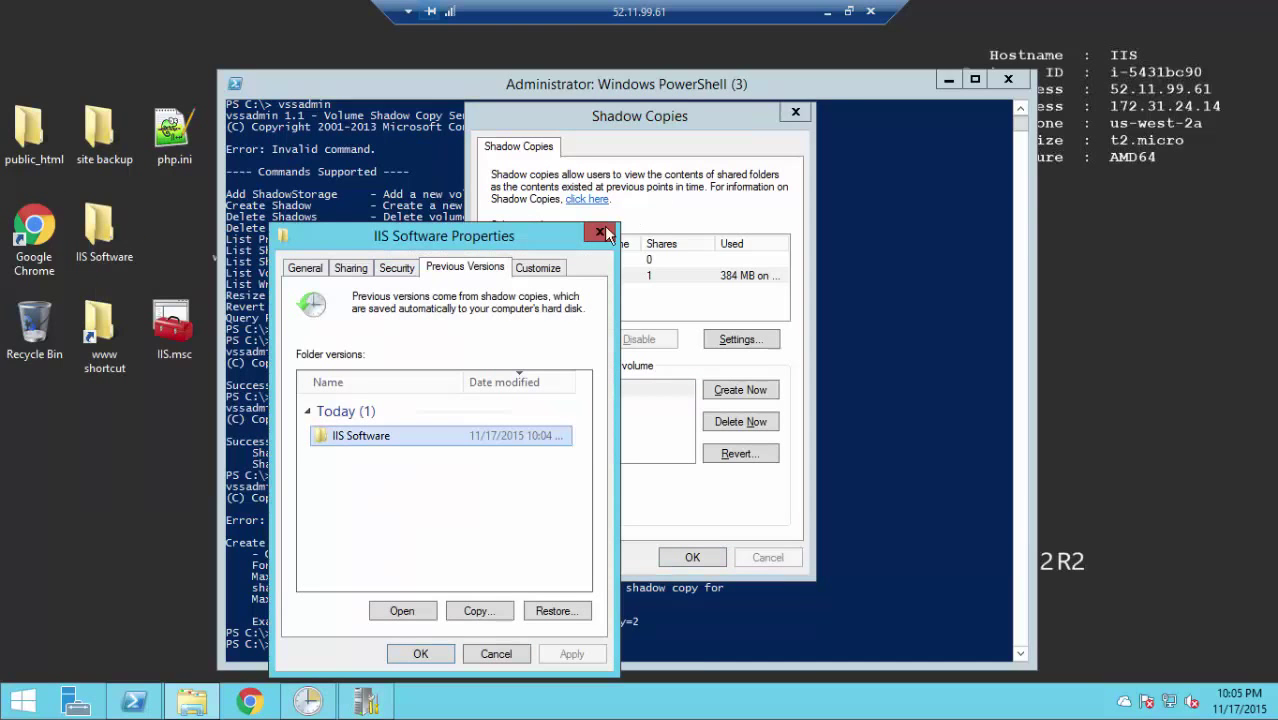
click(605, 233)
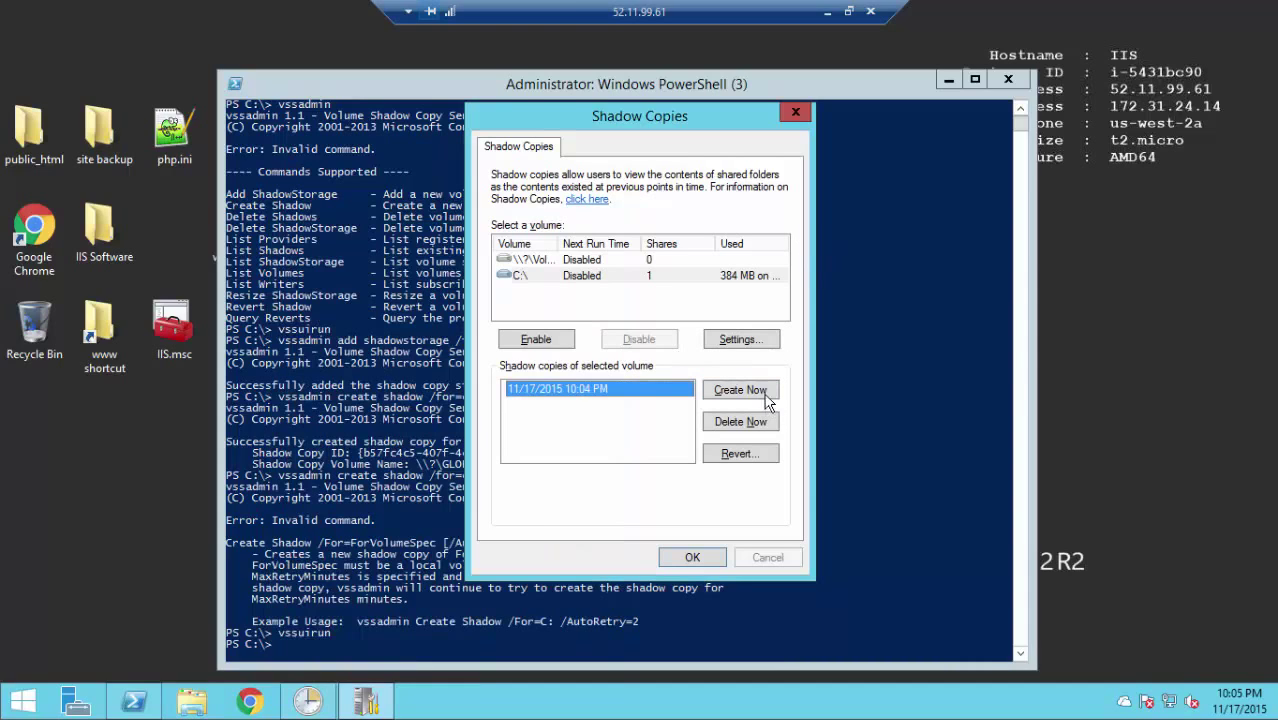
- Set the C: shadow copy storage use limit to 500 MB and close the Shadow Copies dialog
click(740, 339)
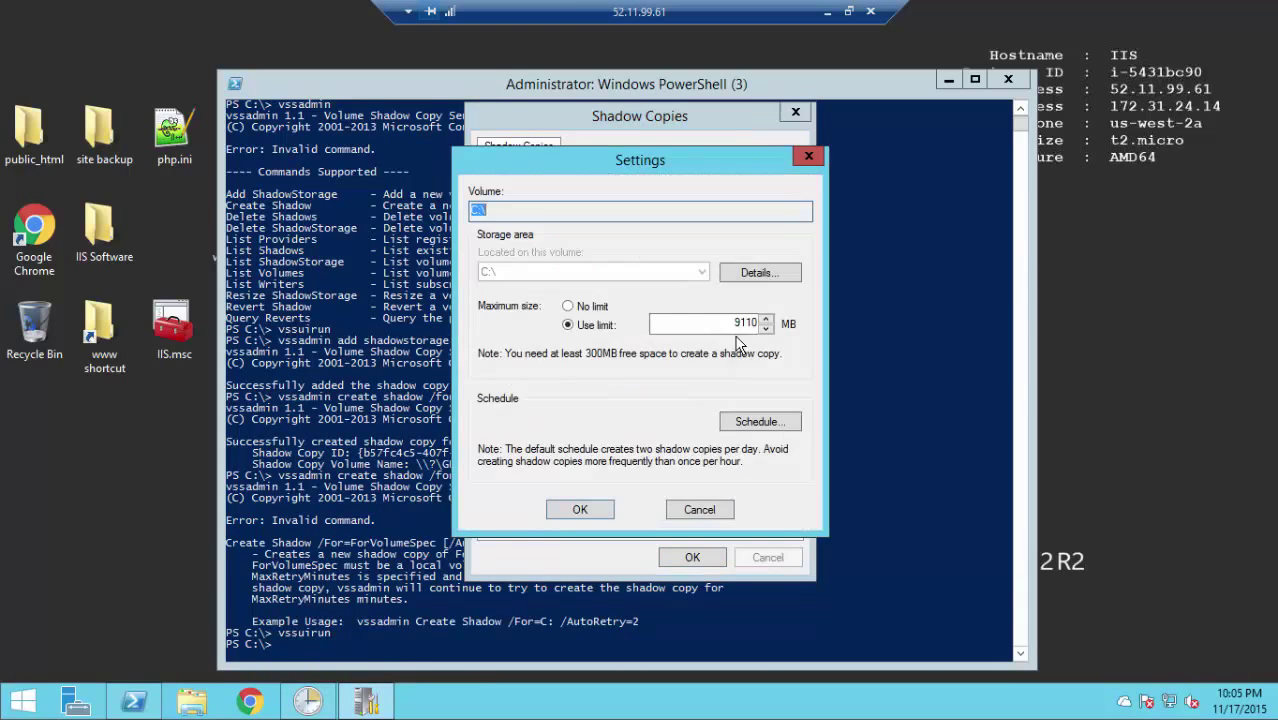
click(710, 323)
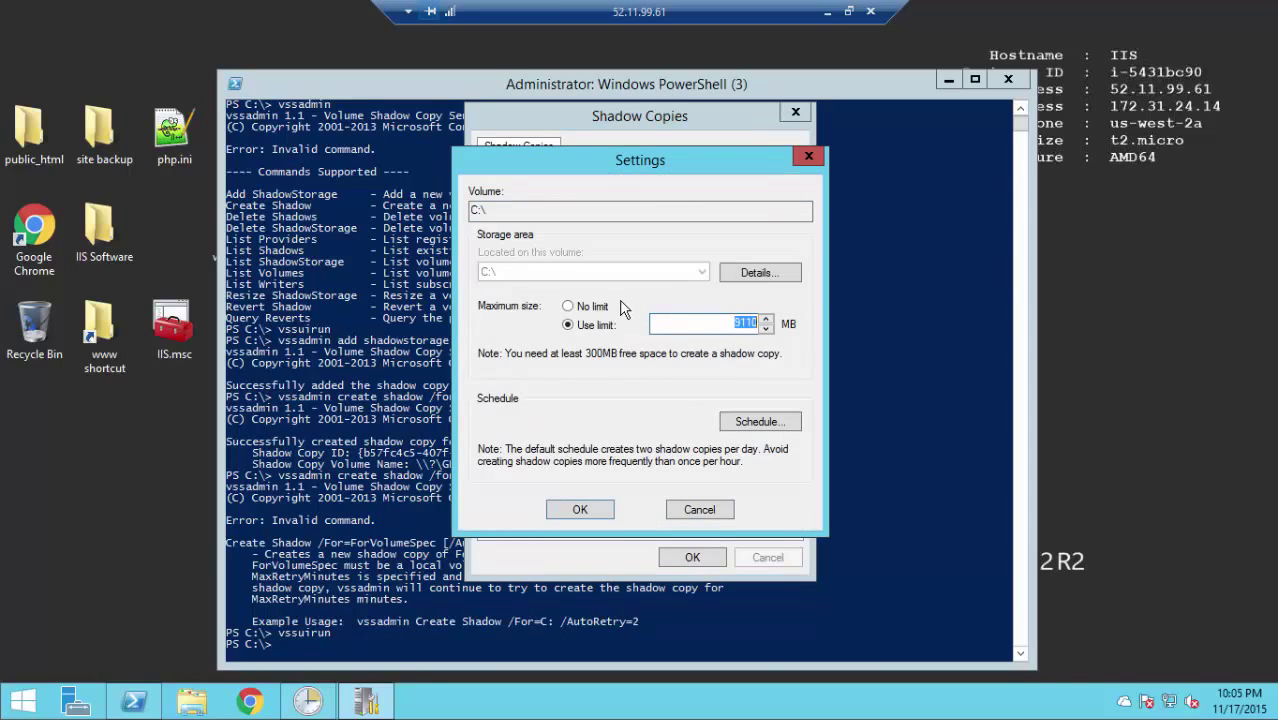
text(500)
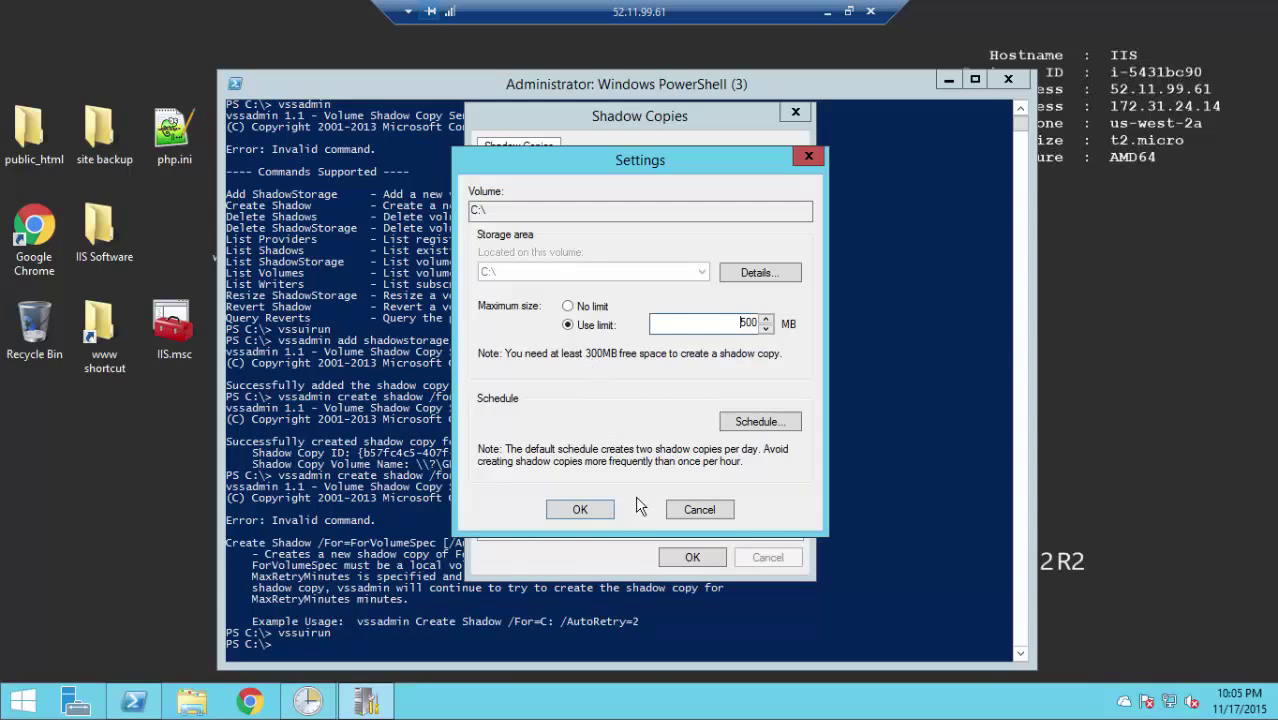
click(580, 509)
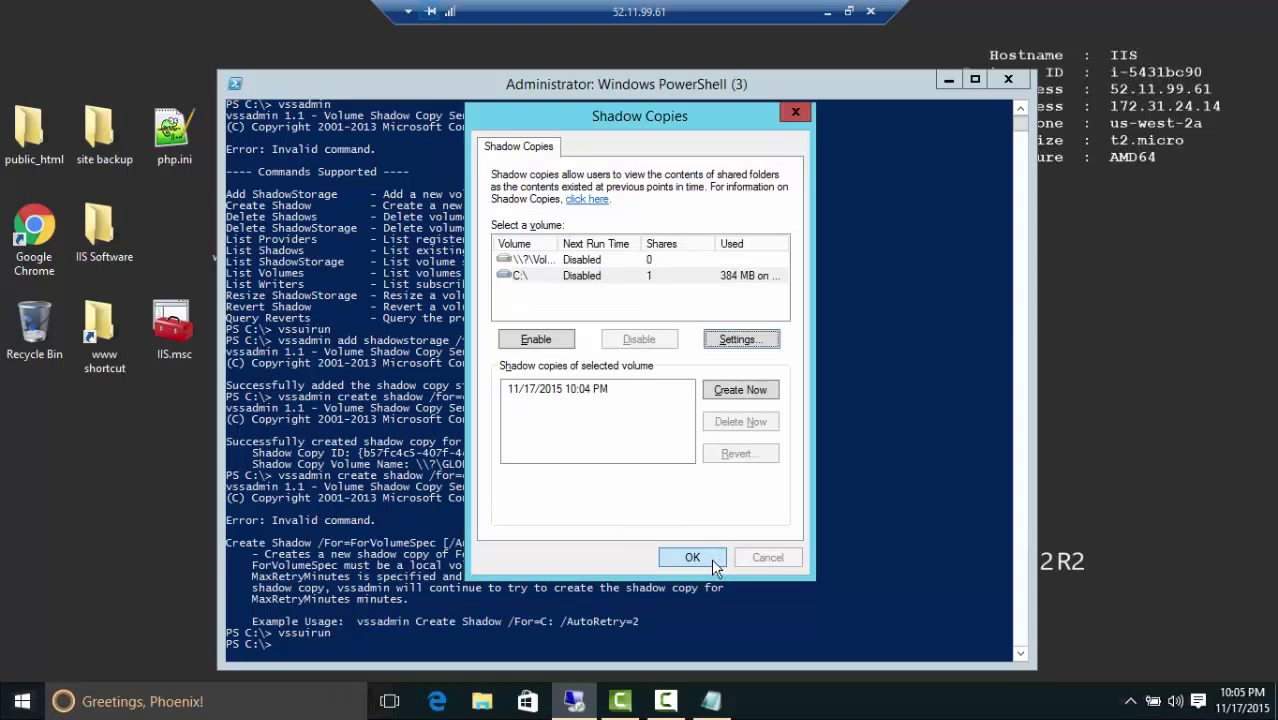
click(692, 557)
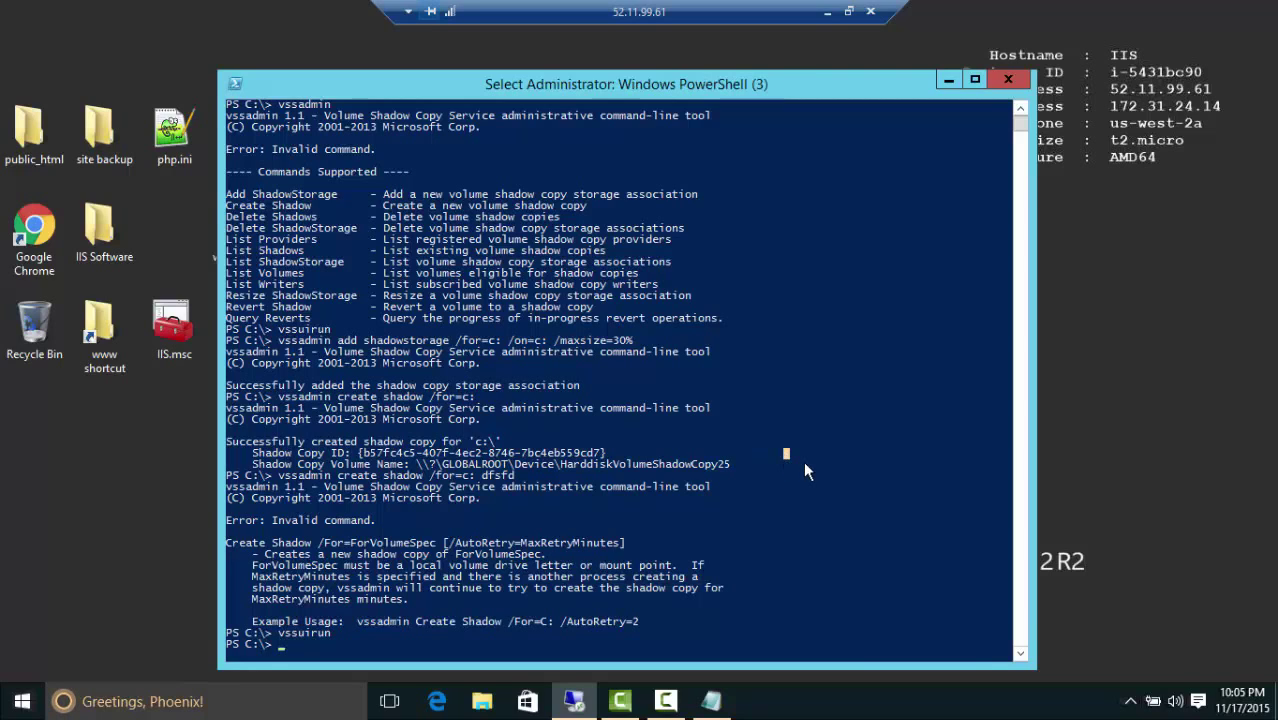
mouse_move(785, 507)
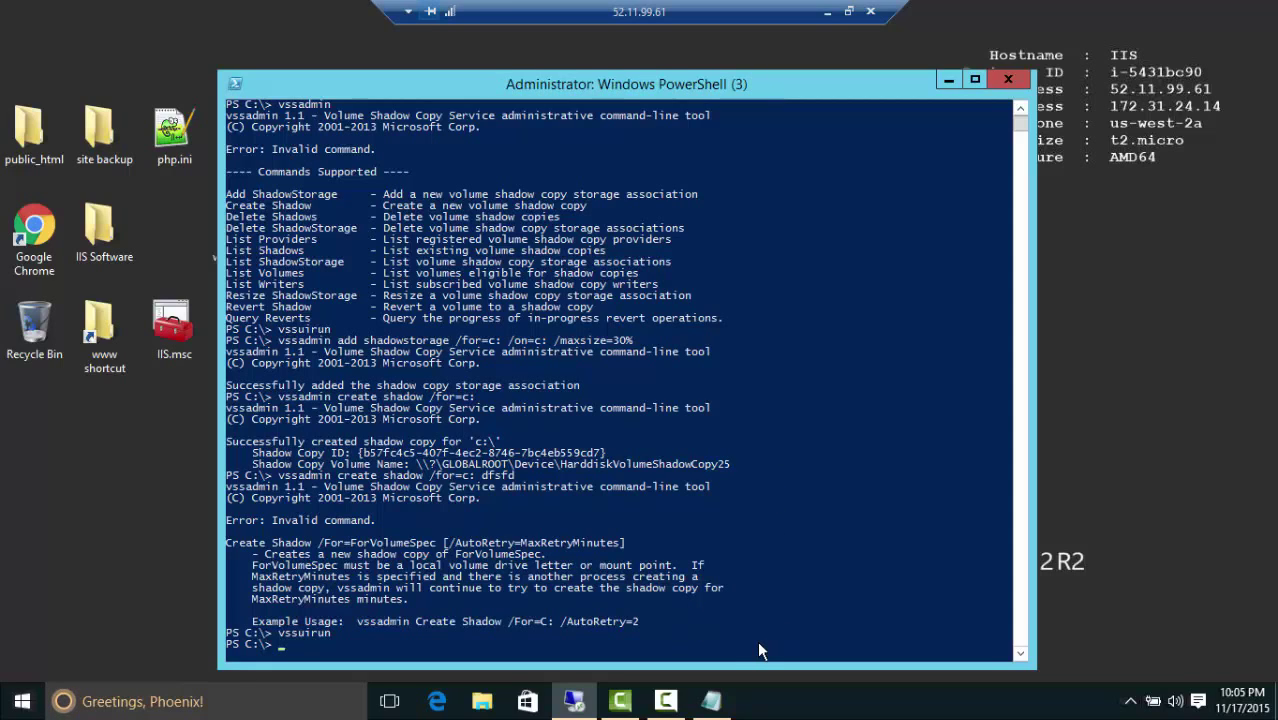
- Bring up the prepared schtasks command for the daily 13:30 Afternoon_Snapshot task and select it
click(140, 701)
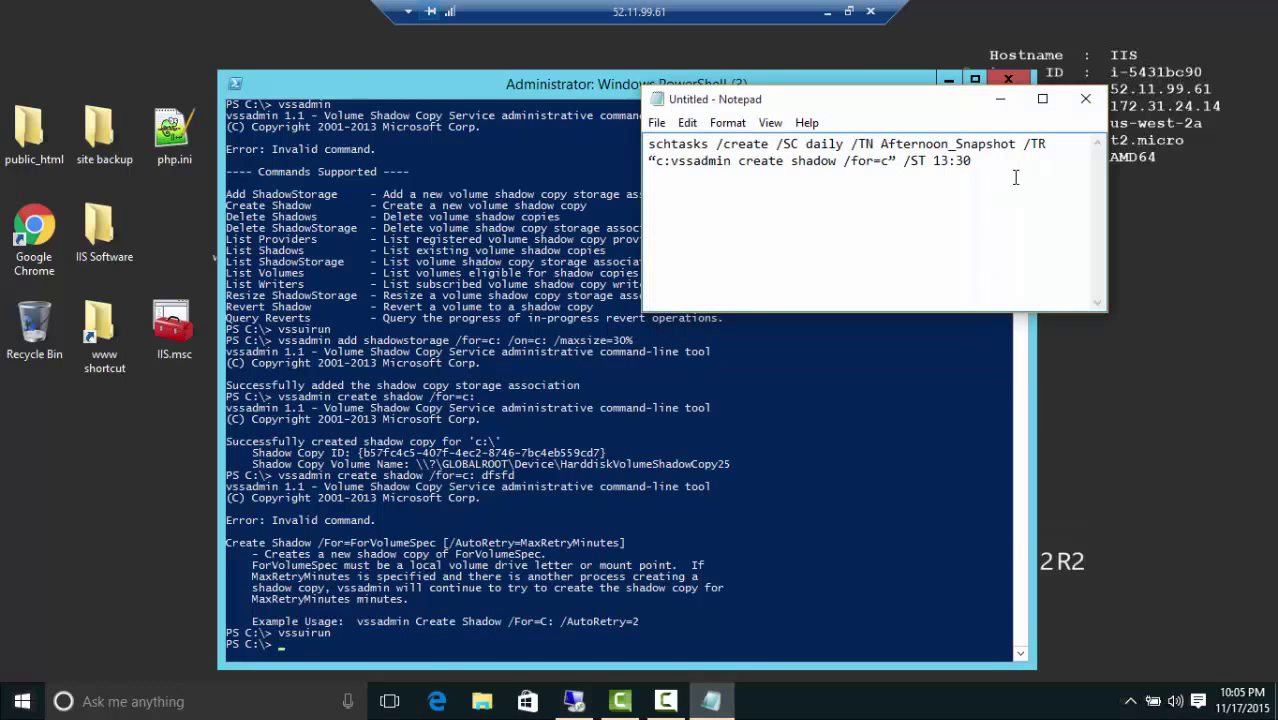
key(ctrl+a)
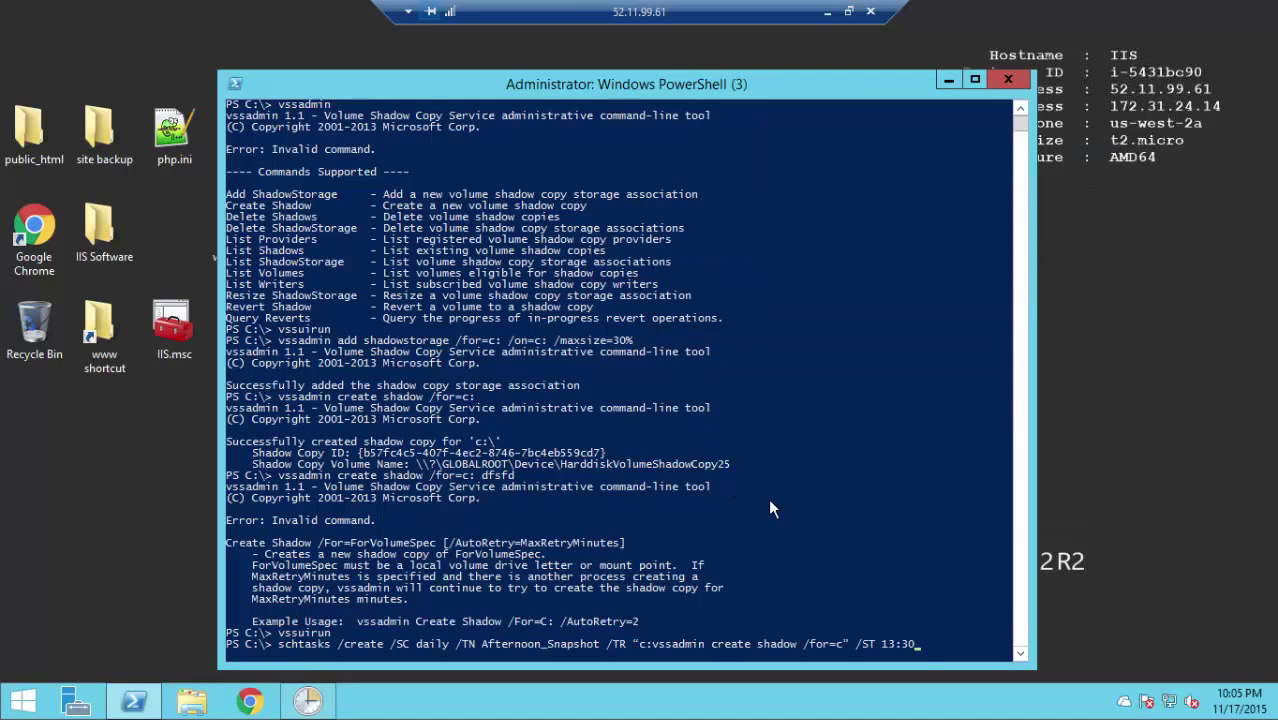
mouse_move(884, 426)
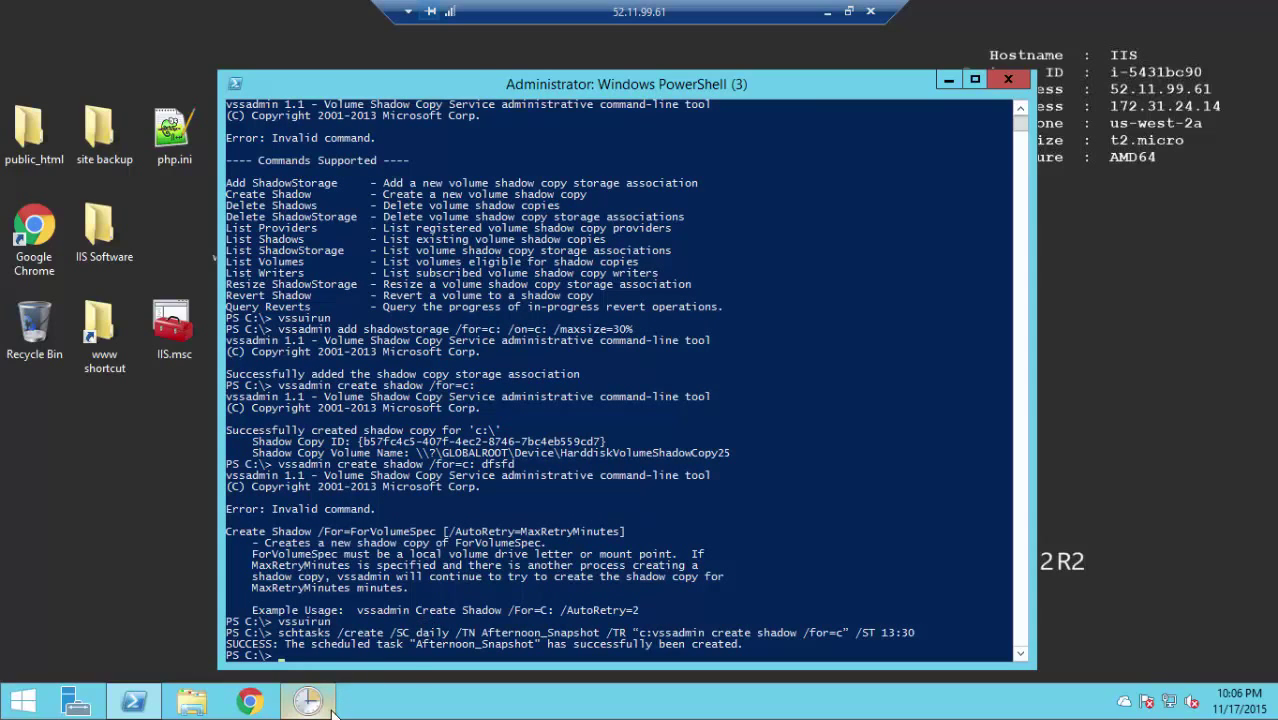
click(308, 700)
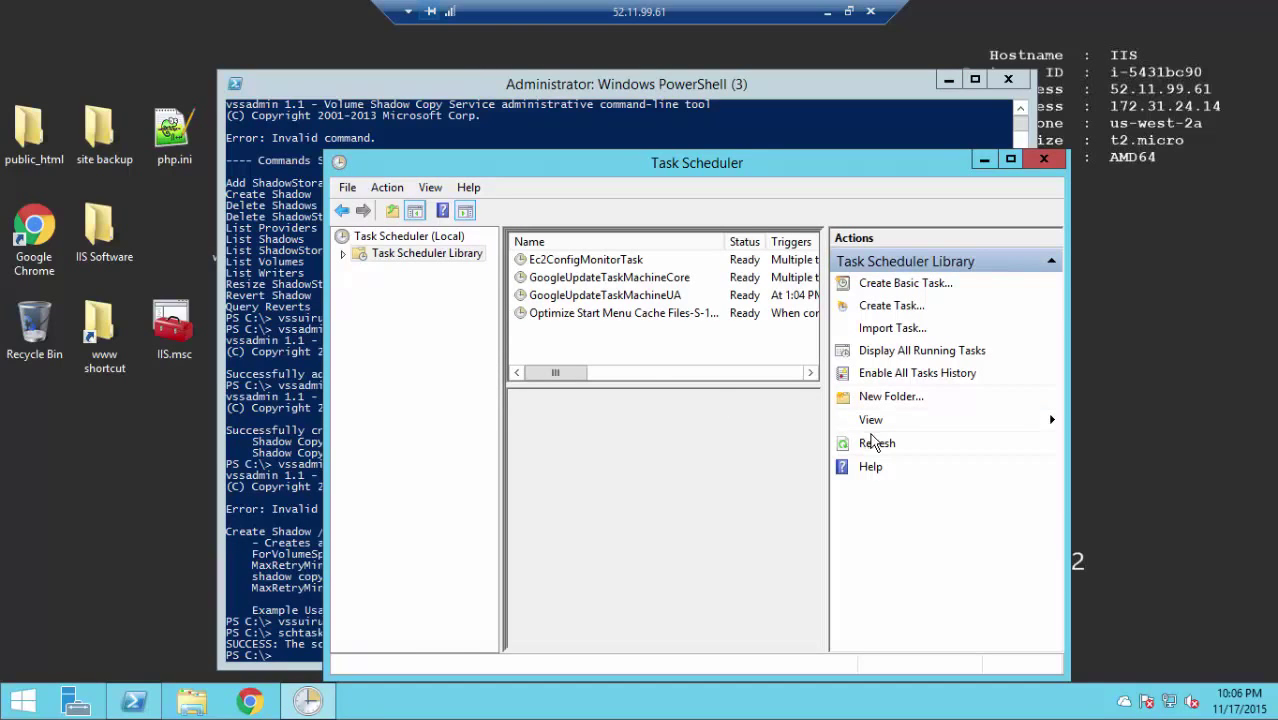
mouse_move(869, 466)
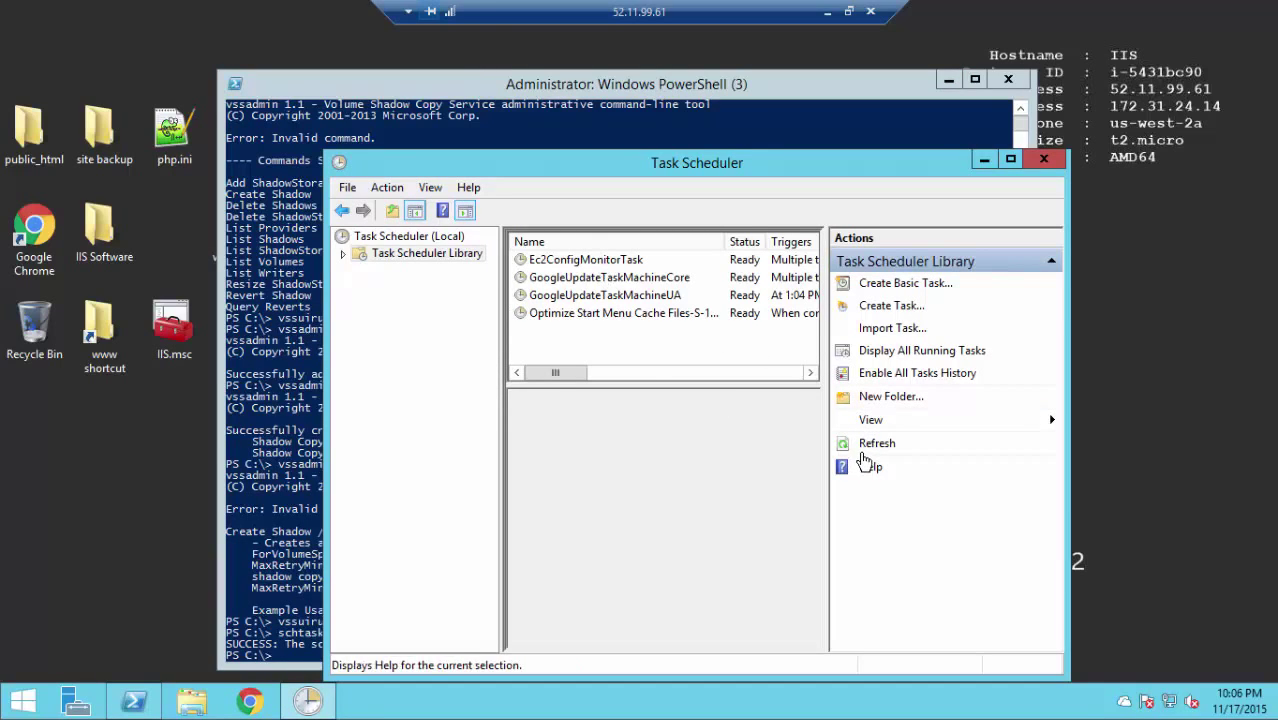
click(580, 259)
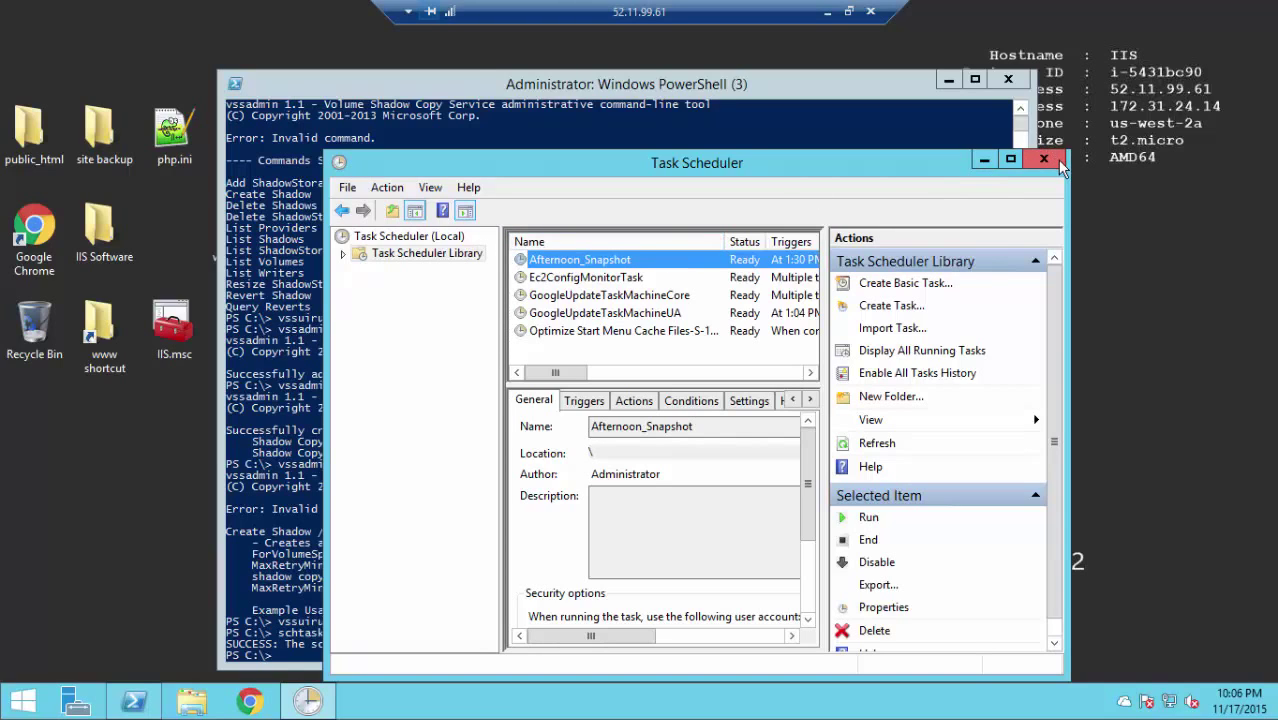
mouse_move(1044, 160)
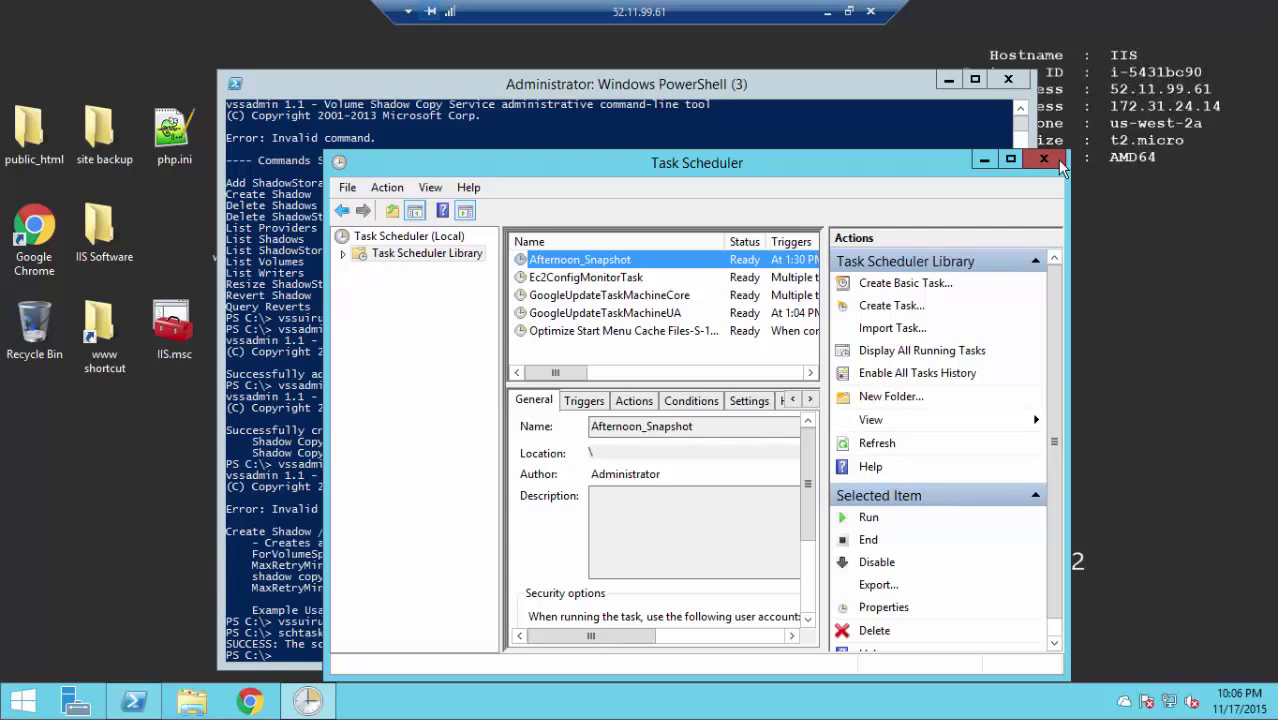
click(1043, 160)
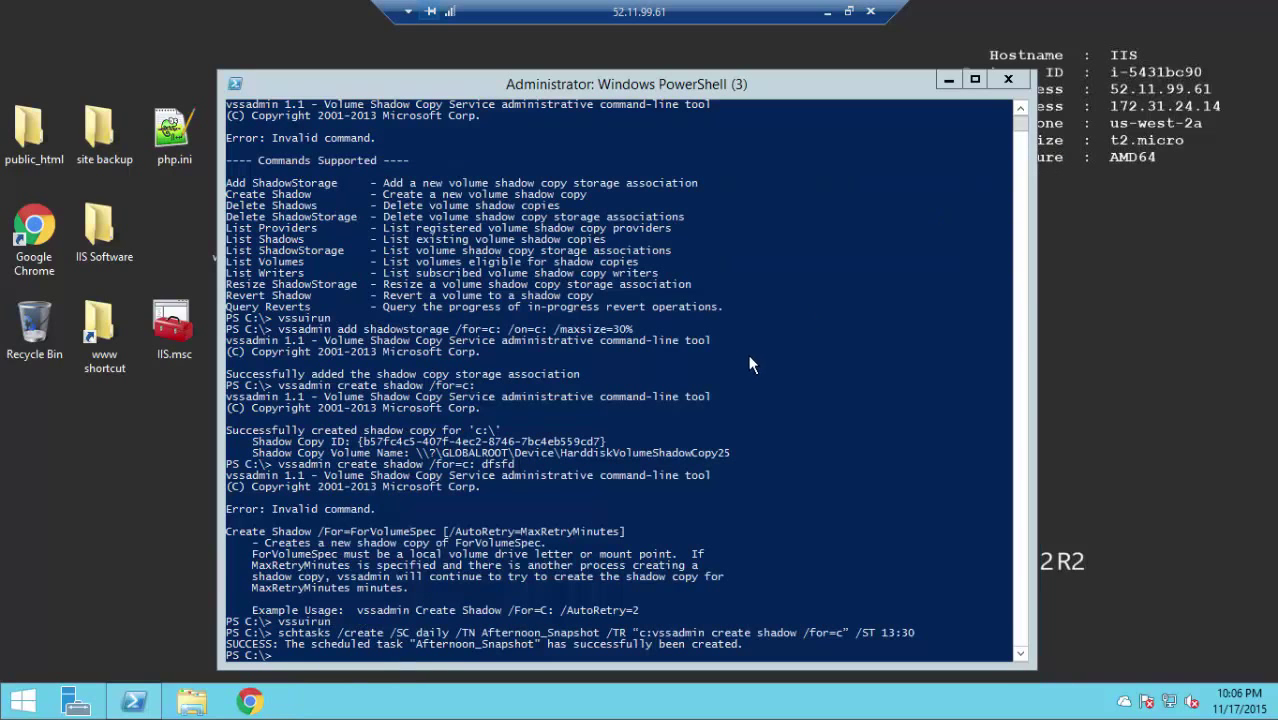
mouse_move(810, 381)
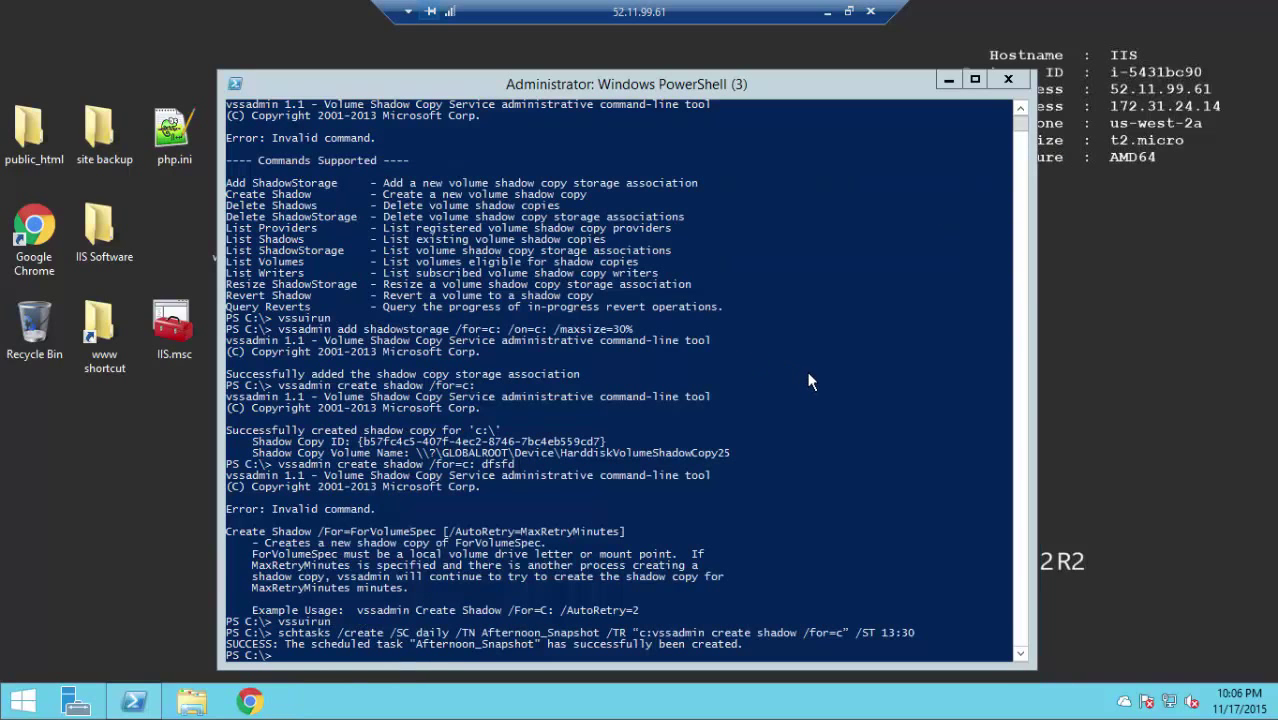